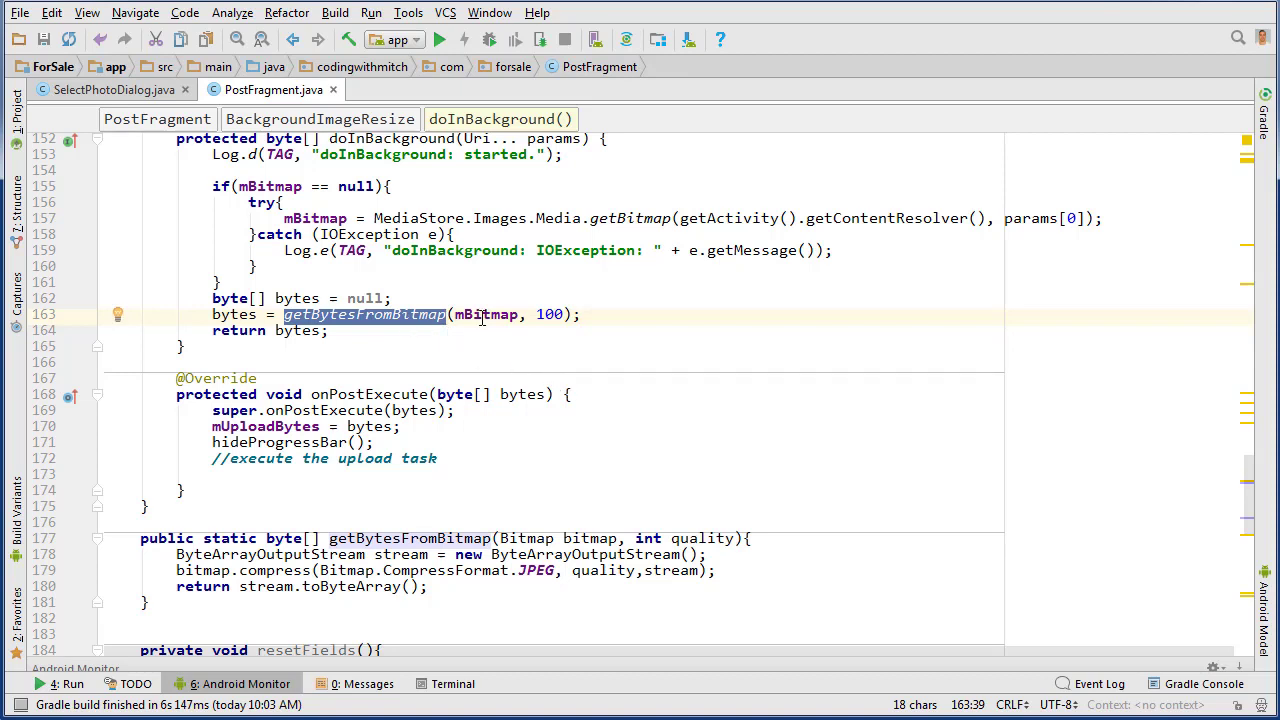
Insert a blank line after 'byte[] bytes = null;' in doInBackground
click(332, 330)
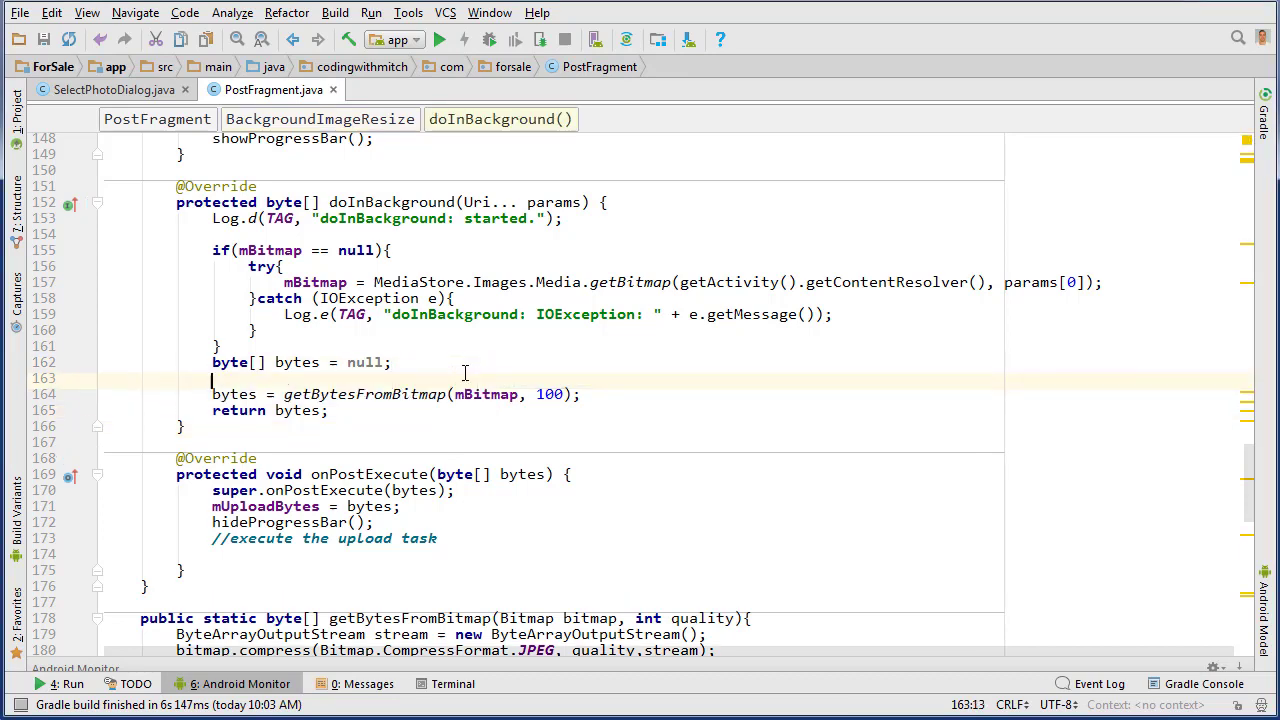
Log megabytes via mBitmap.getByteCount()/1000000 before compression and bytes.length/1000000 after
text(Log.d(TAG, "doInBackground: ");)
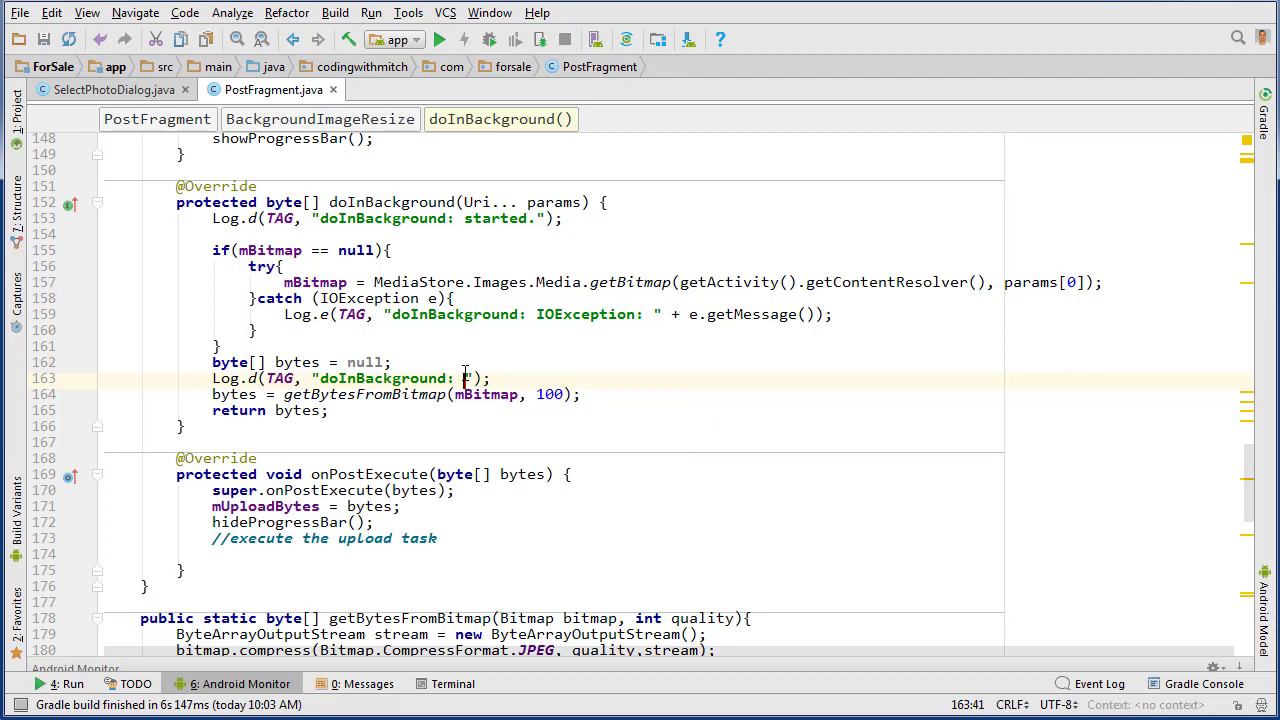
text(megabytes before compression:)
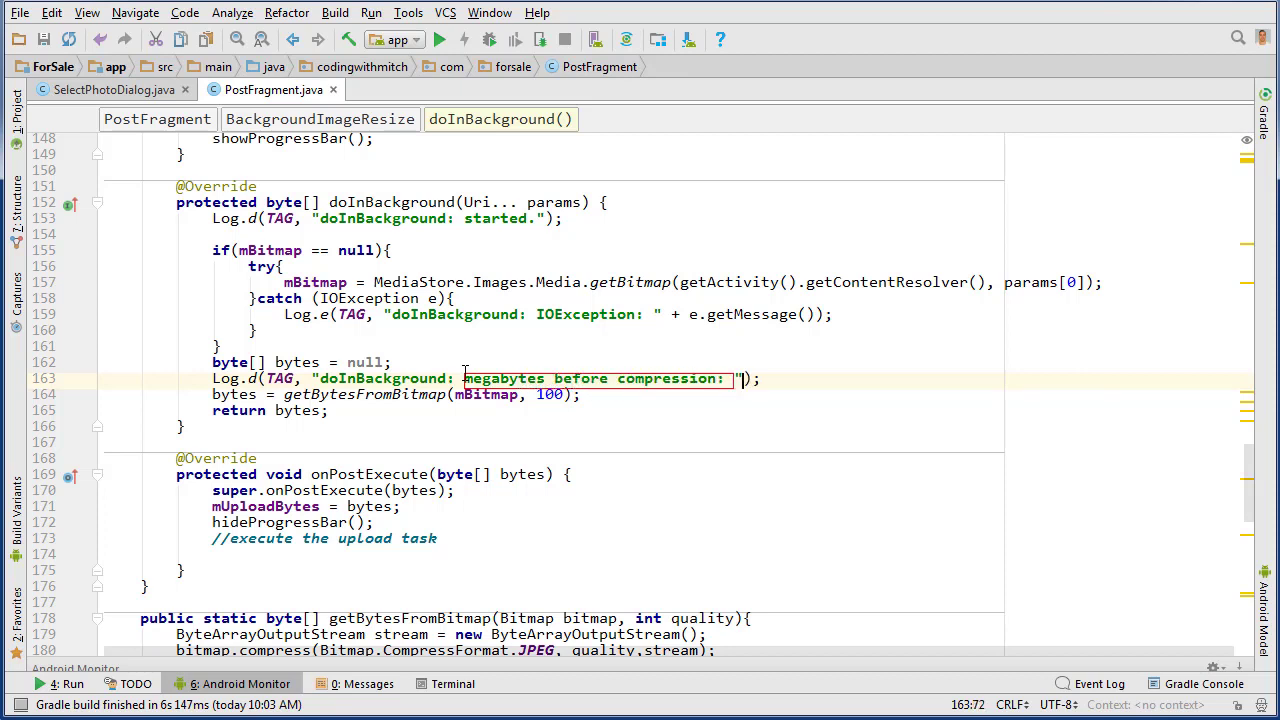
text(" + mBitmap.)
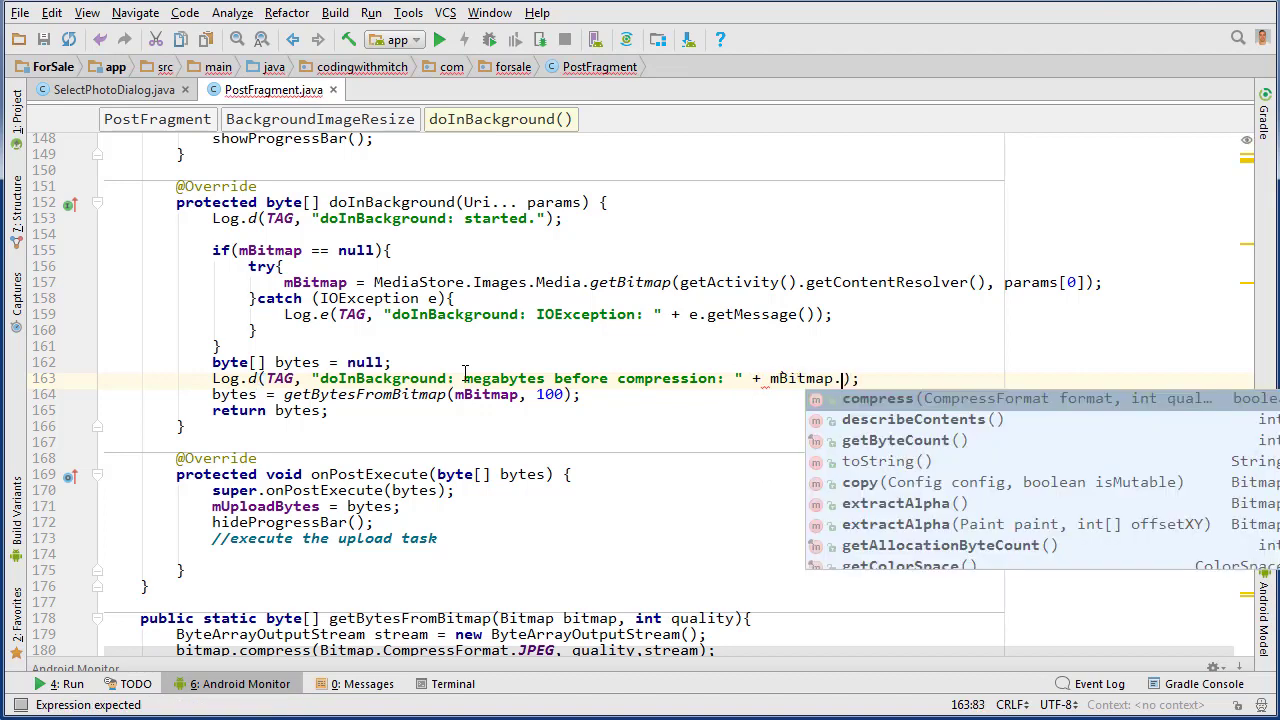
text(getByteCount() /)
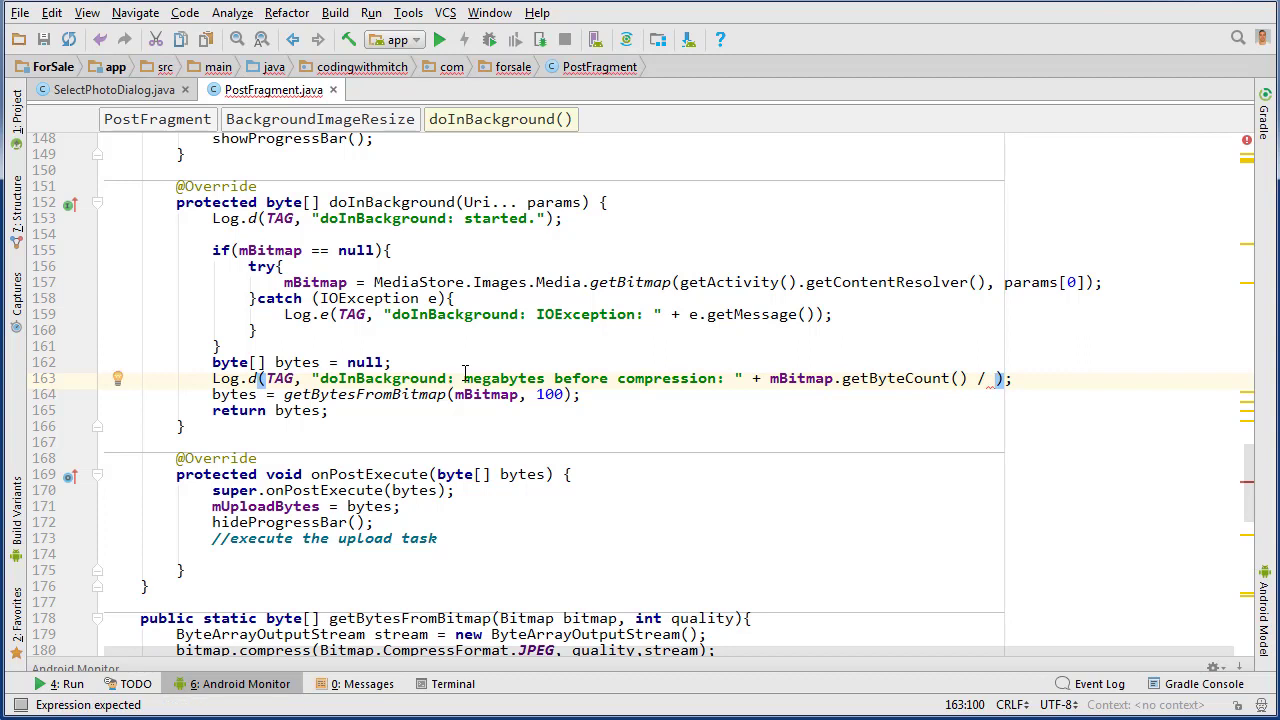
text(1)
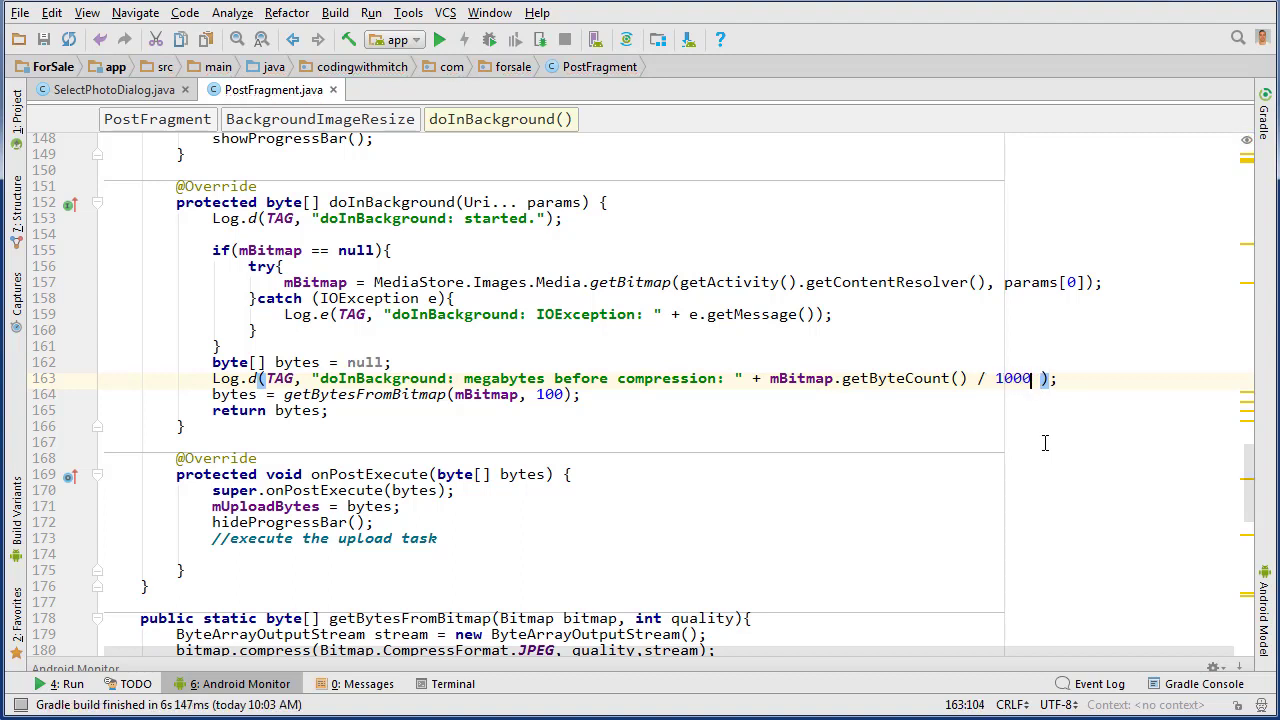
text(000)
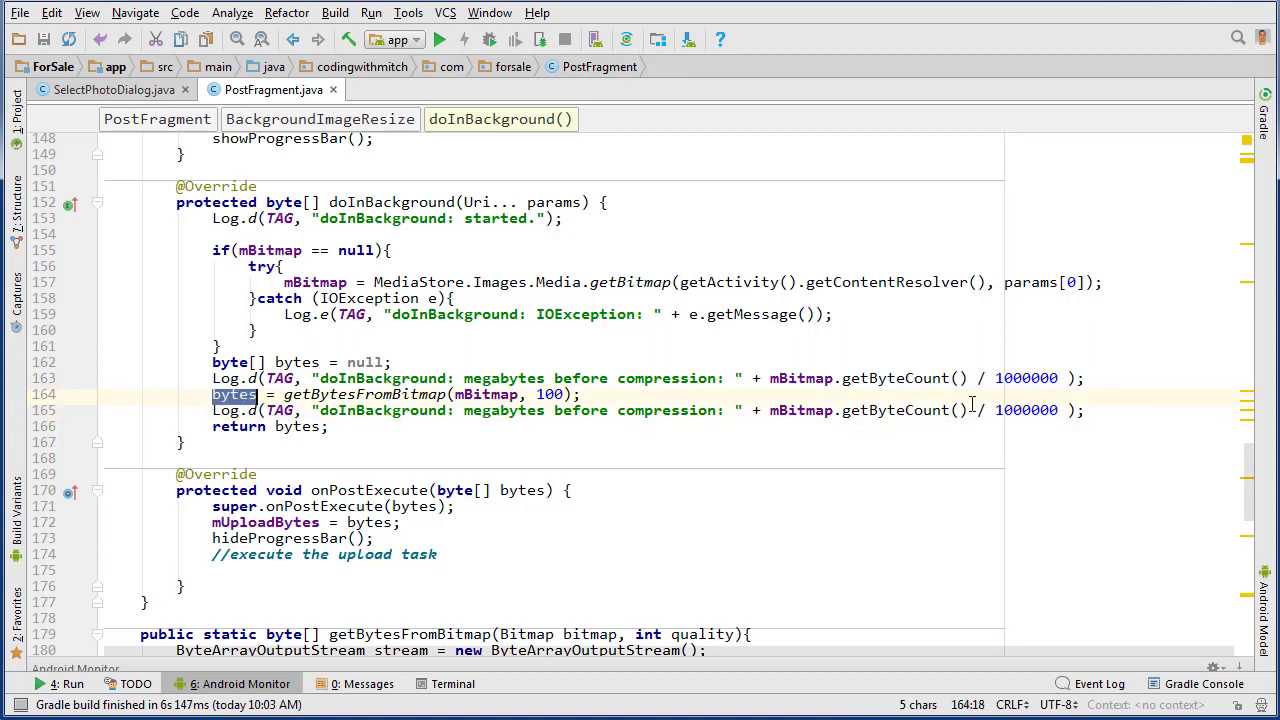
click(965, 410)
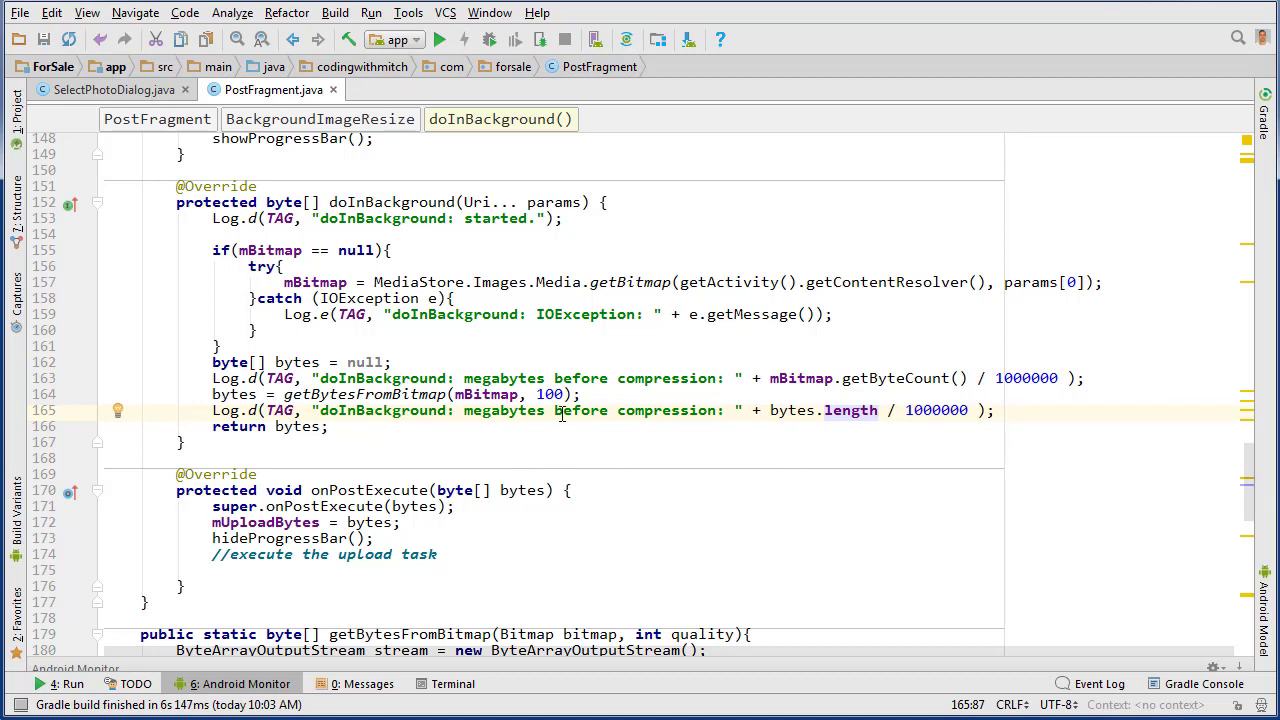
scroll(down, 3)
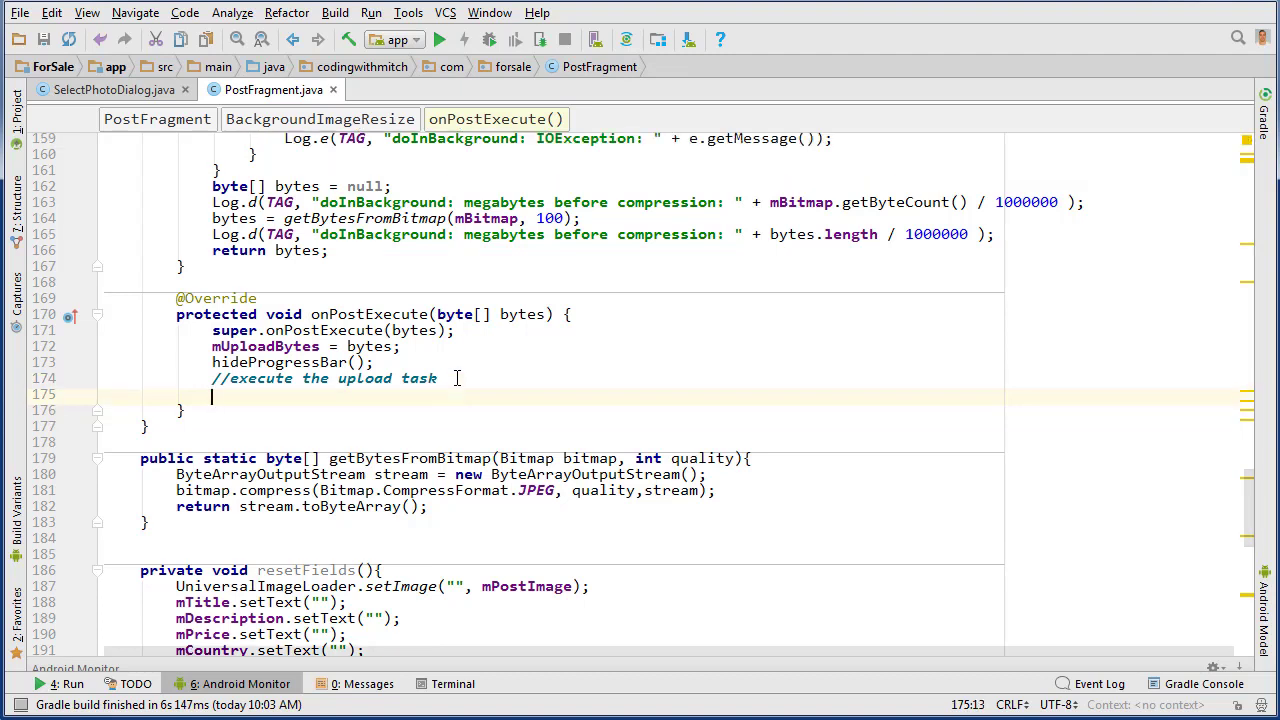
Add private void executeUploadTask(byte[] bytes) showing an 'uploading image' Toast via getActivity()
scroll(down, 3)
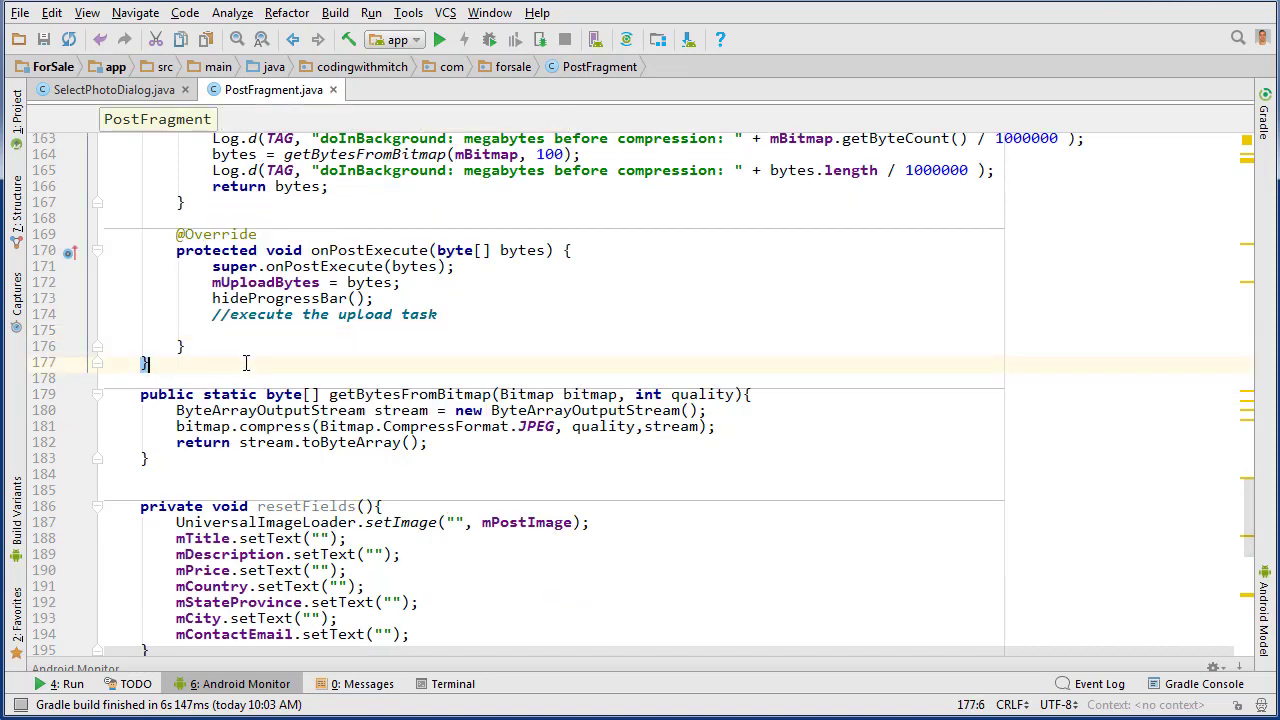
text(private void)
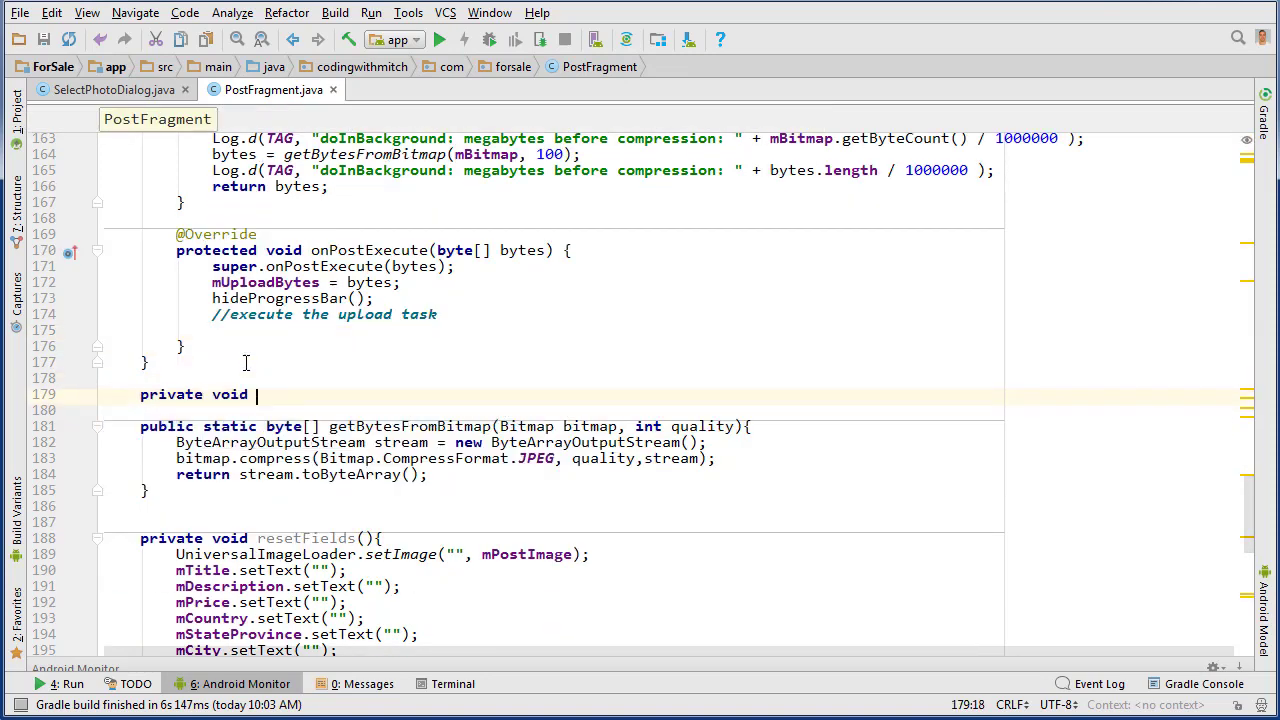
text(upload)
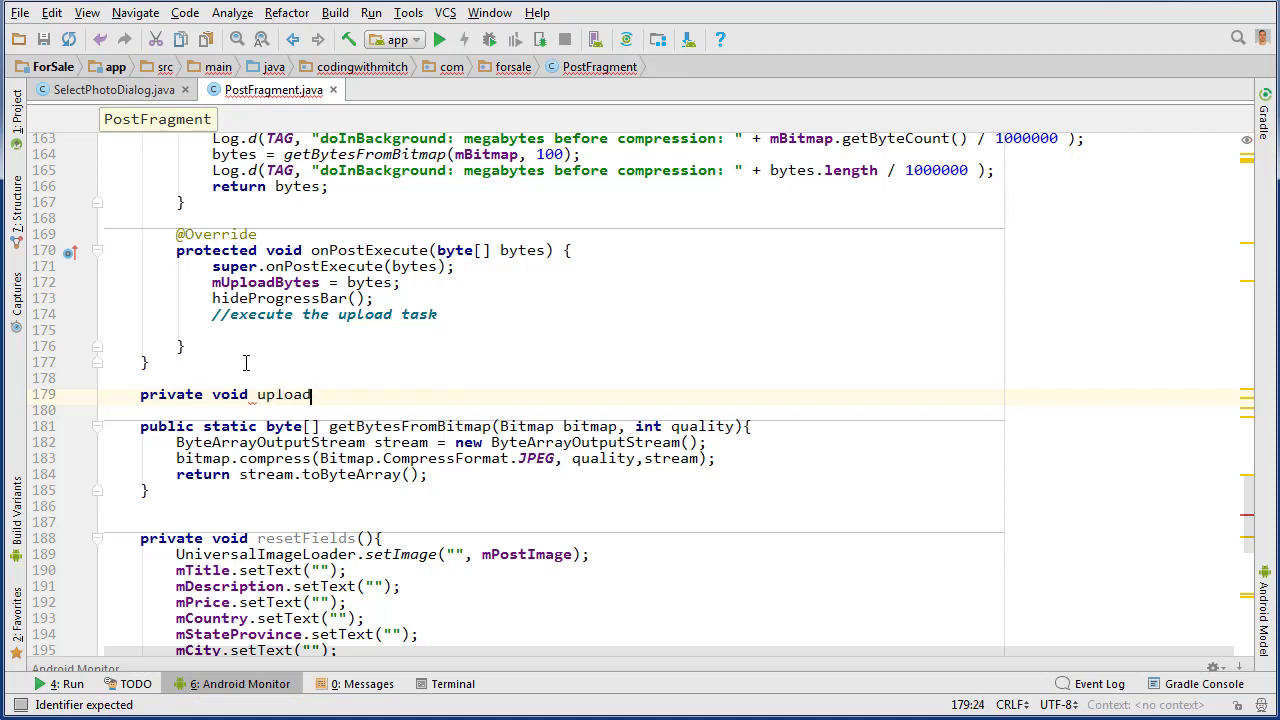
text(executeU)
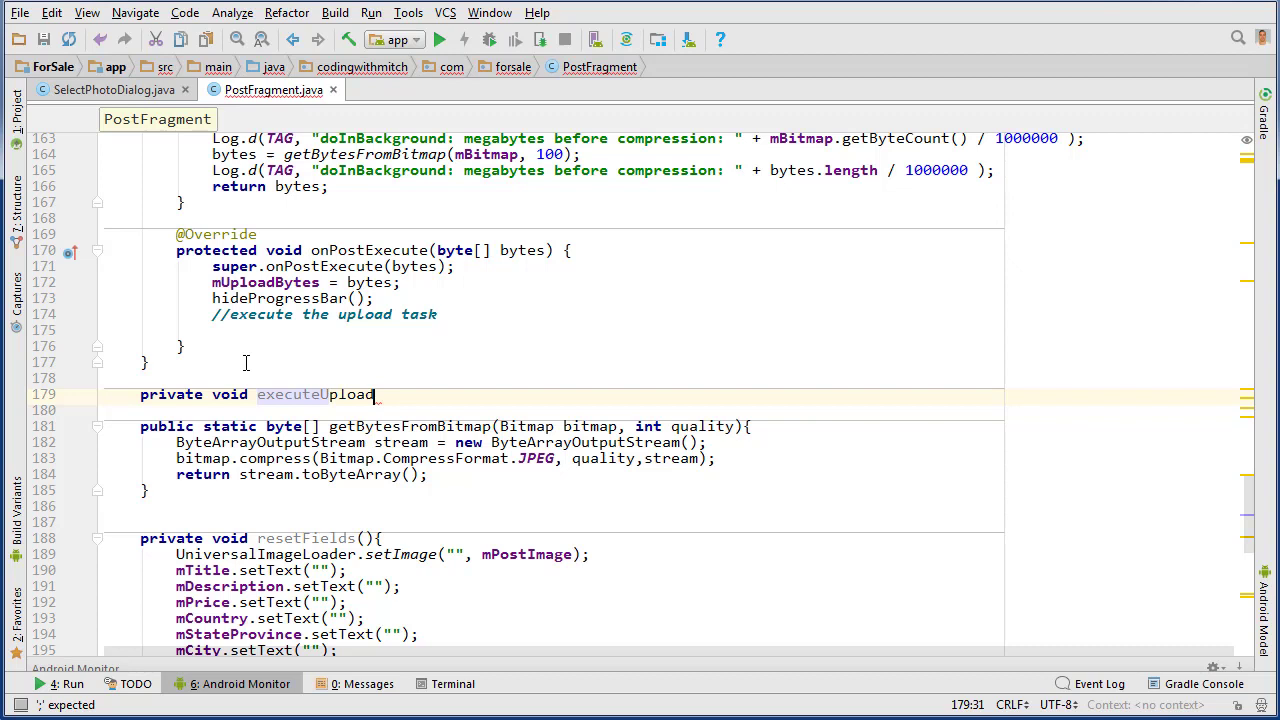
text(Task())
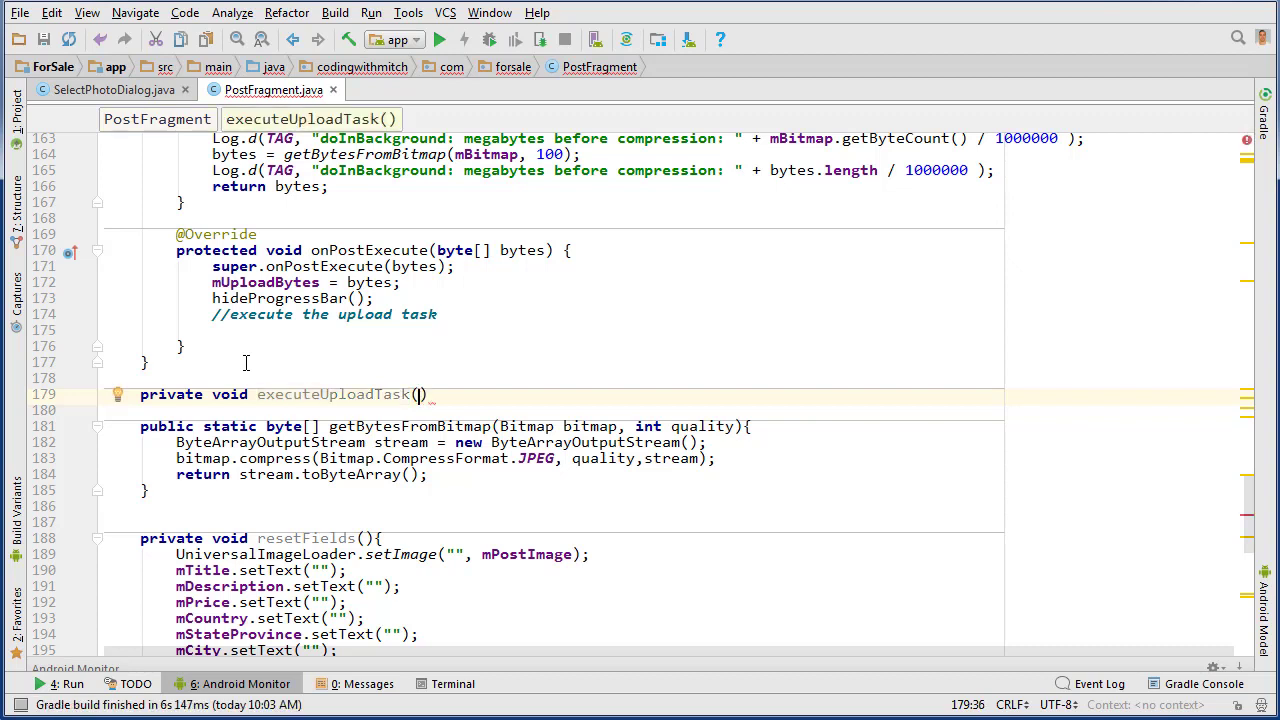
text(b)
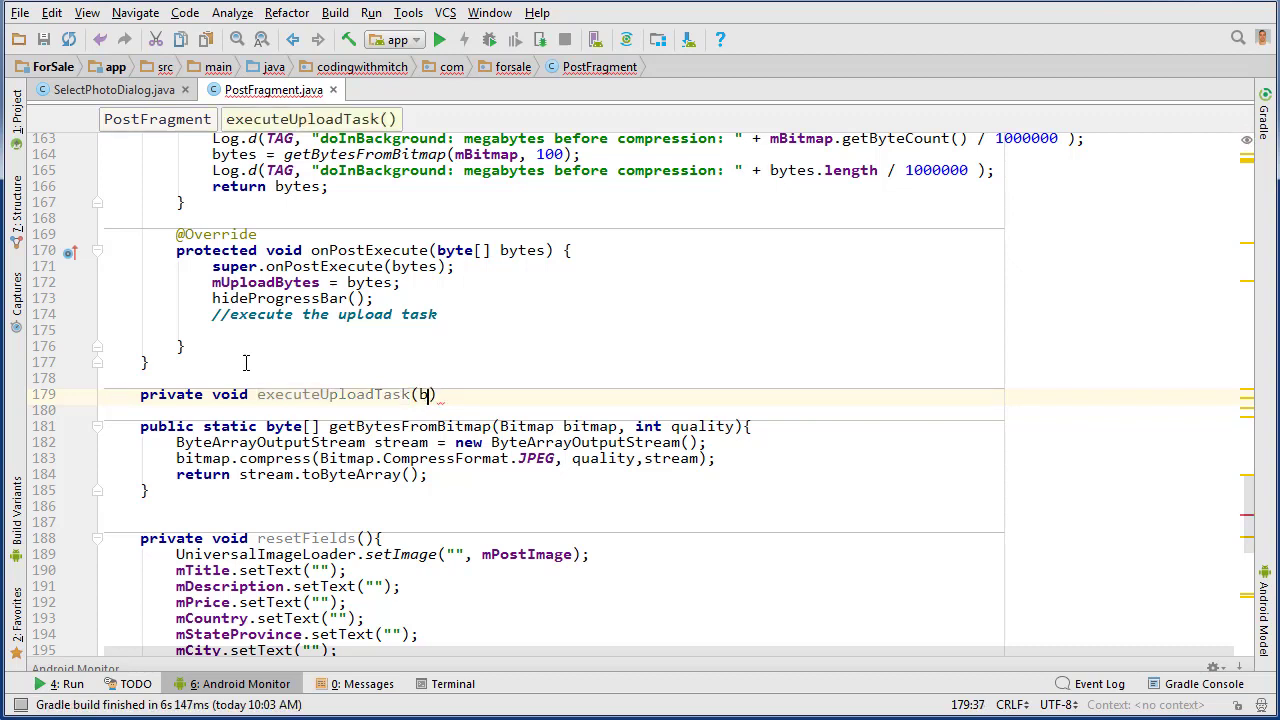
text(yte[])
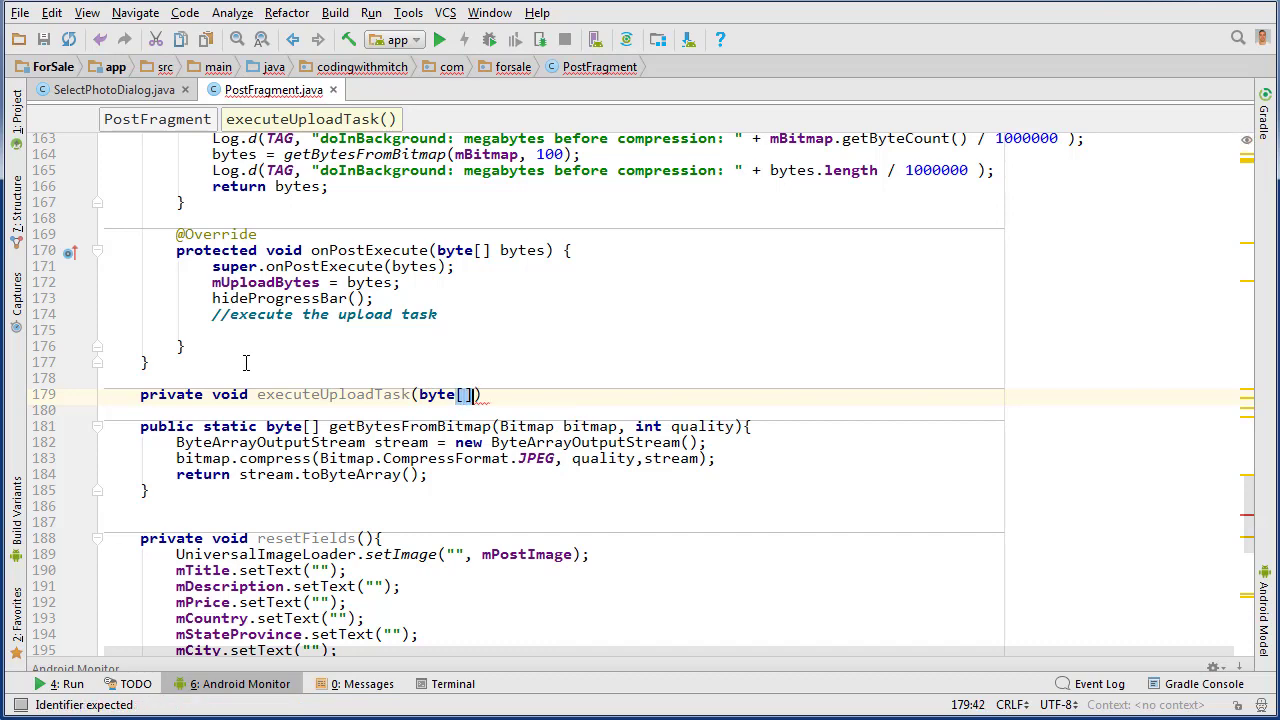
text(bytes){)
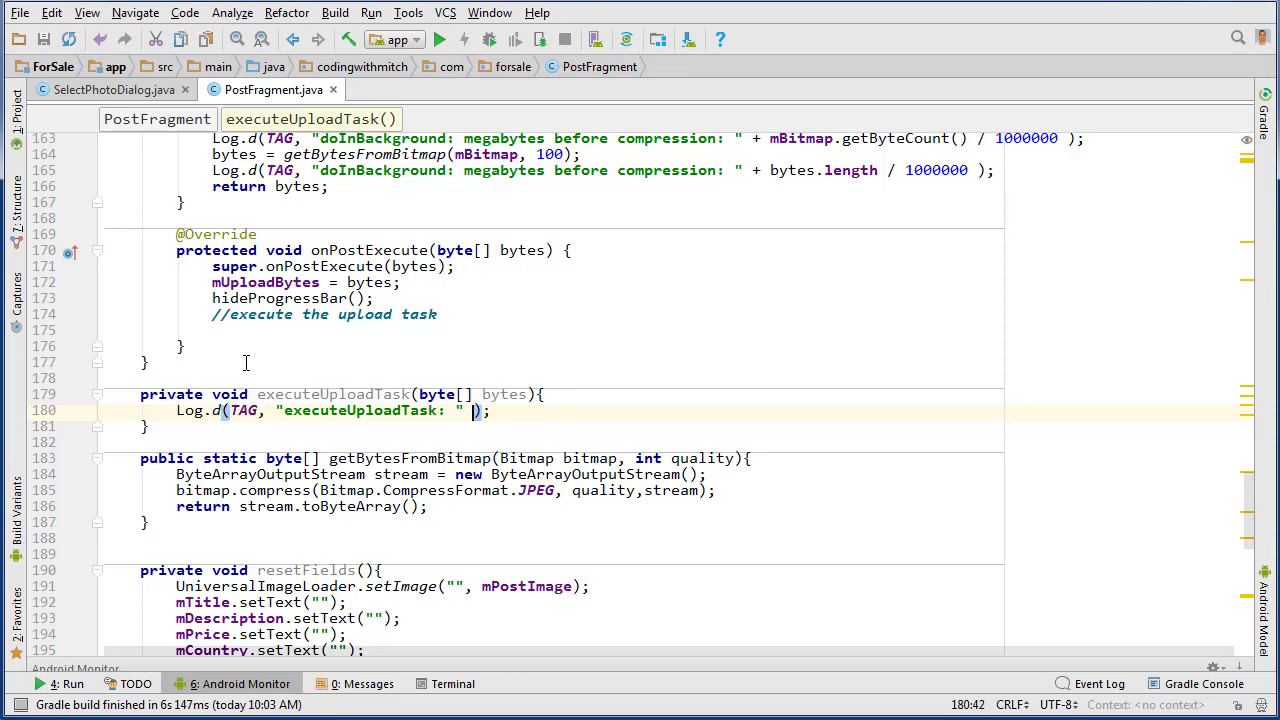
text(+)
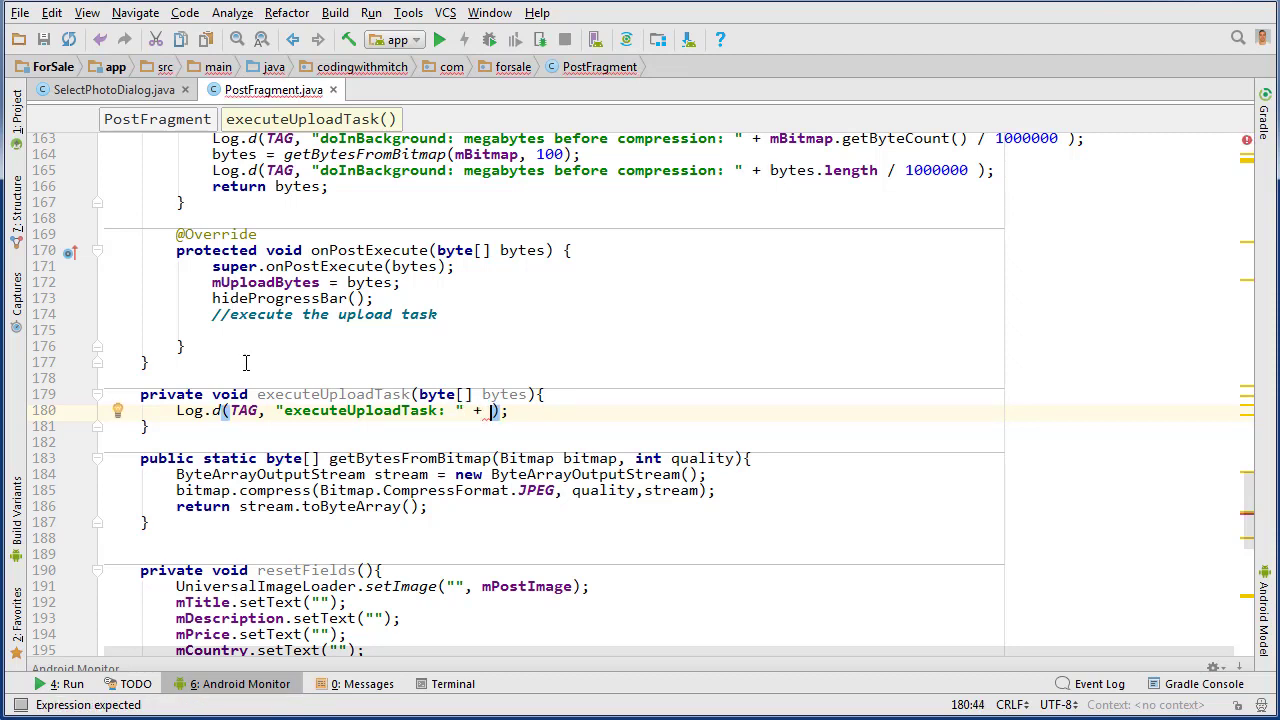
text(logd)
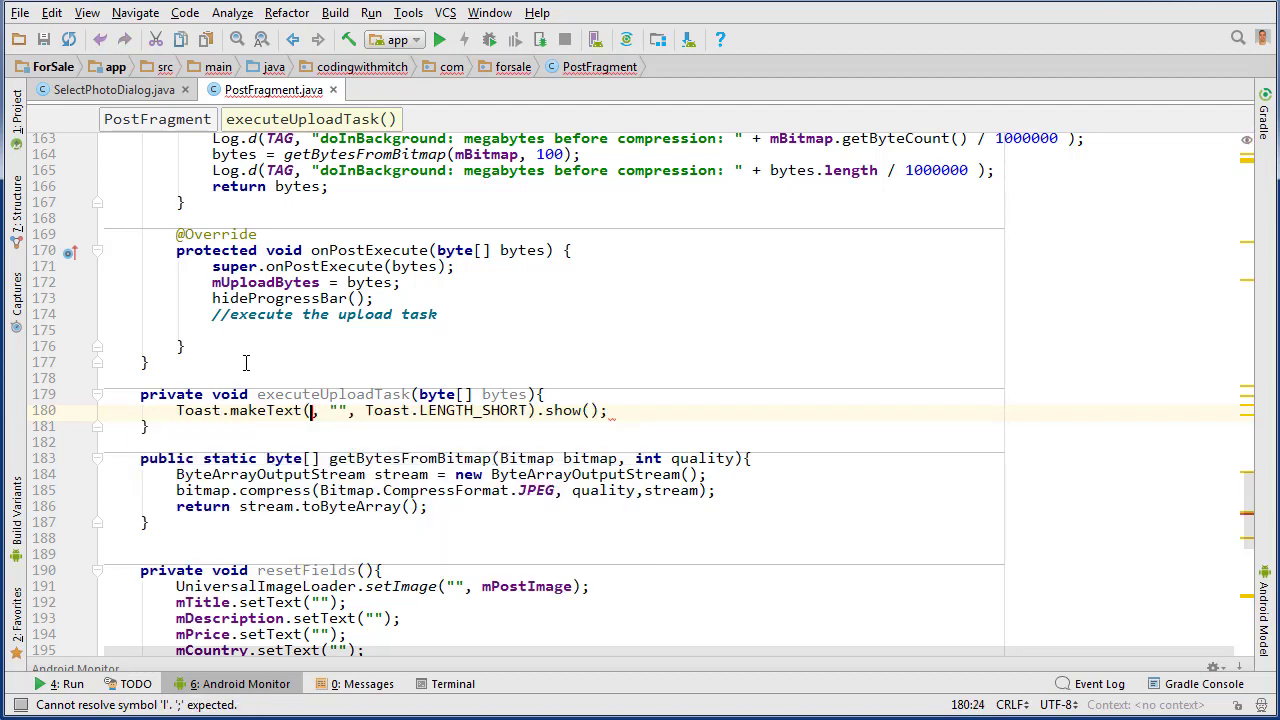
text(getActivity(),)
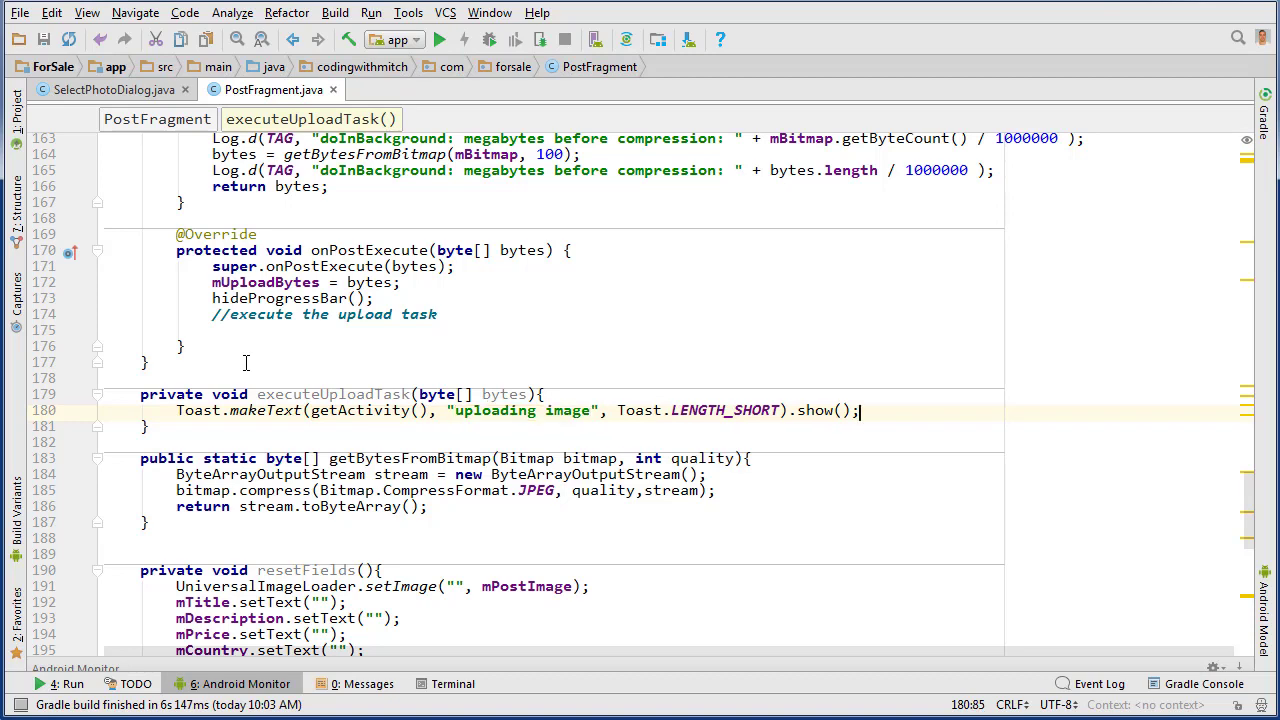
scroll(down, 3)
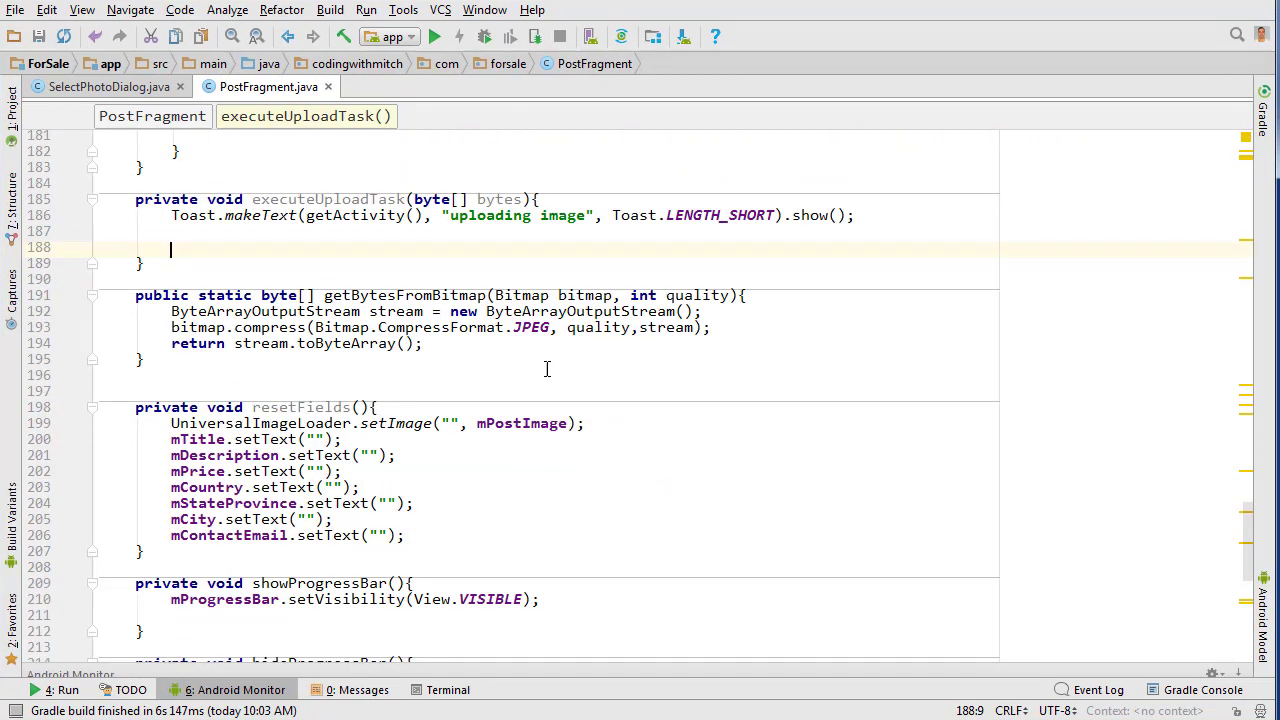
Get a push key as postId and start a FirebaseStorage storage reference
text(final String postId =)
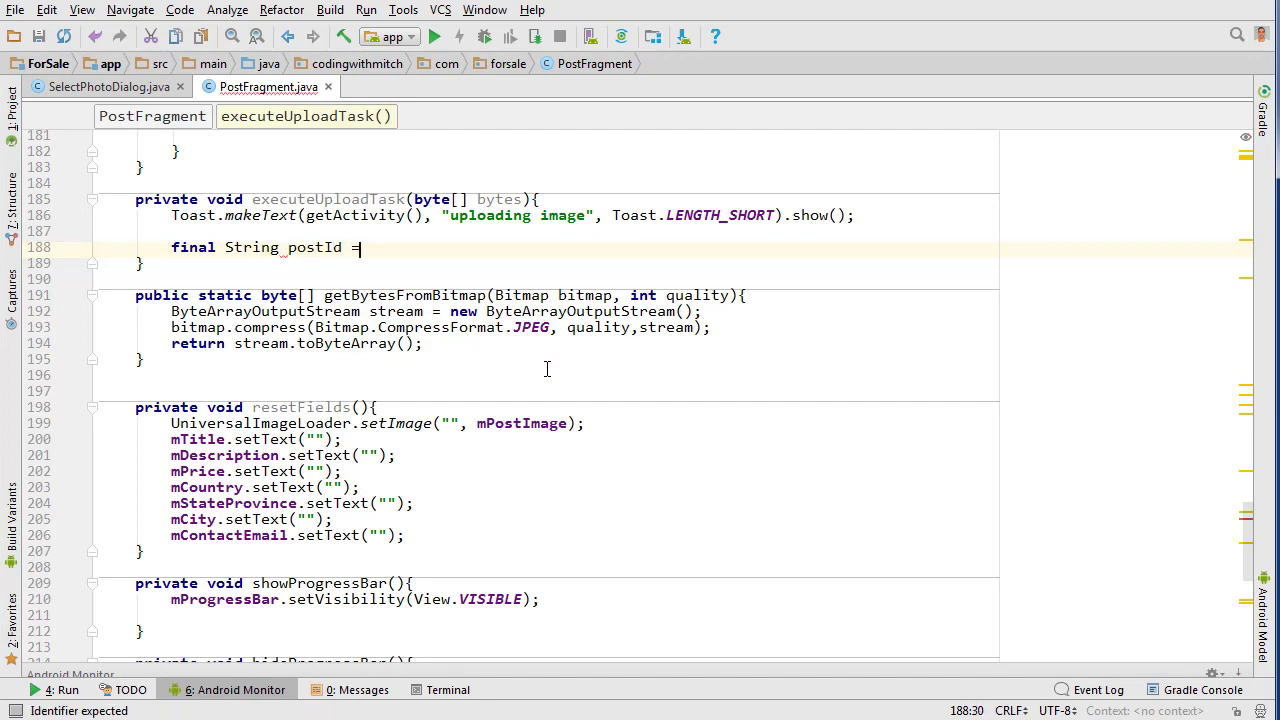
text(FirebaseDatabase.getInstance().getReference().)
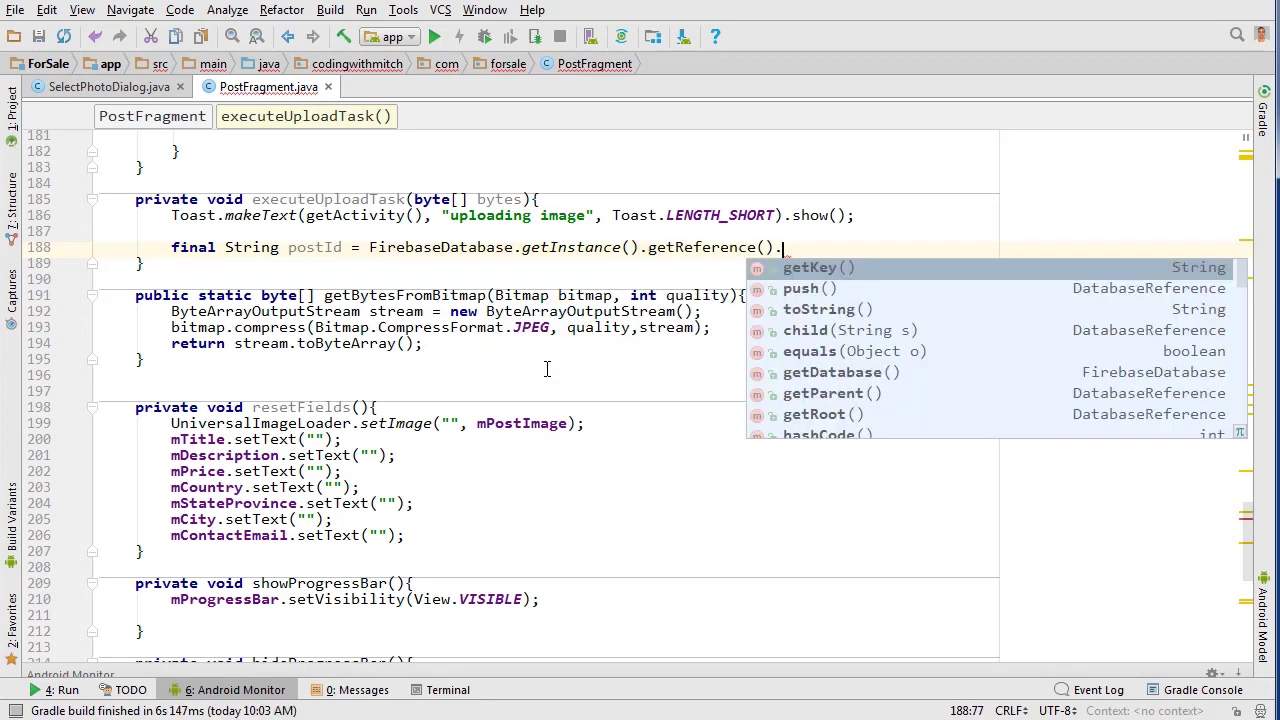
text(push().getKey();)
text(final StorageReference storageReference)
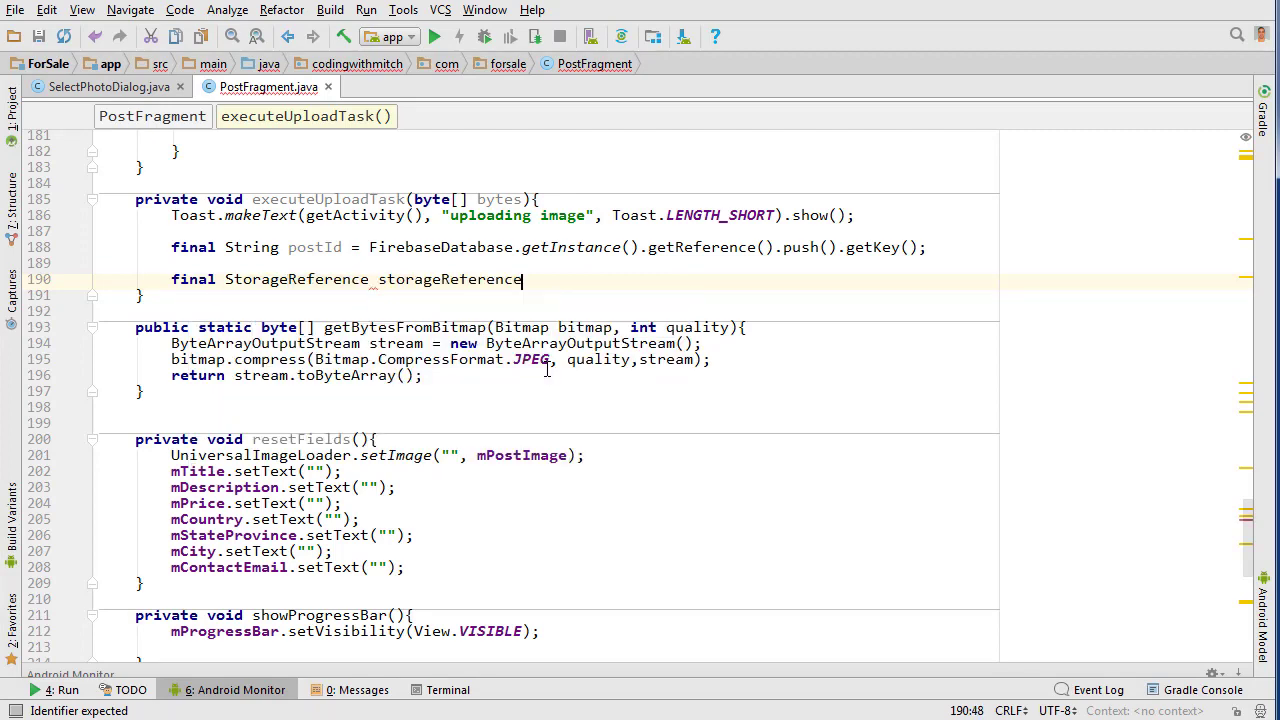
text(= Fi)
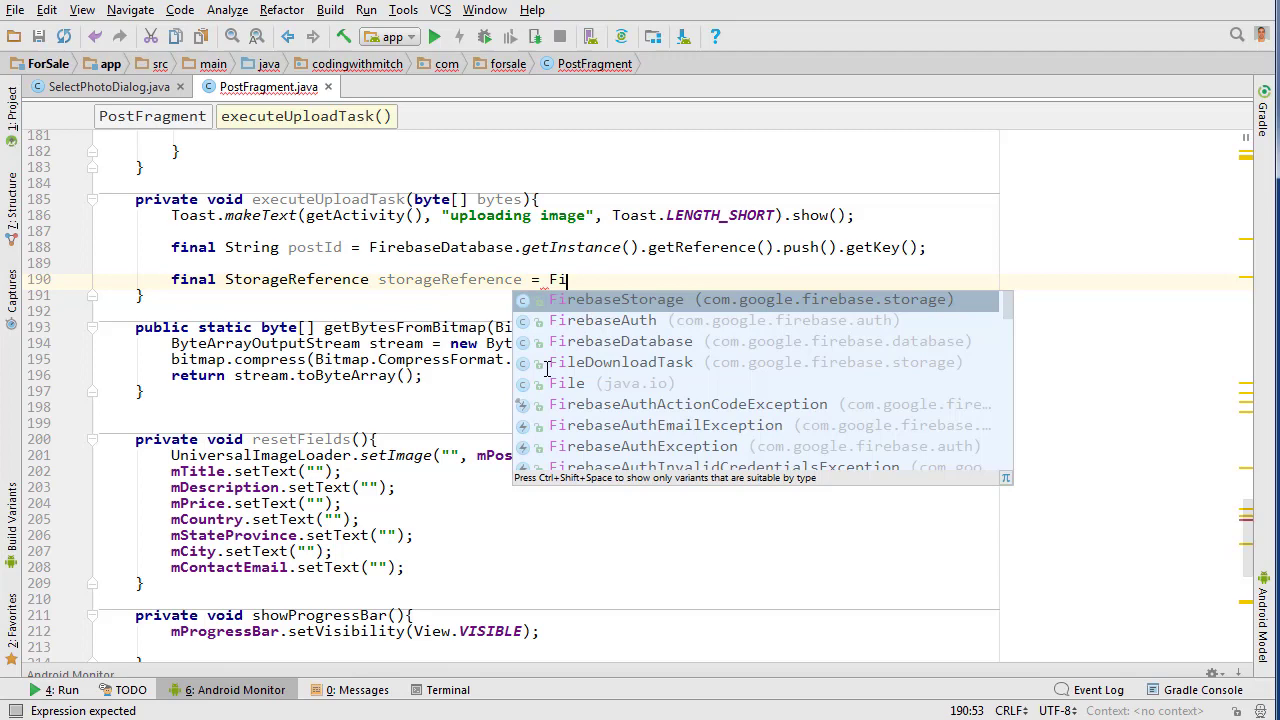
click(617, 299)
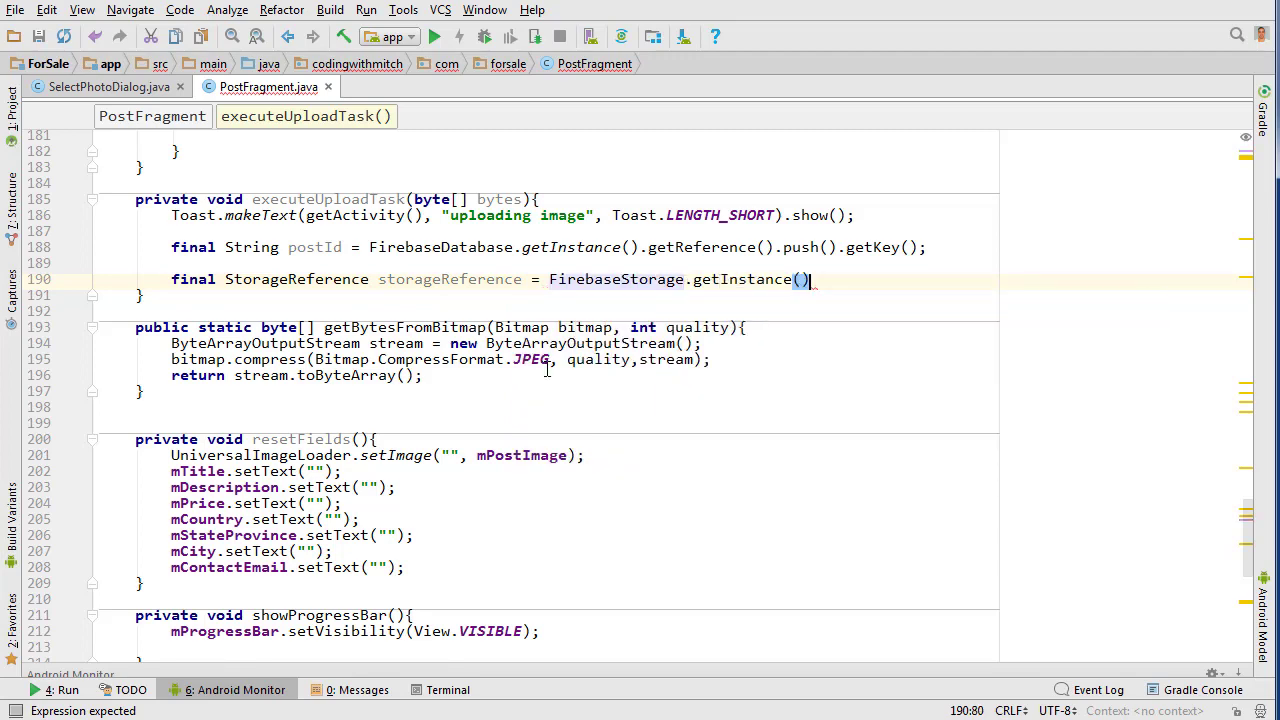
text(.getReference()
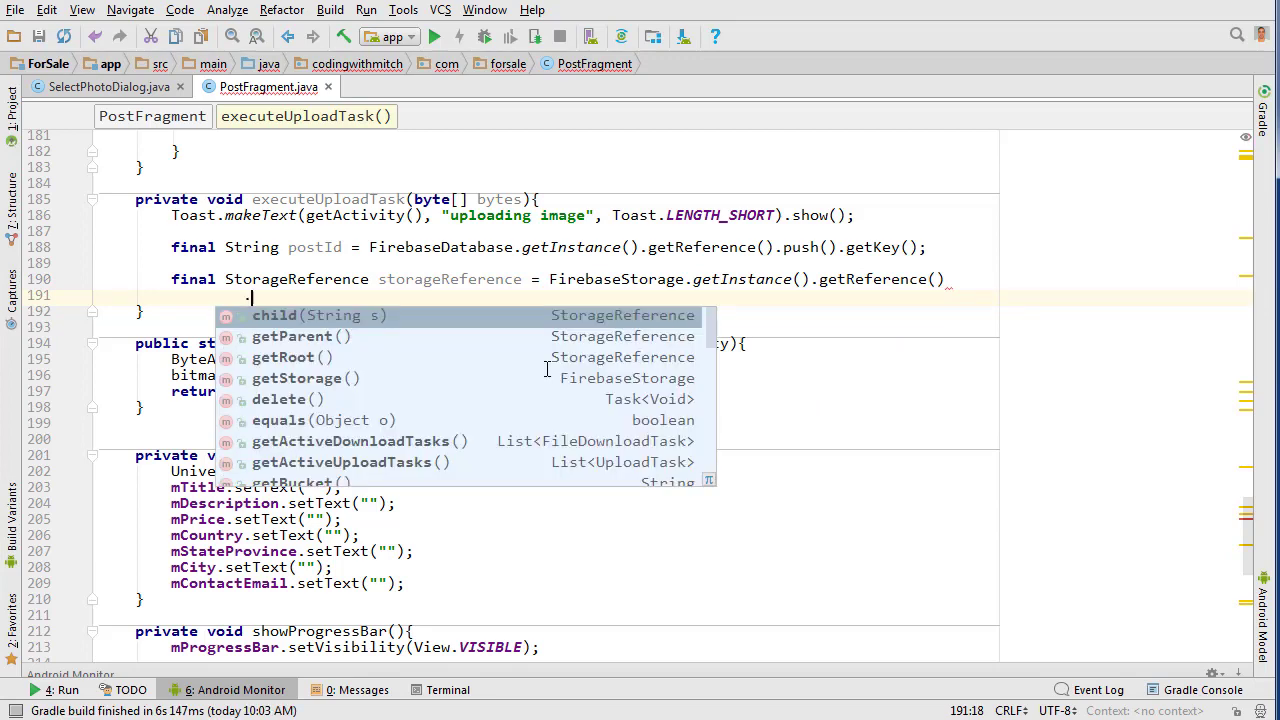
Point the storage reference's child path at posts/users/<uid>/<postId>/post_image
click(273, 315)
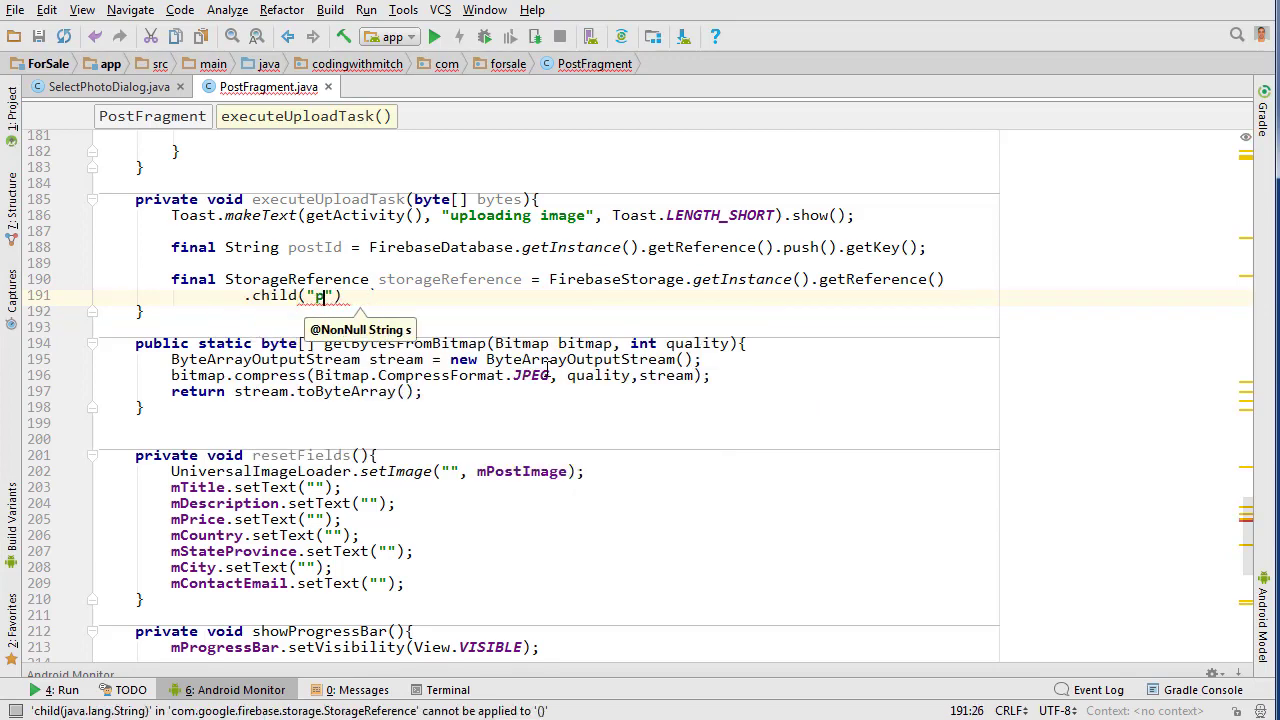
text(ost)
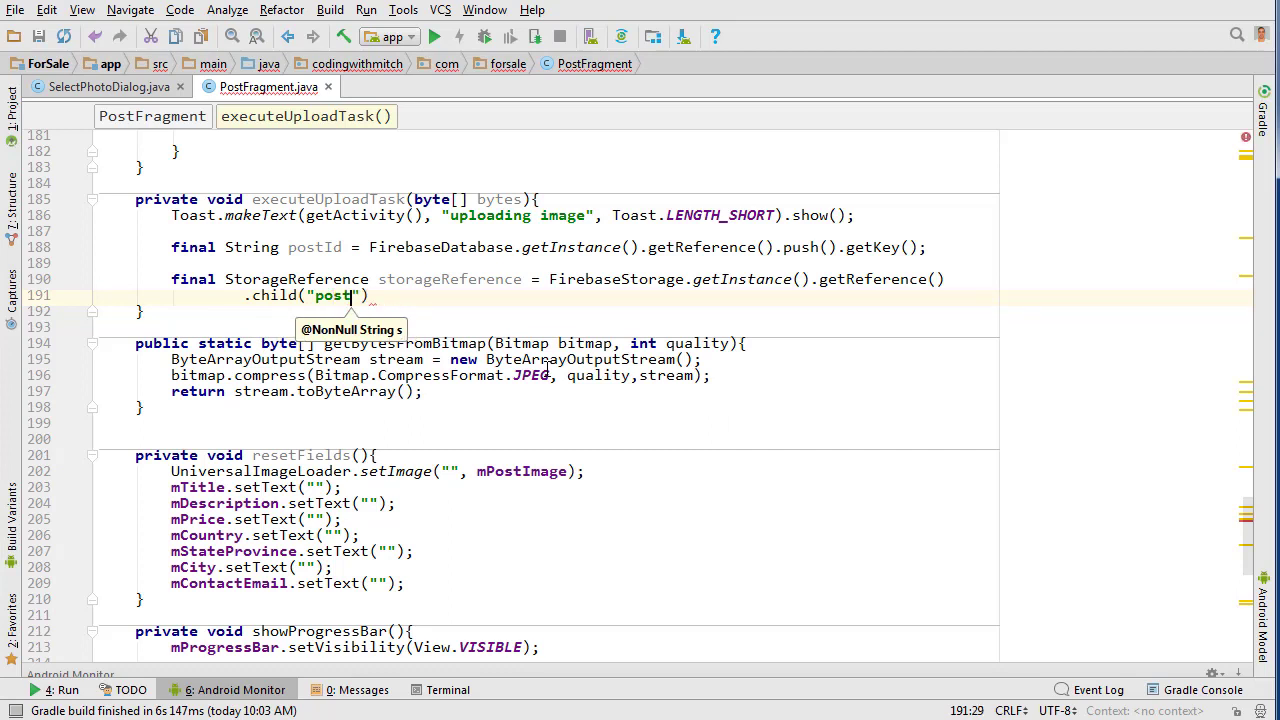
text(s/ur)
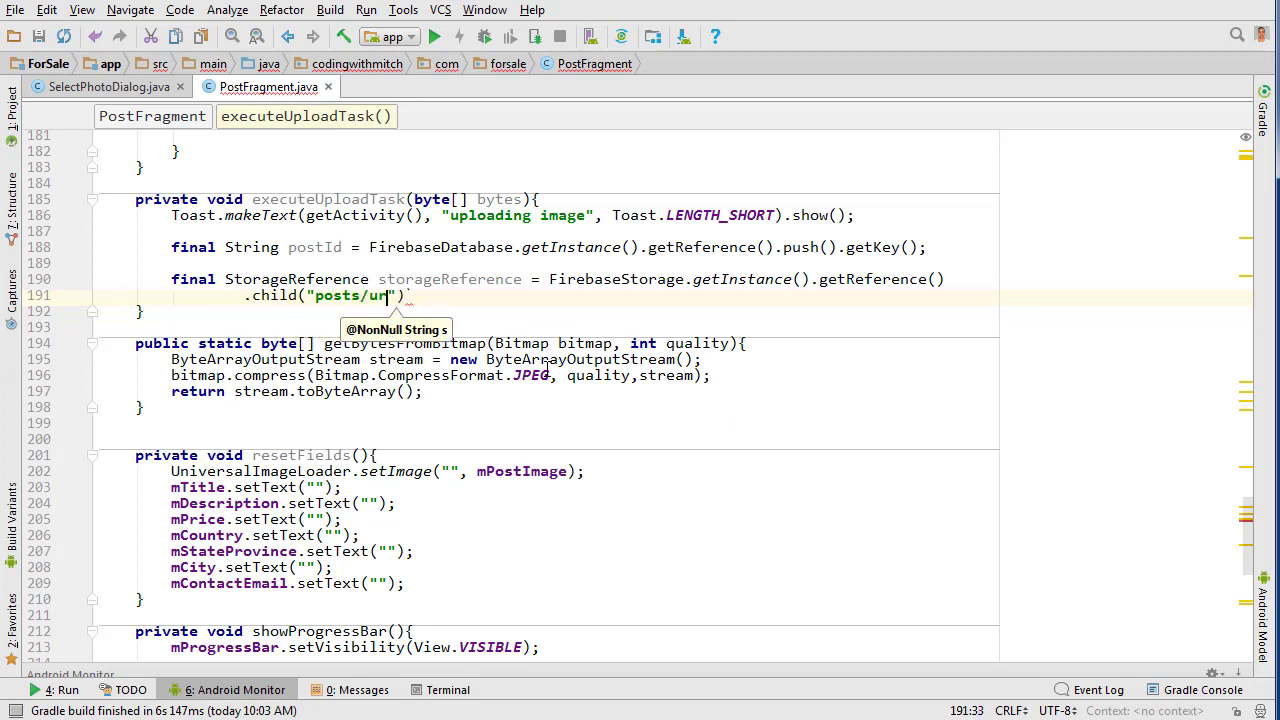
text(sers/)
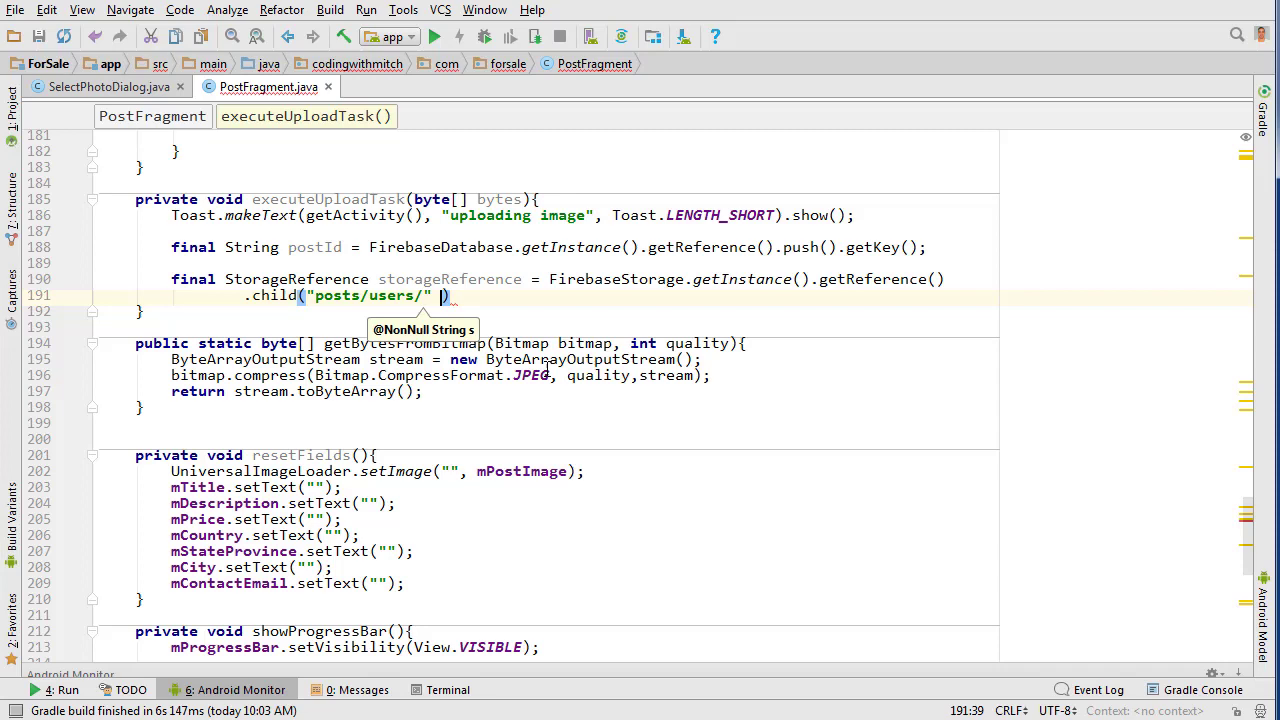
text(+ FirebaseAuth.getInstance()
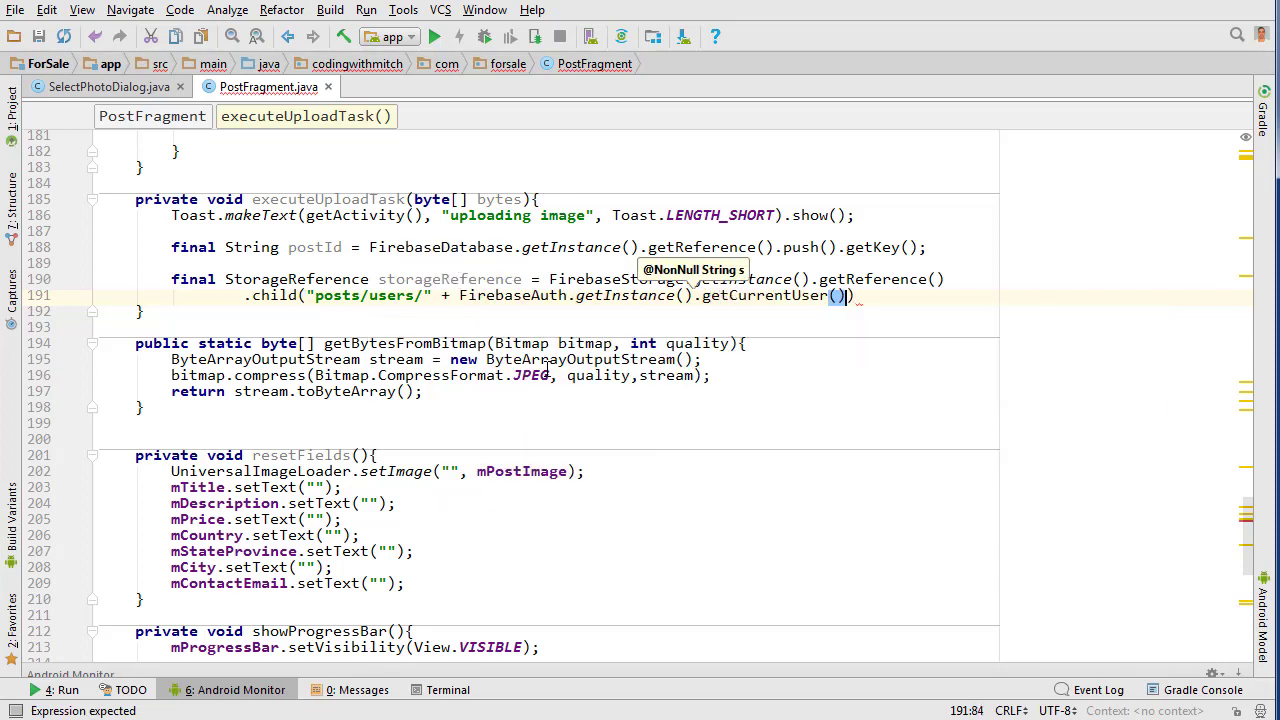
text(.getUid())
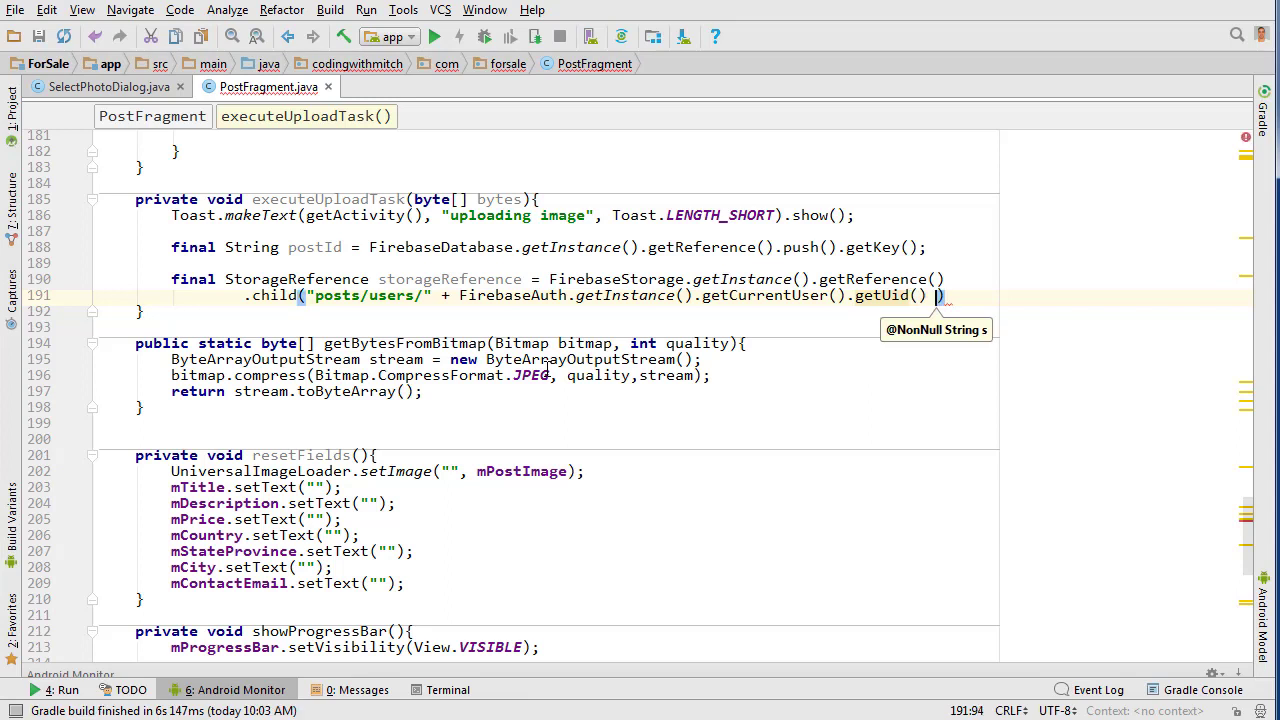
text(+)
text("/" ))
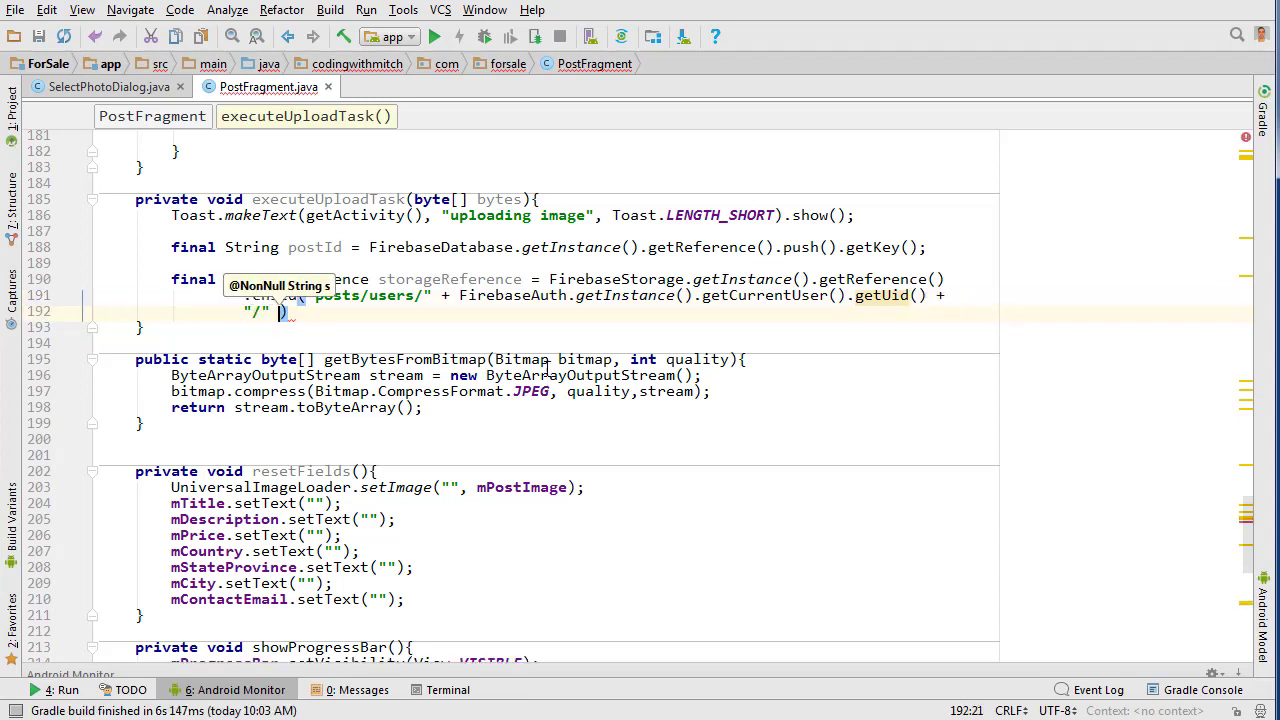
text(postId)
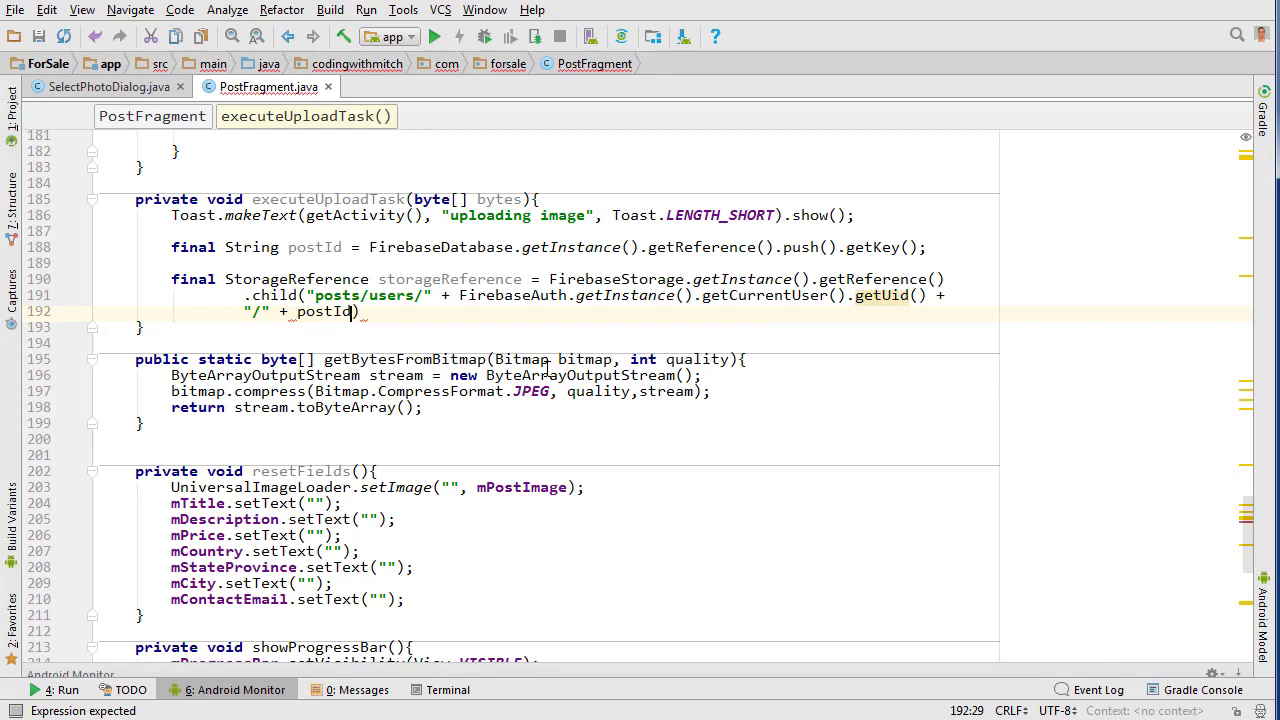
text(+ "")
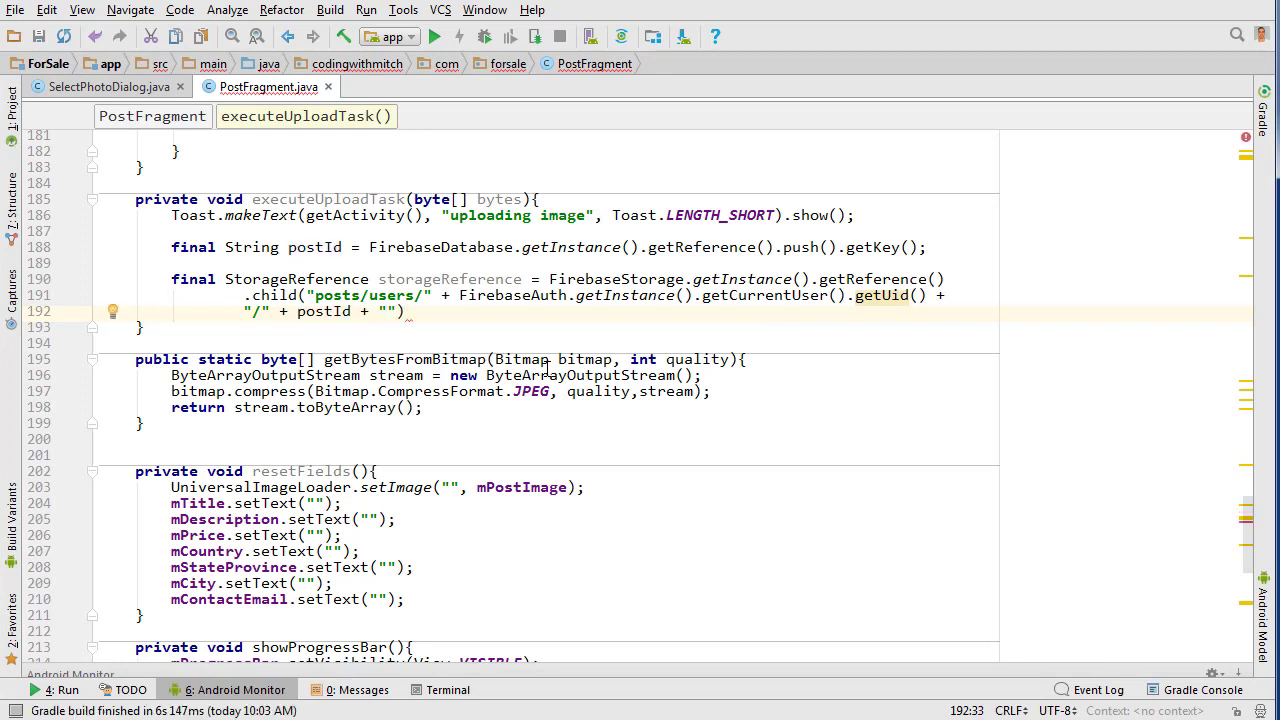
text(/post_image)
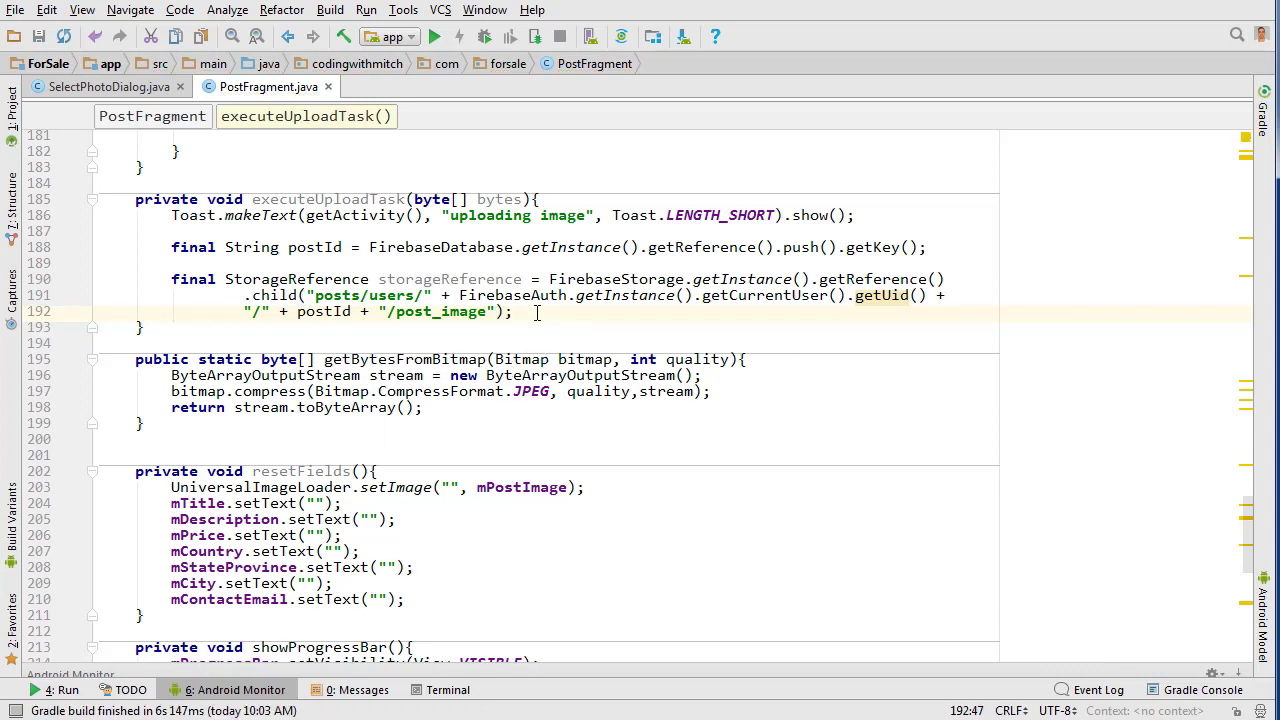
drag(245, 295, 510, 311)
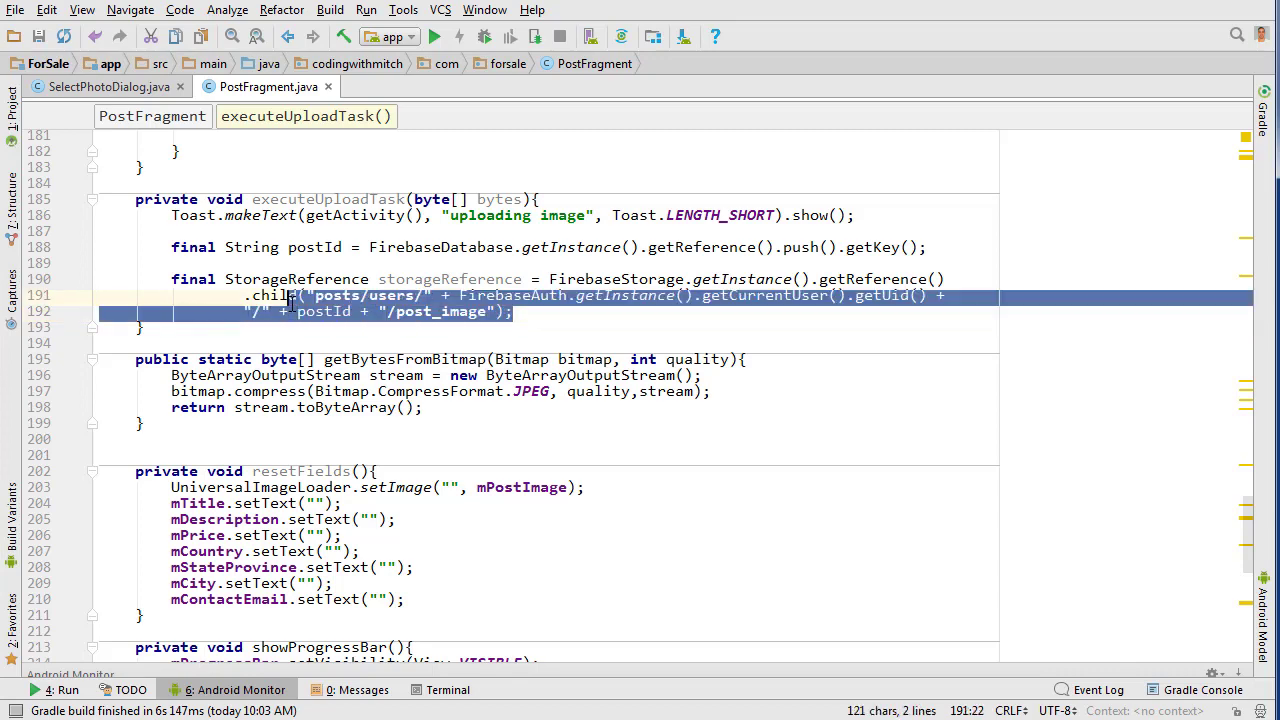
click(512, 311)
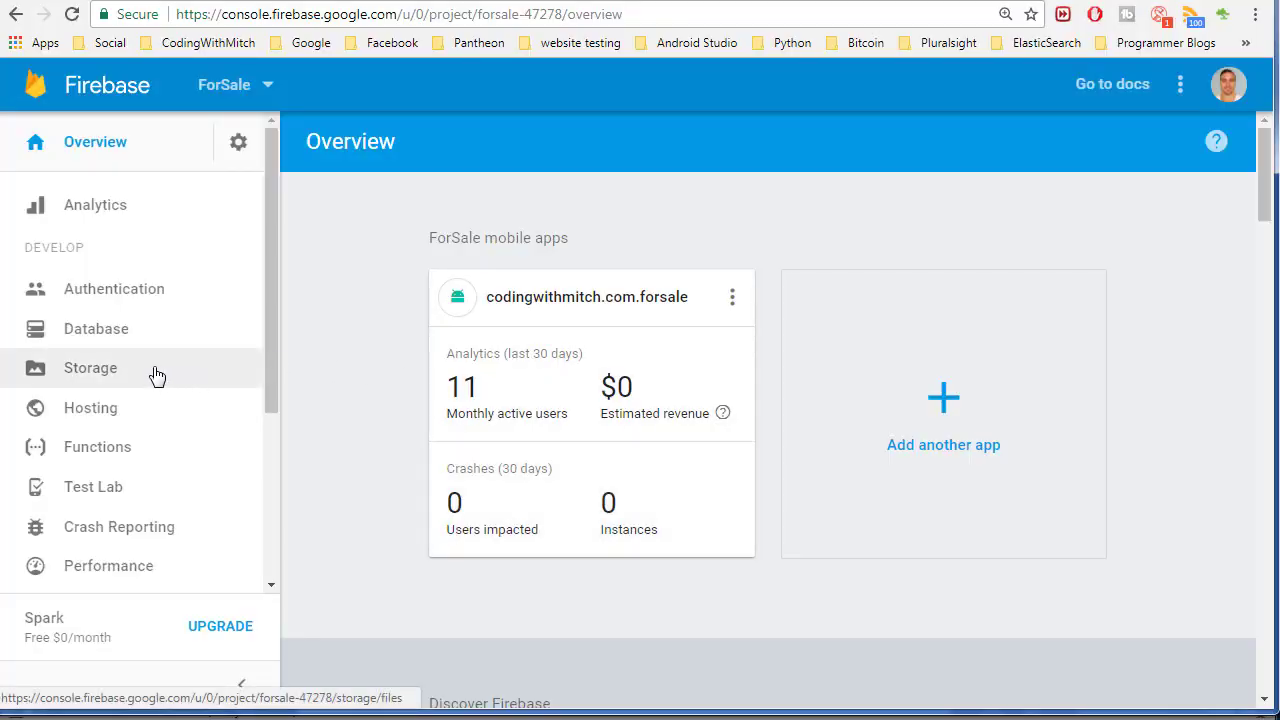
Enable Firebase Storage for the project with the default setup
click(90, 368)
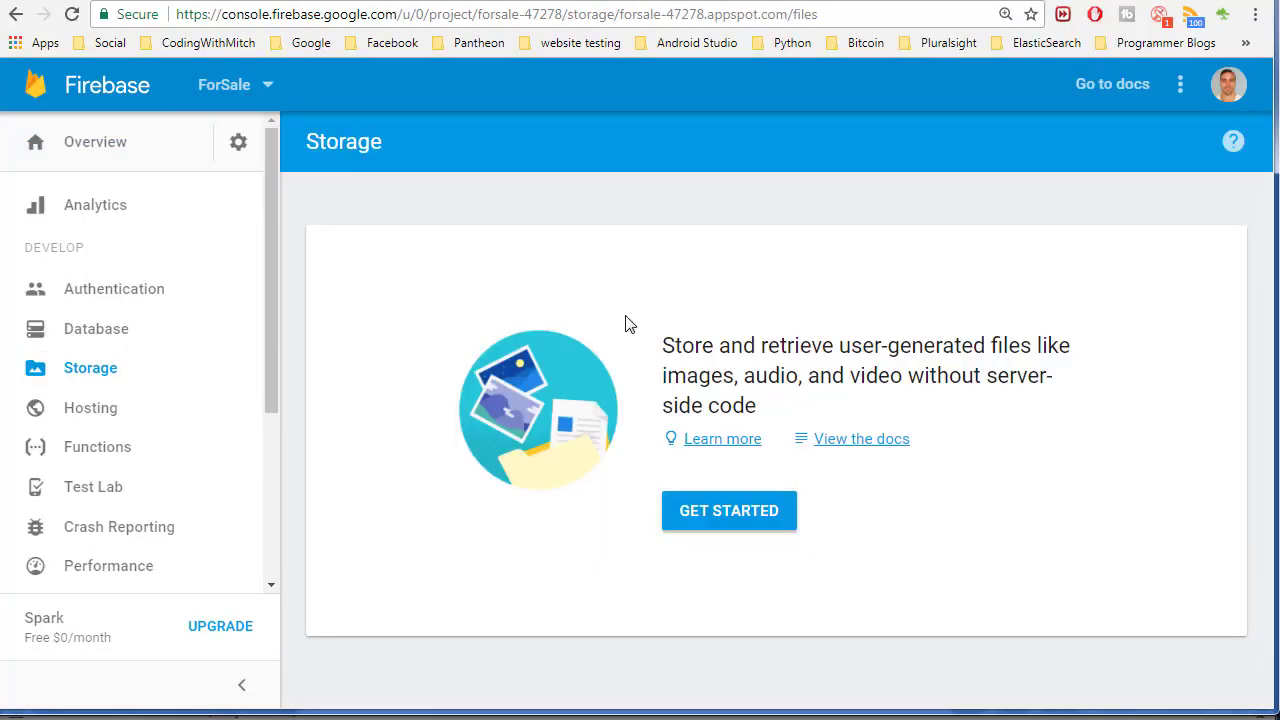
click(729, 510)
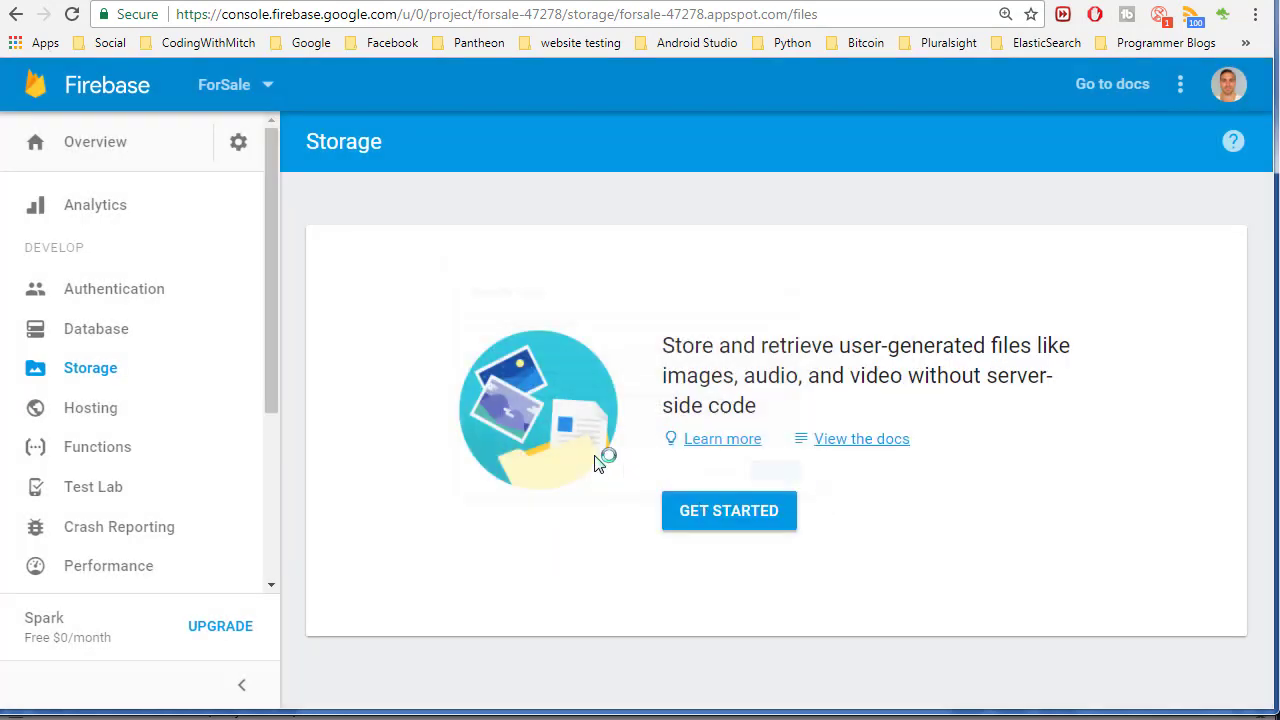
click(729, 510)
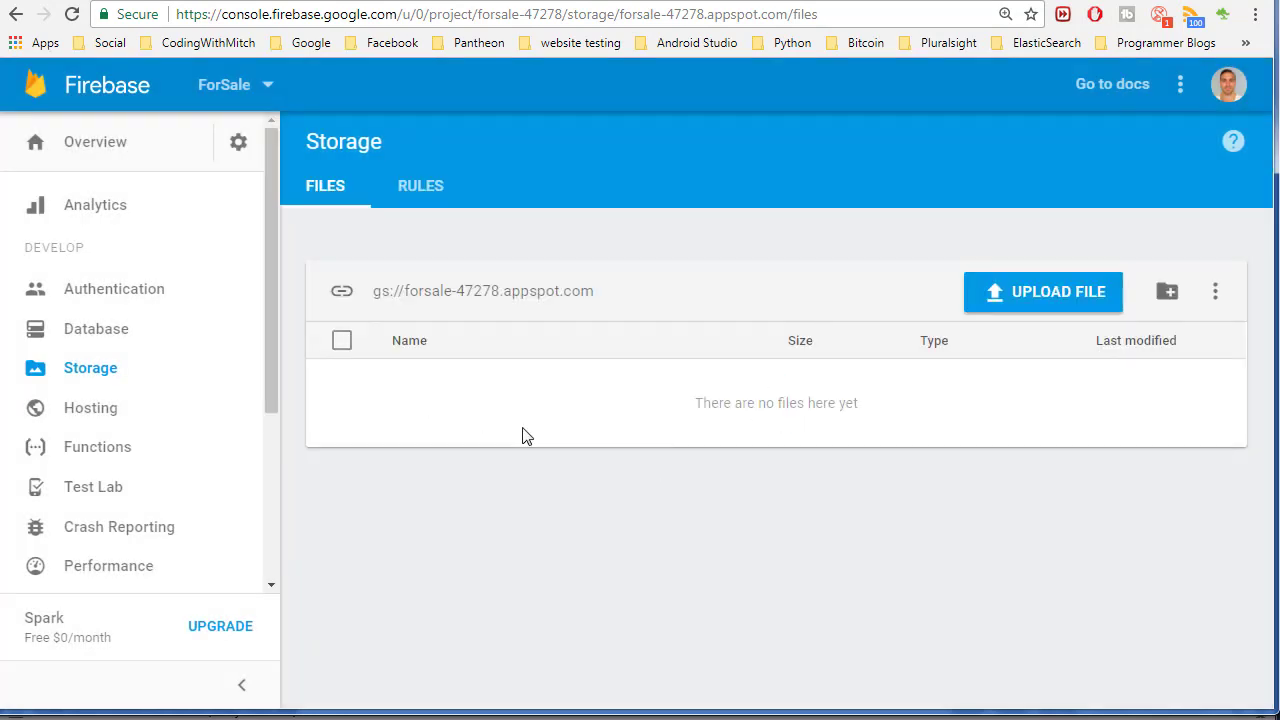
click(1043, 291)
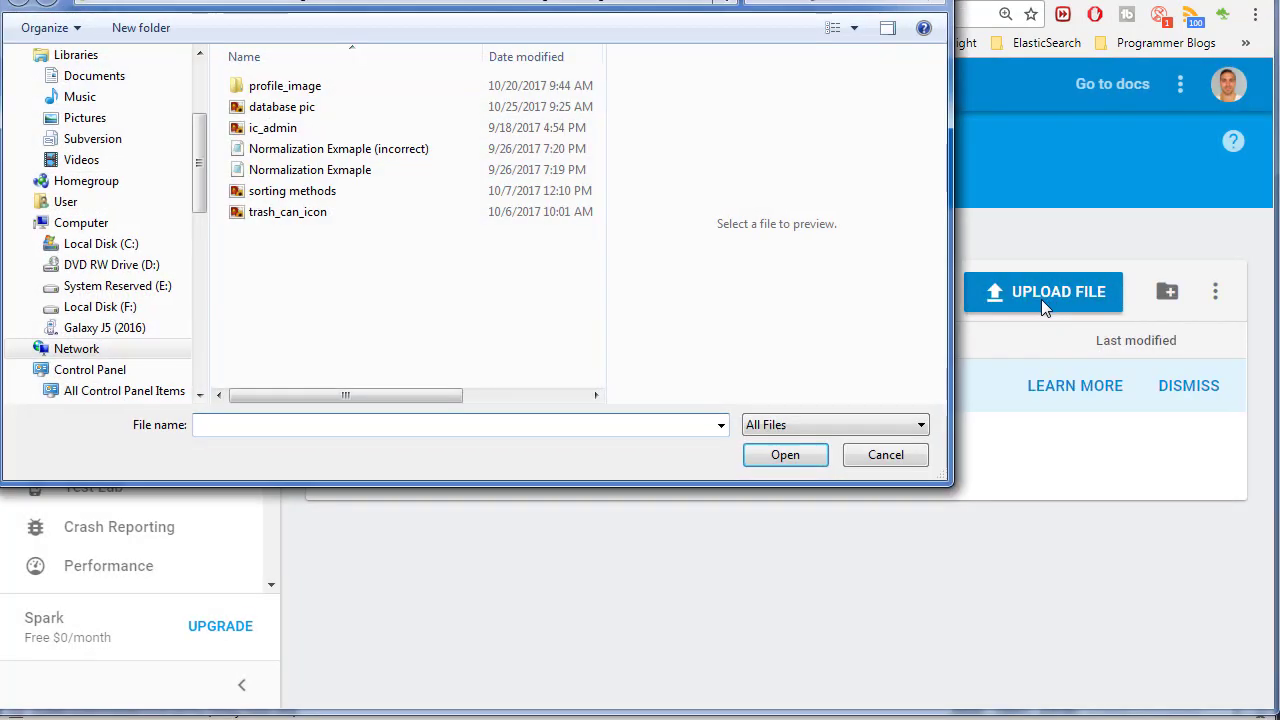
click(1166, 291)
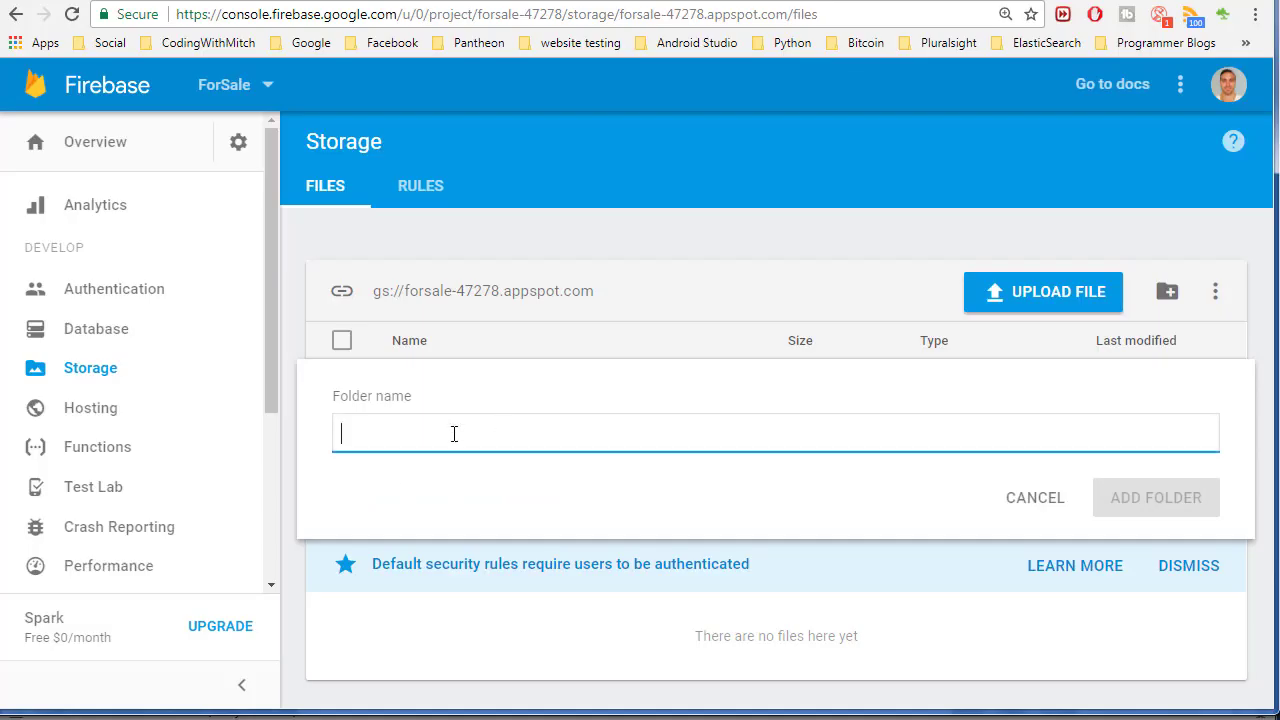
Create a 'posts' folder containing a 'users' folder, then delete posts
text(posts)
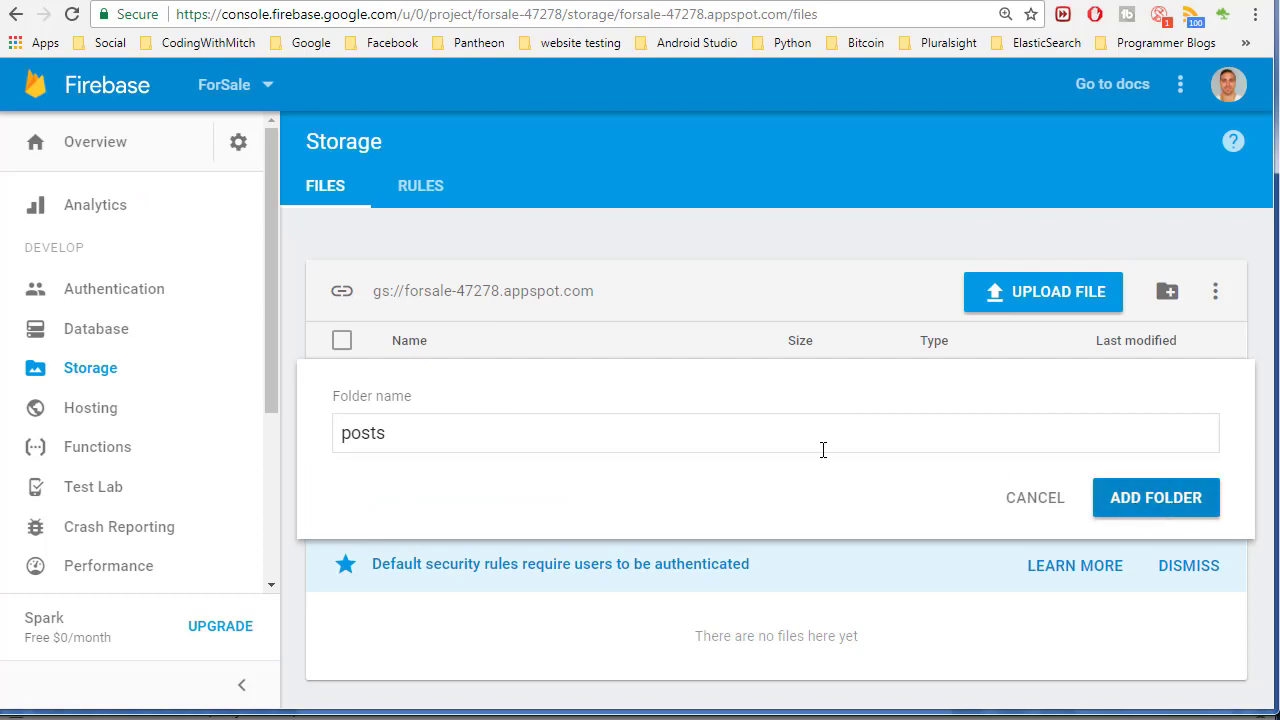
click(1155, 497)
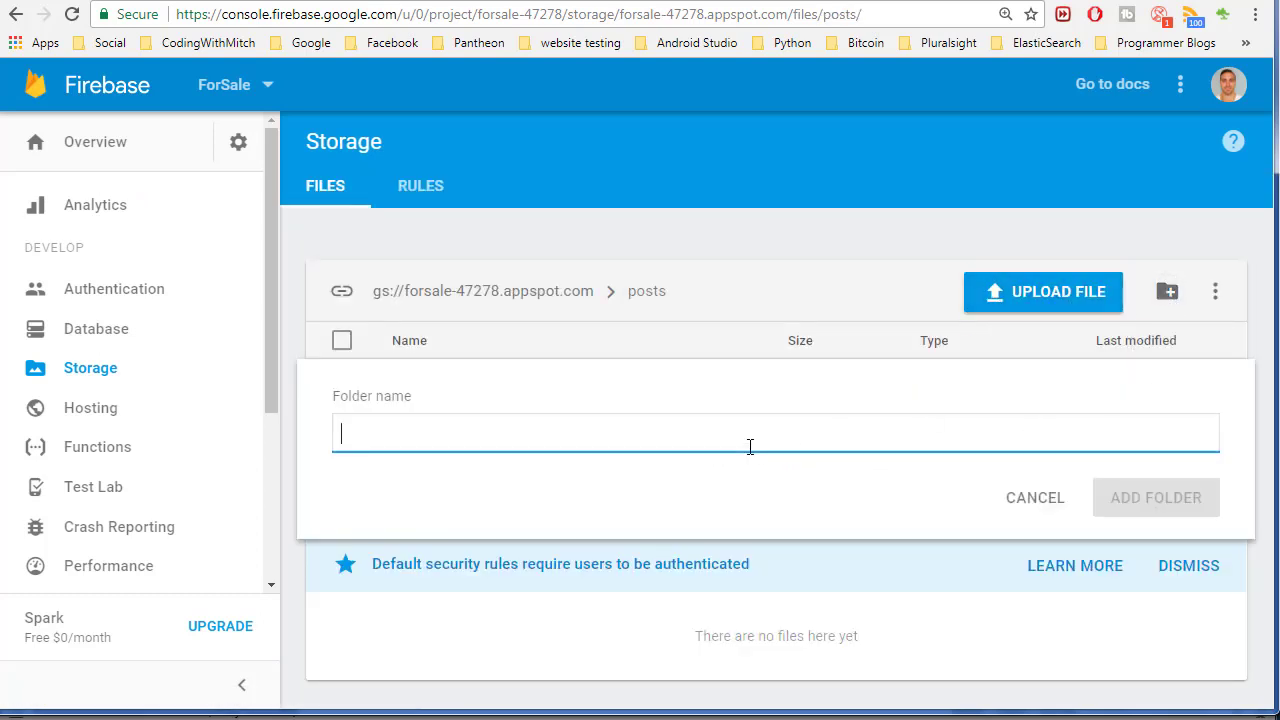
text(users)
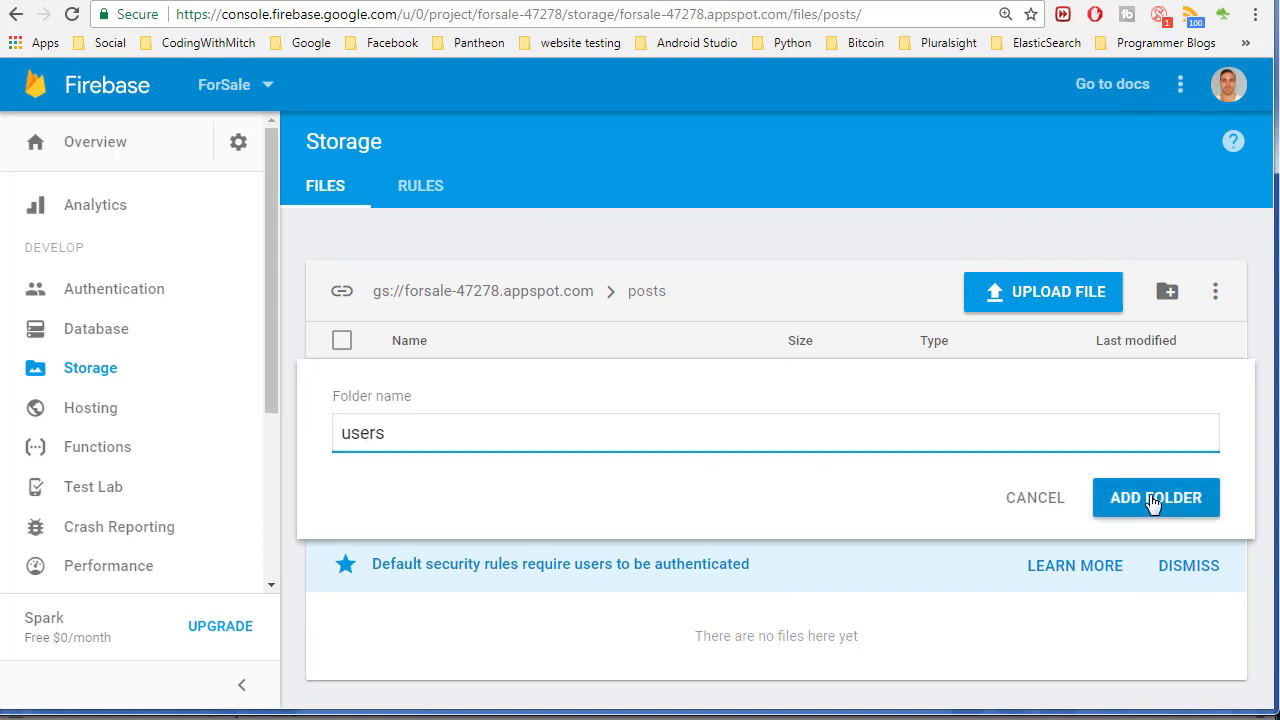
click(1155, 497)
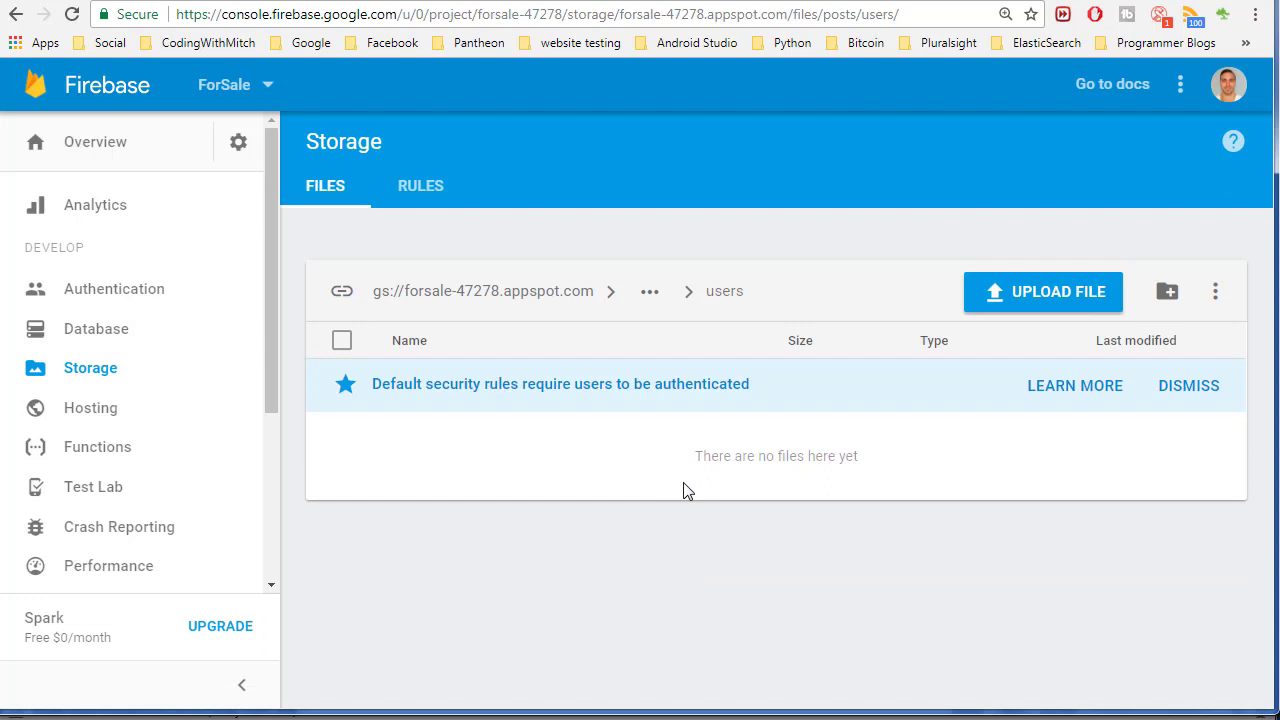
mouse_move(551, 302)
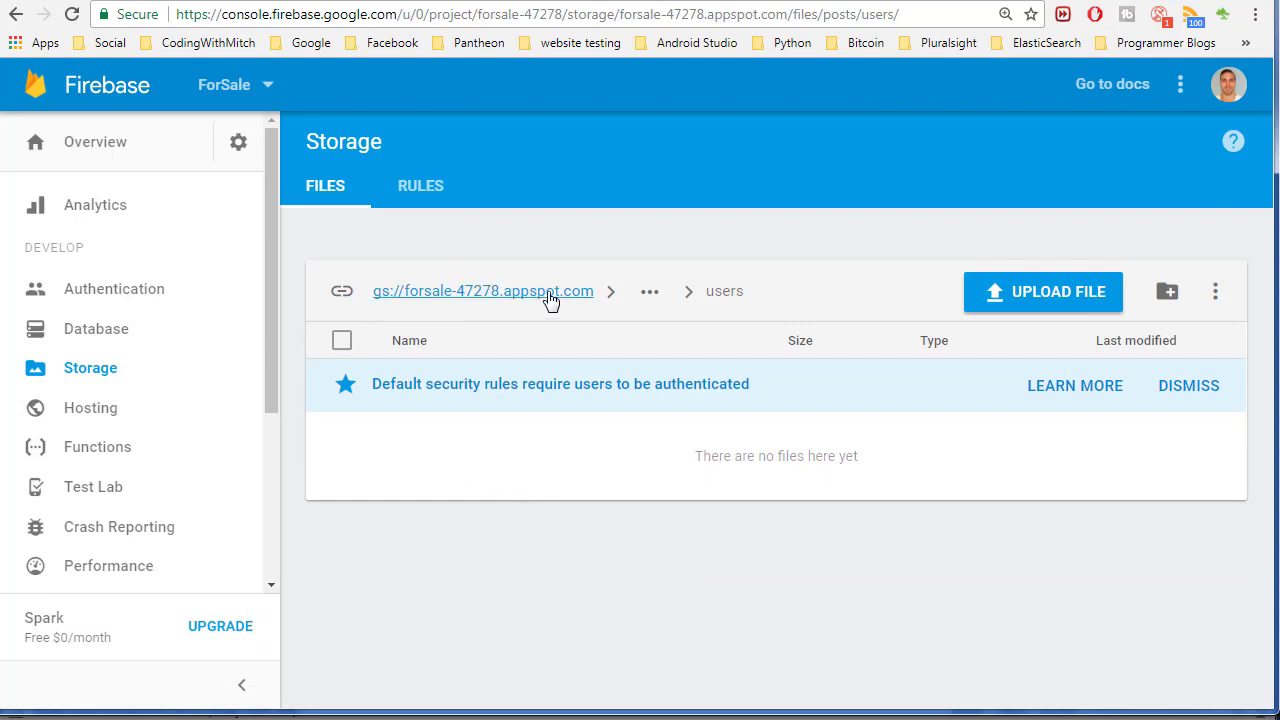
click(473, 291)
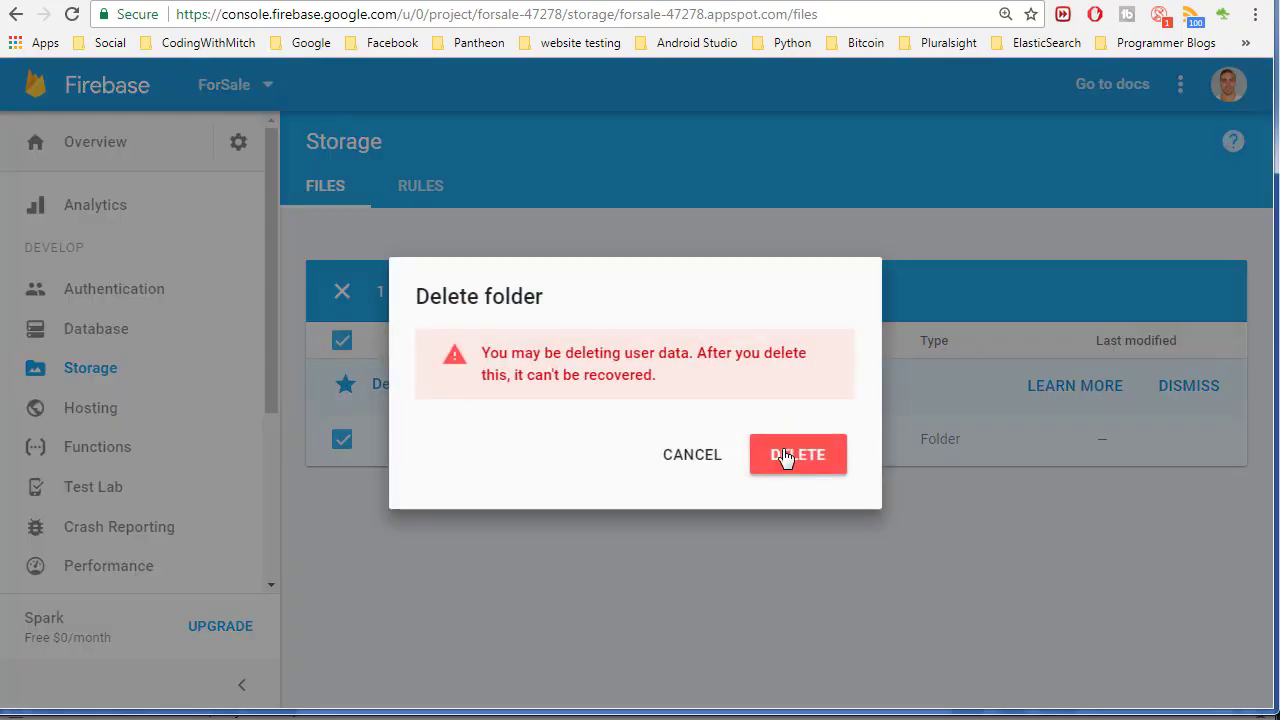
click(798, 454)
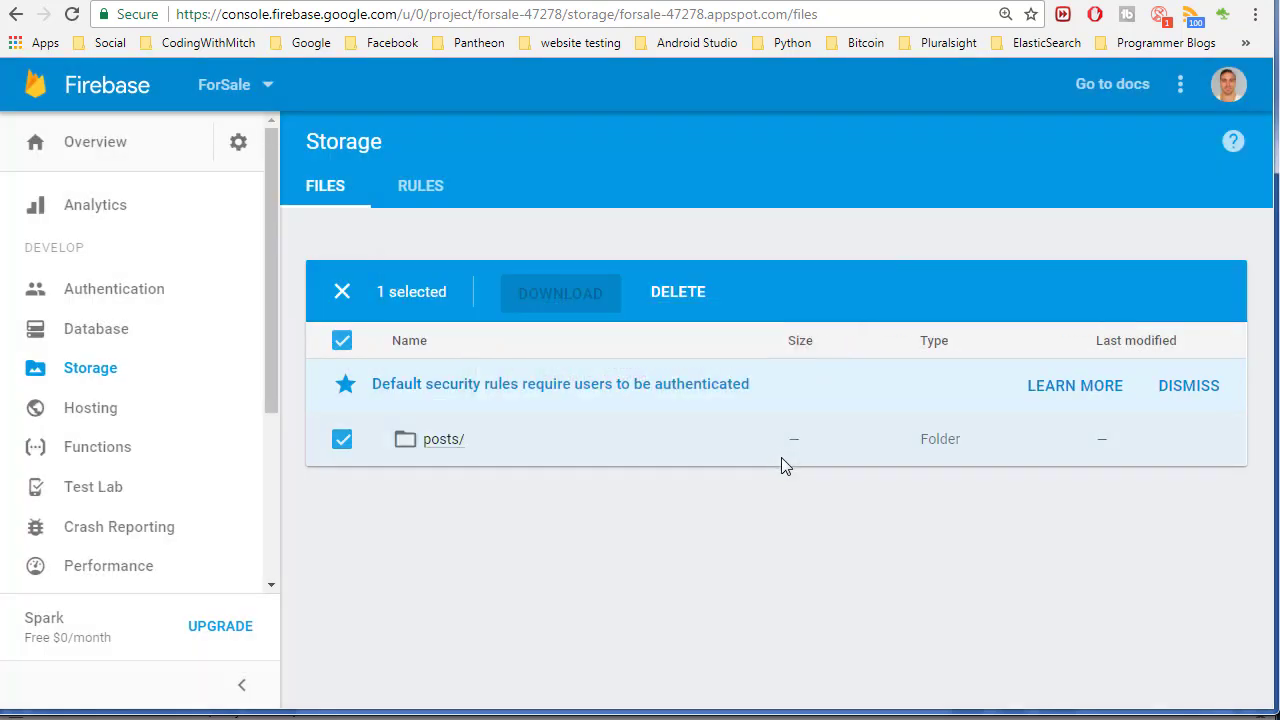
click(677, 291)
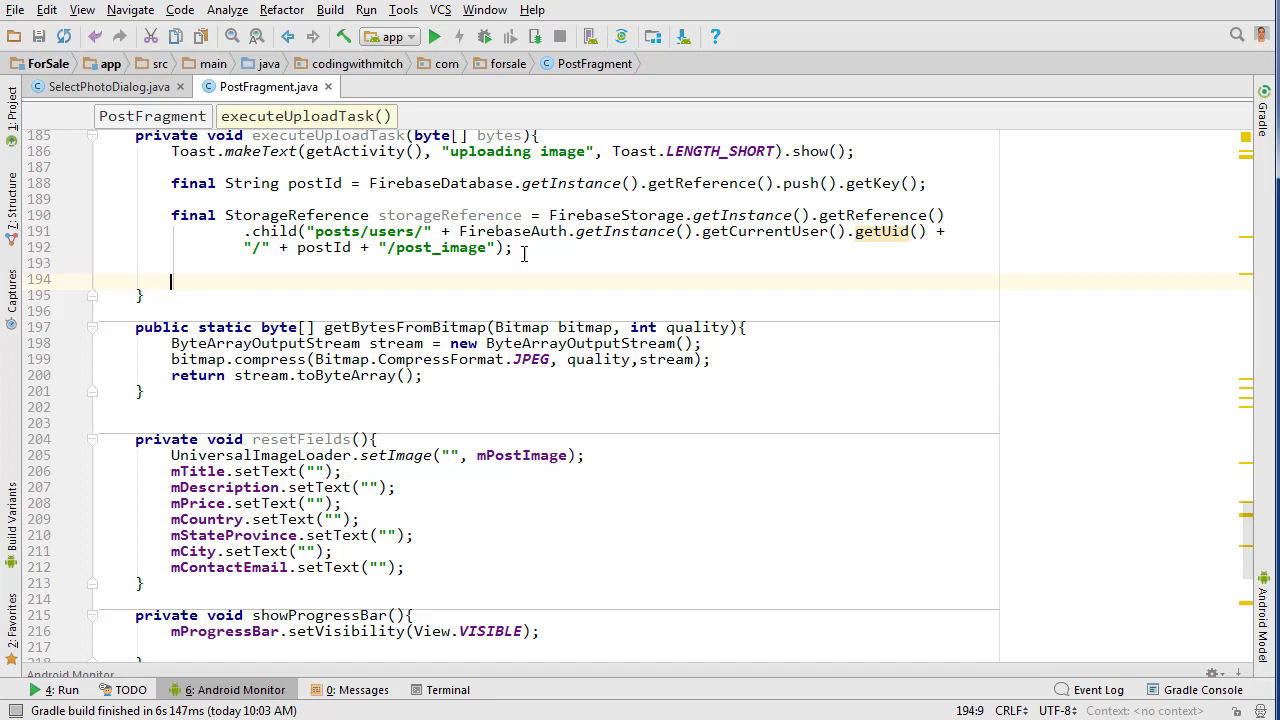
Create UploadTask uploadTask = storageReference.putBytes(mUploadBytes) in executeUploadTask
text(Up)
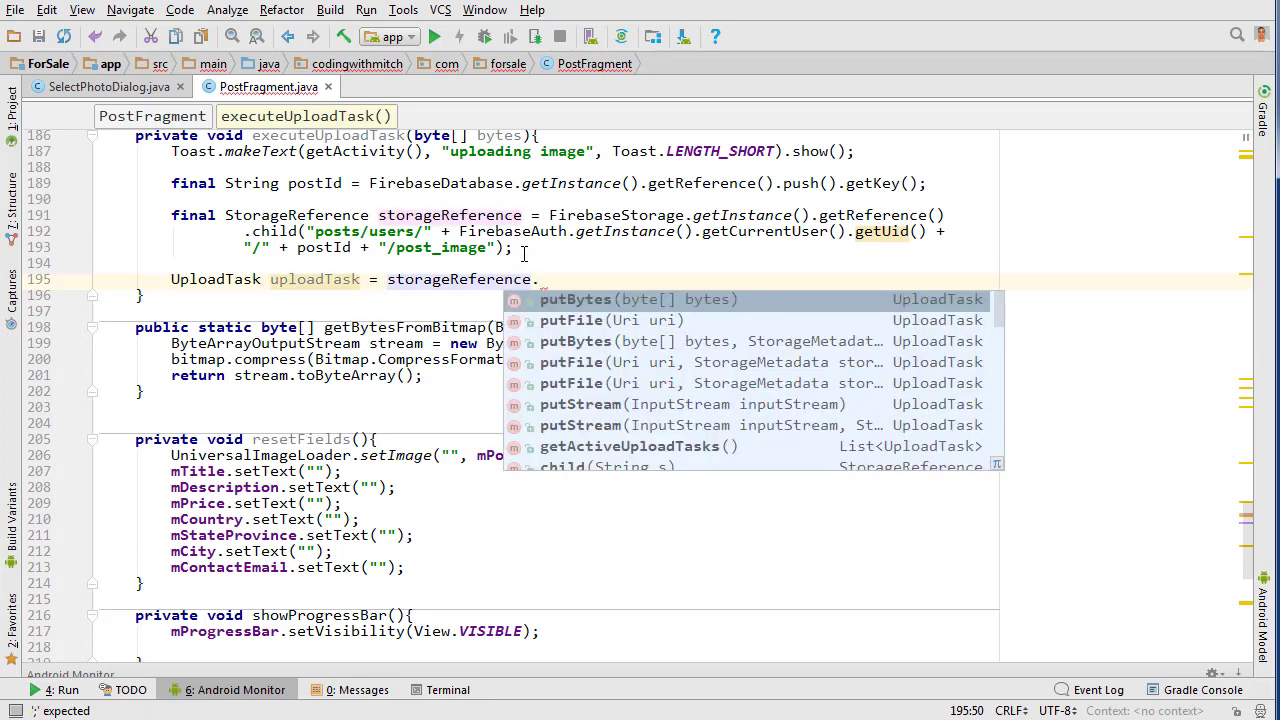
text(put)
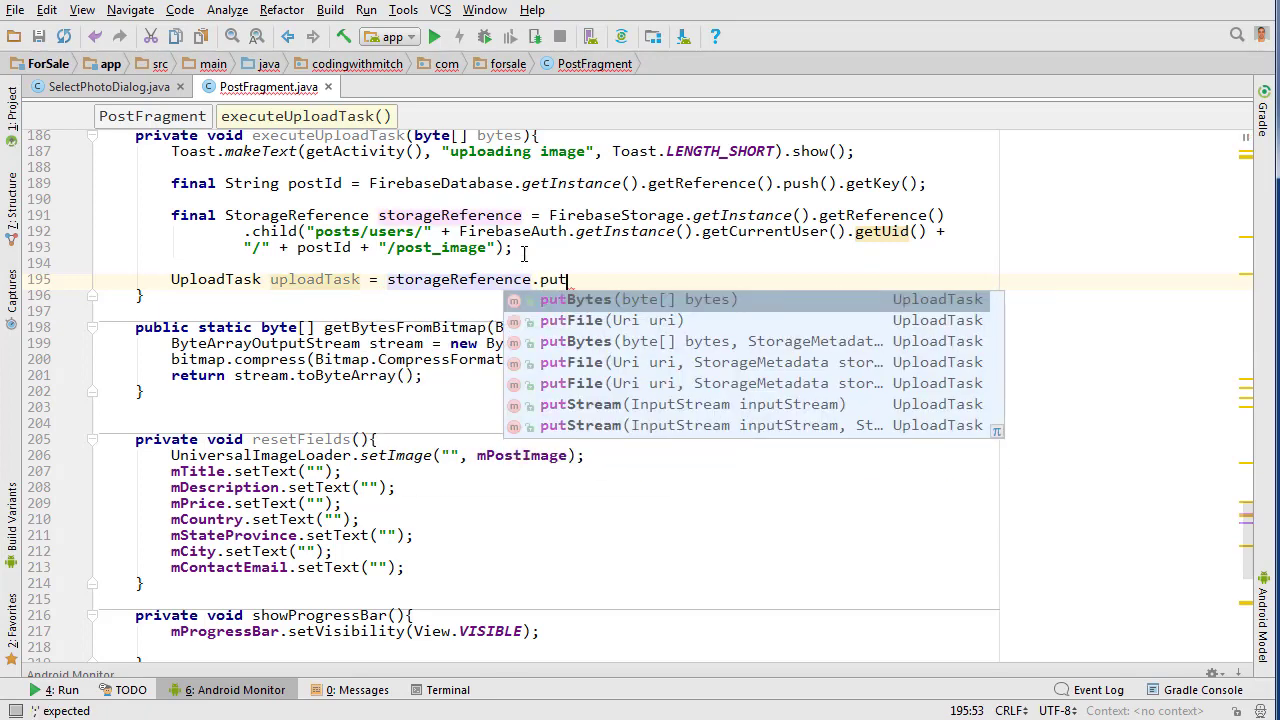
mouse_move(592, 320)
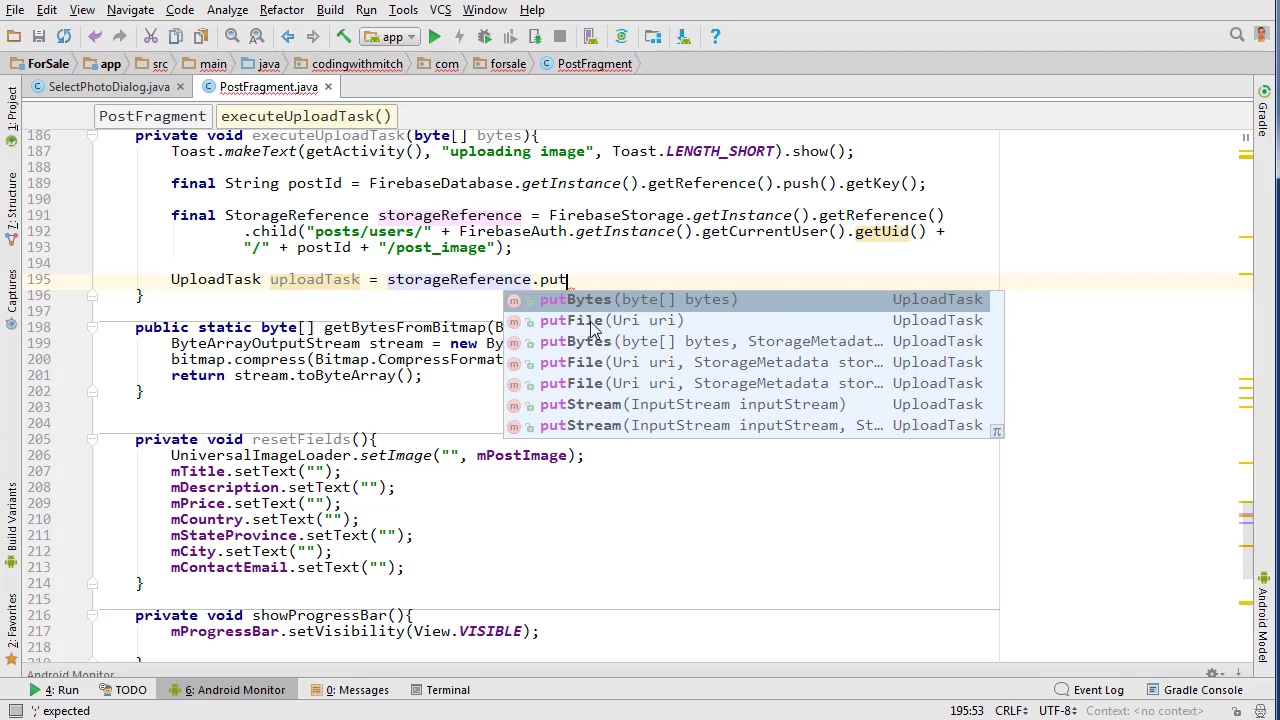
mouse_move(708, 348)
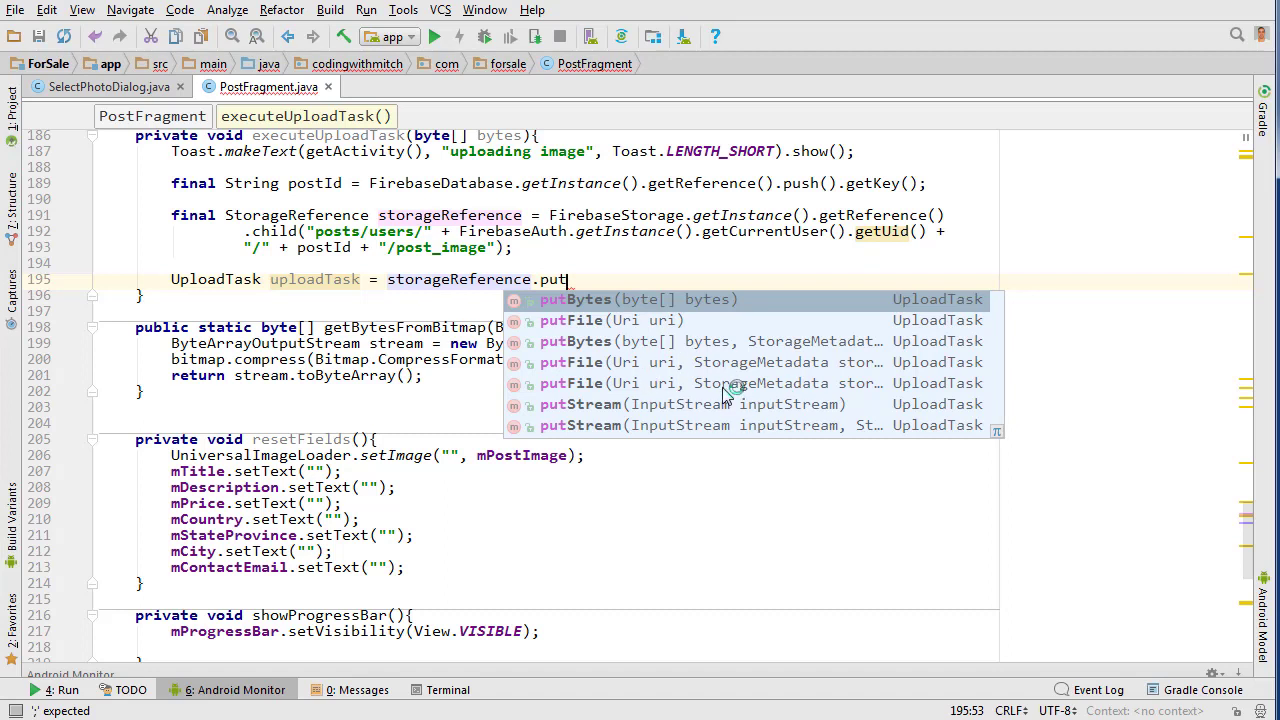
mouse_move(660, 315)
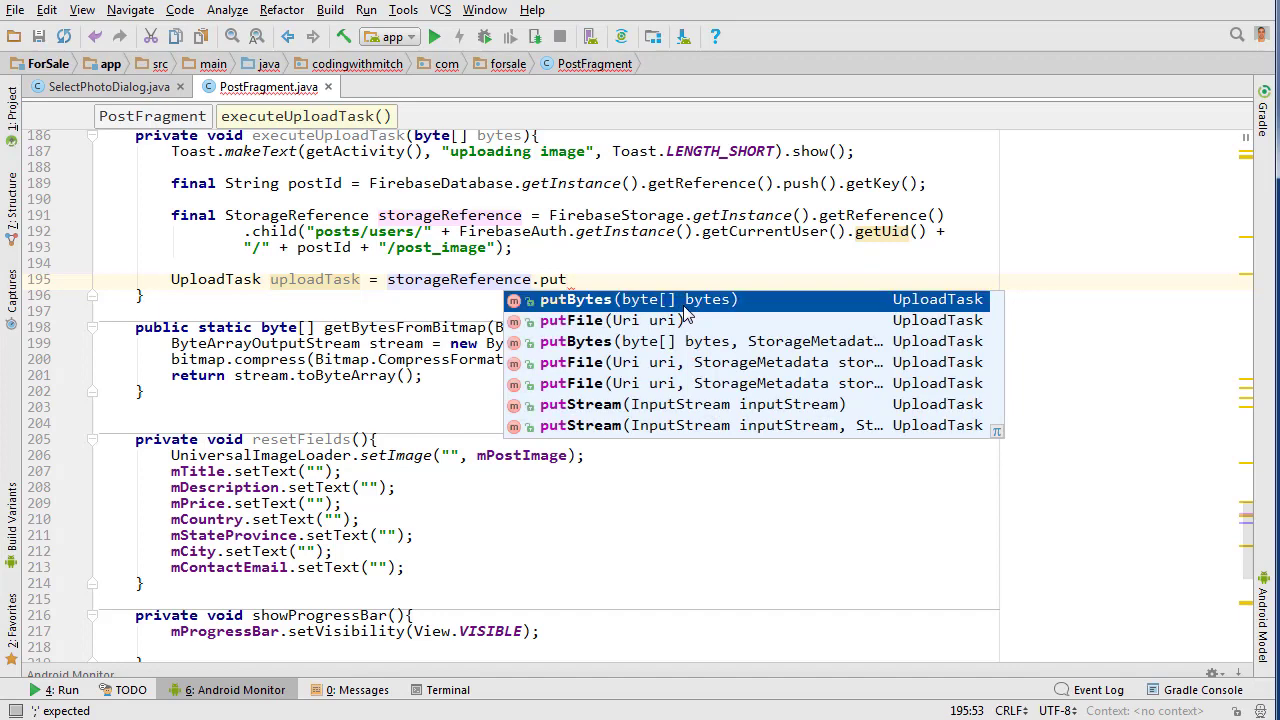
click(575, 299)
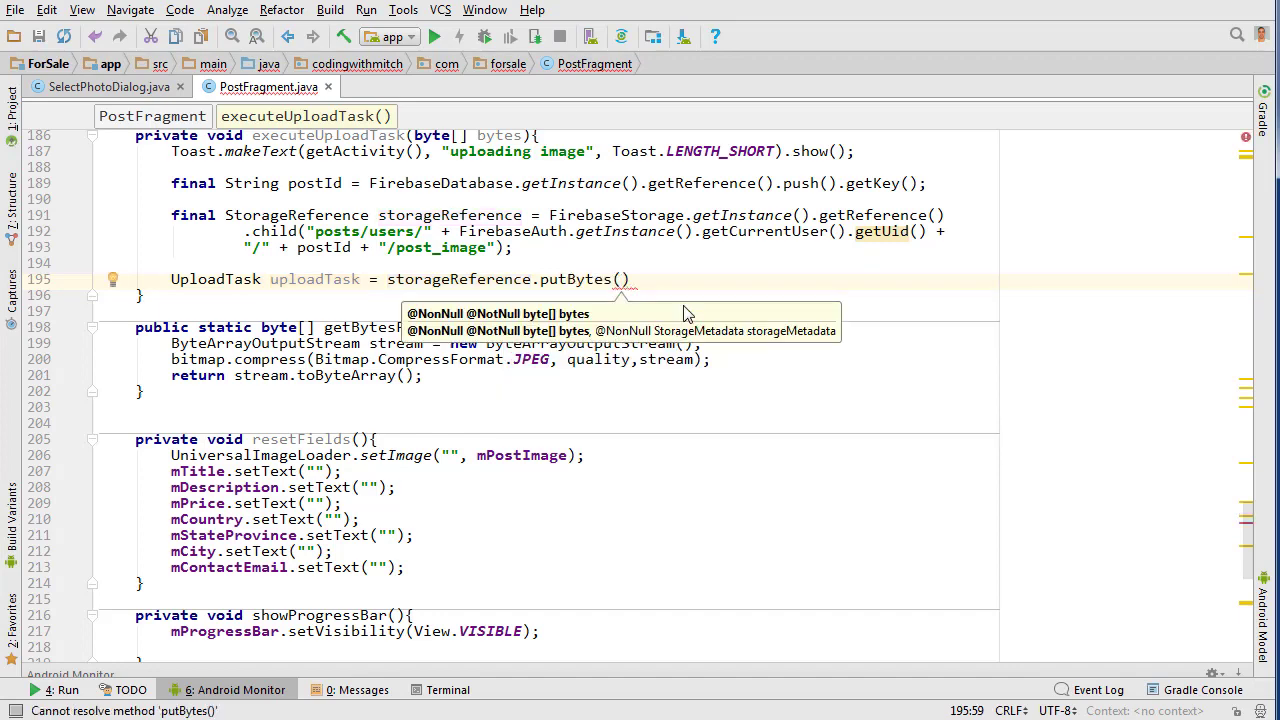
text(bytes)
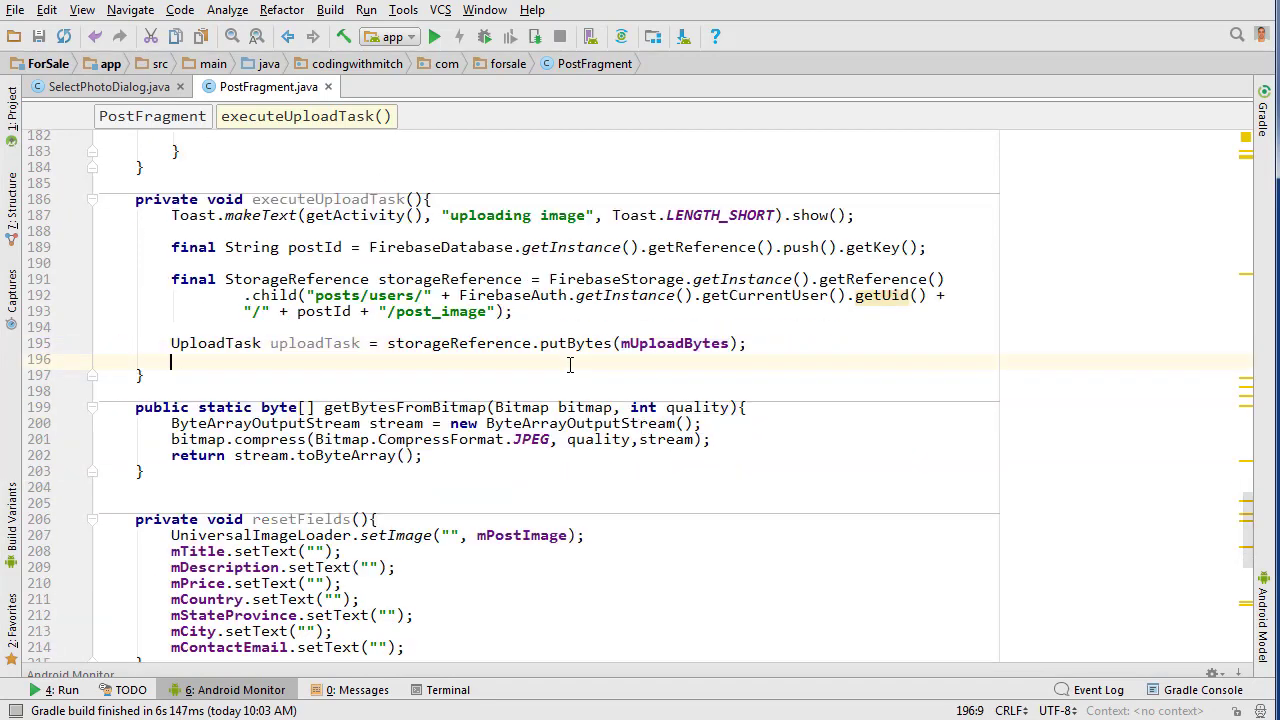
Chain empty onSuccess, onFailure and onProgress listener stubs onto uploadTask
text(uploadTask.)
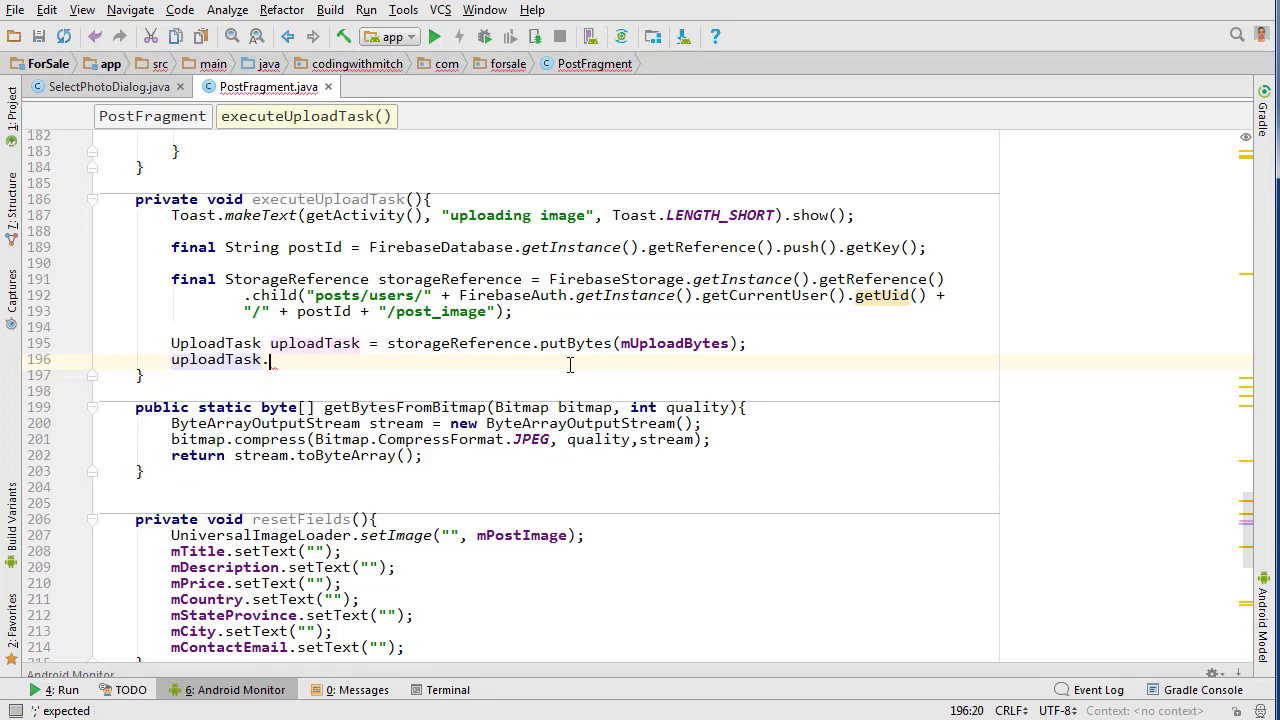
text(addonsu)
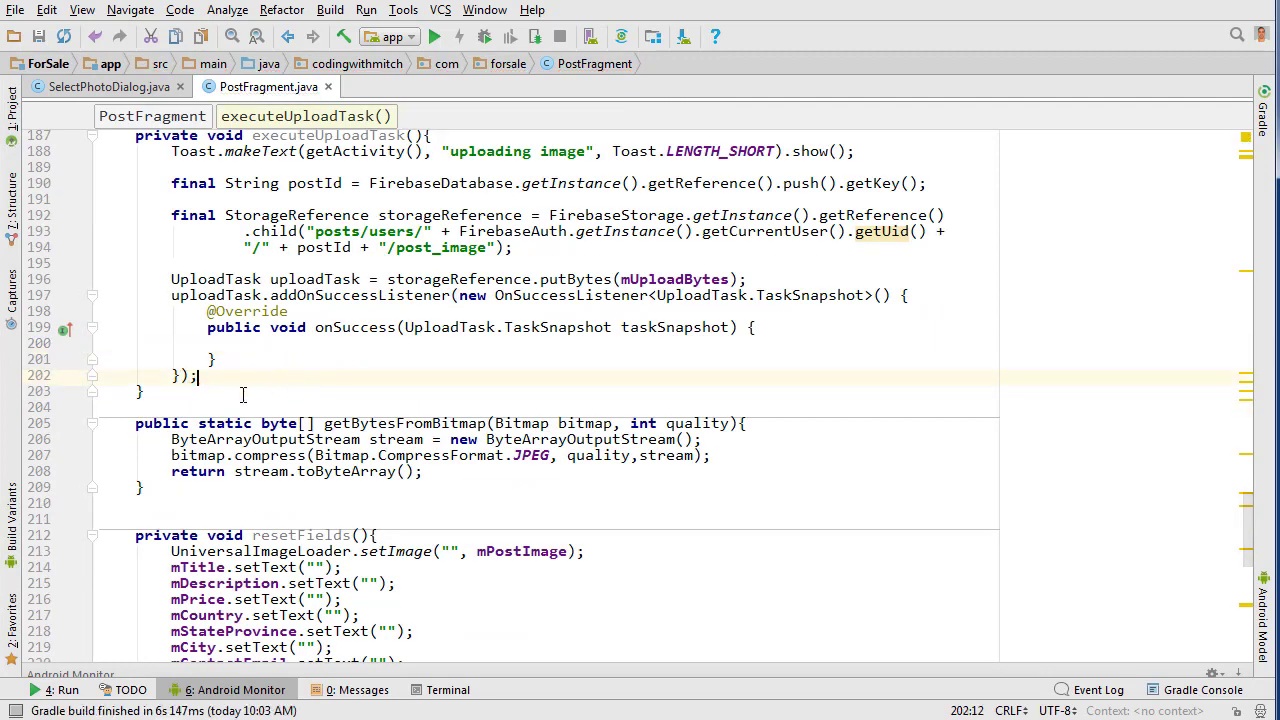
text(.)
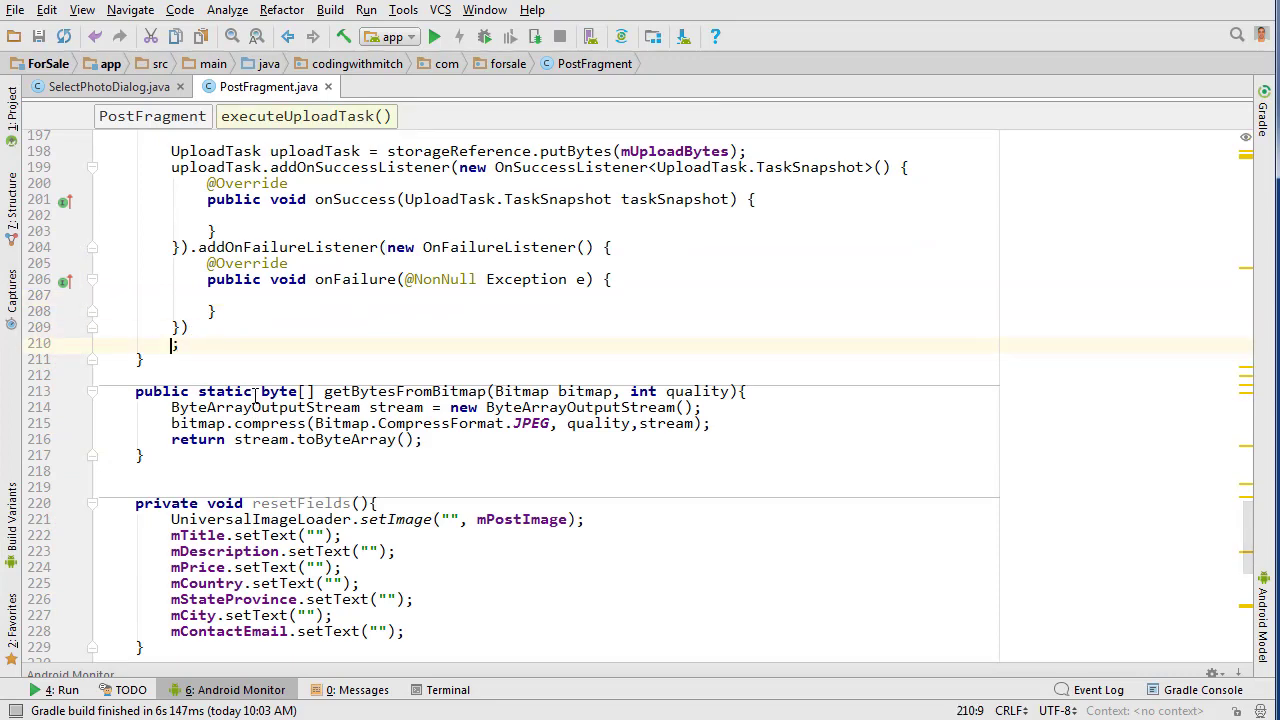
text(.onpr)
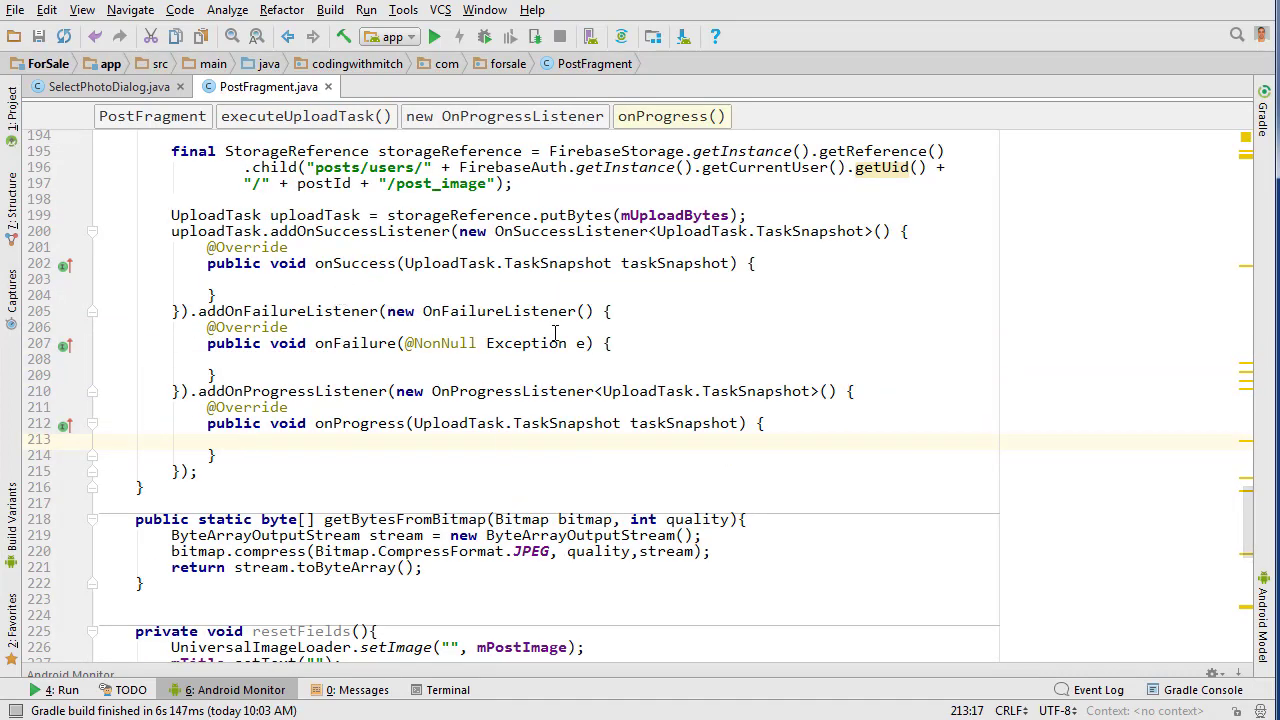
Make onFailure show a 'could not upload photo' toast
double_click(358, 231)
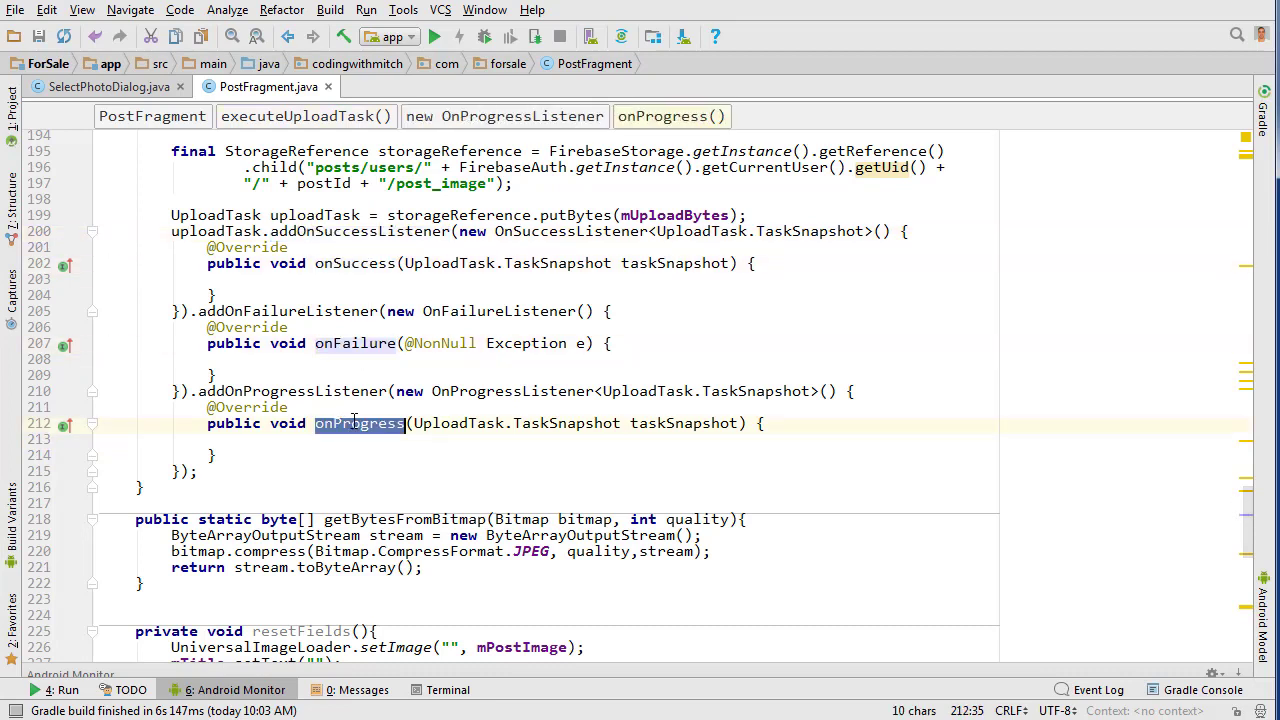
mouse_move(371, 469)
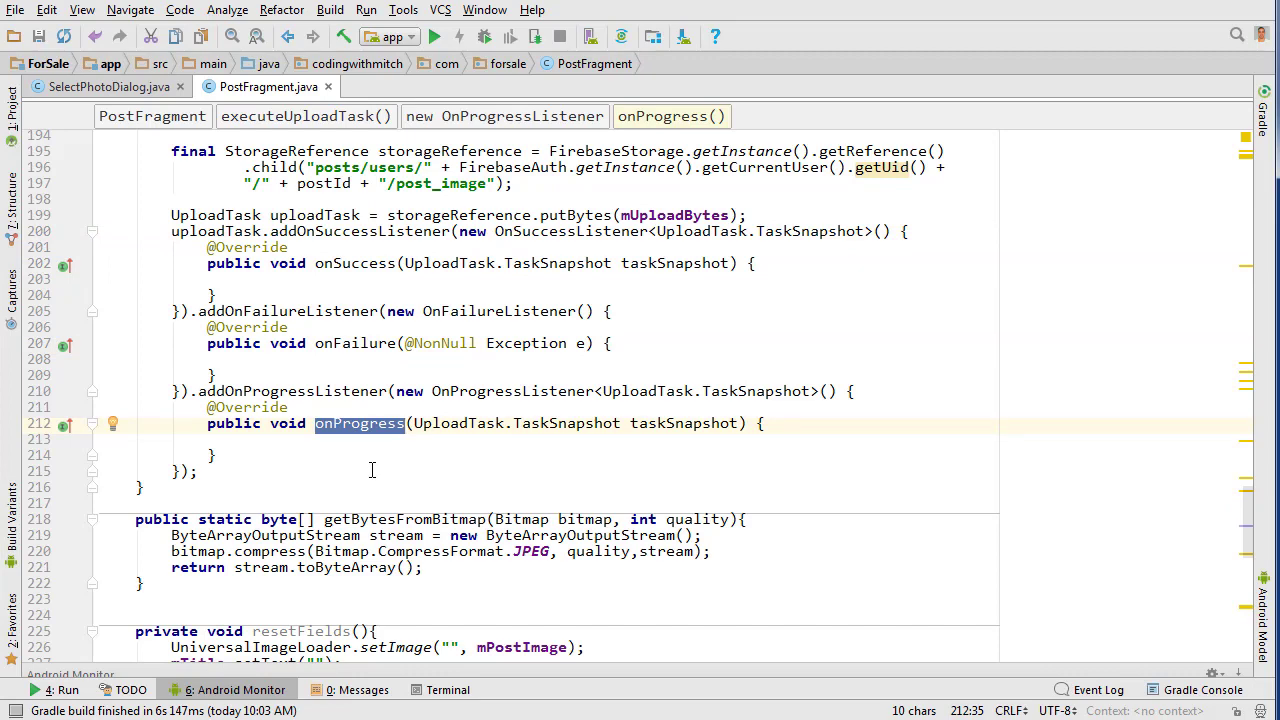
text(To)
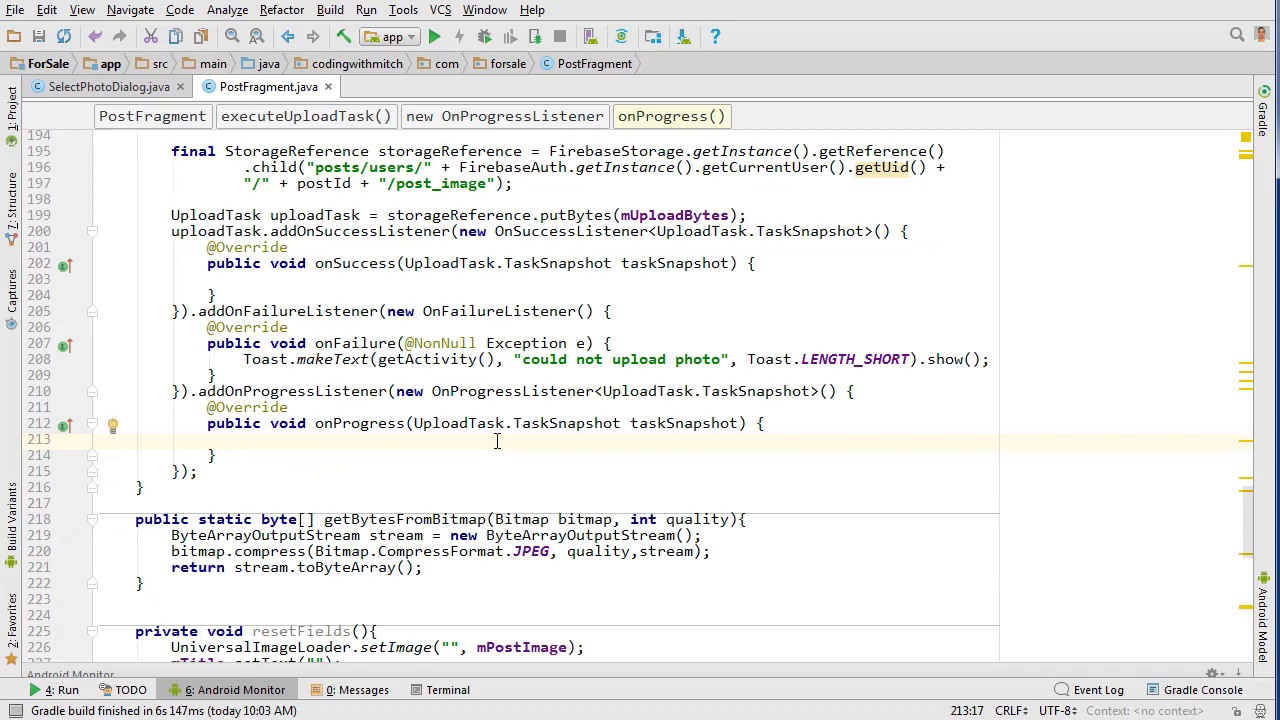
Compute currentProgress as 100 × getBytesTransferred() ÷ getTotalByteCount(), followed by an empty if block
text(double cu)
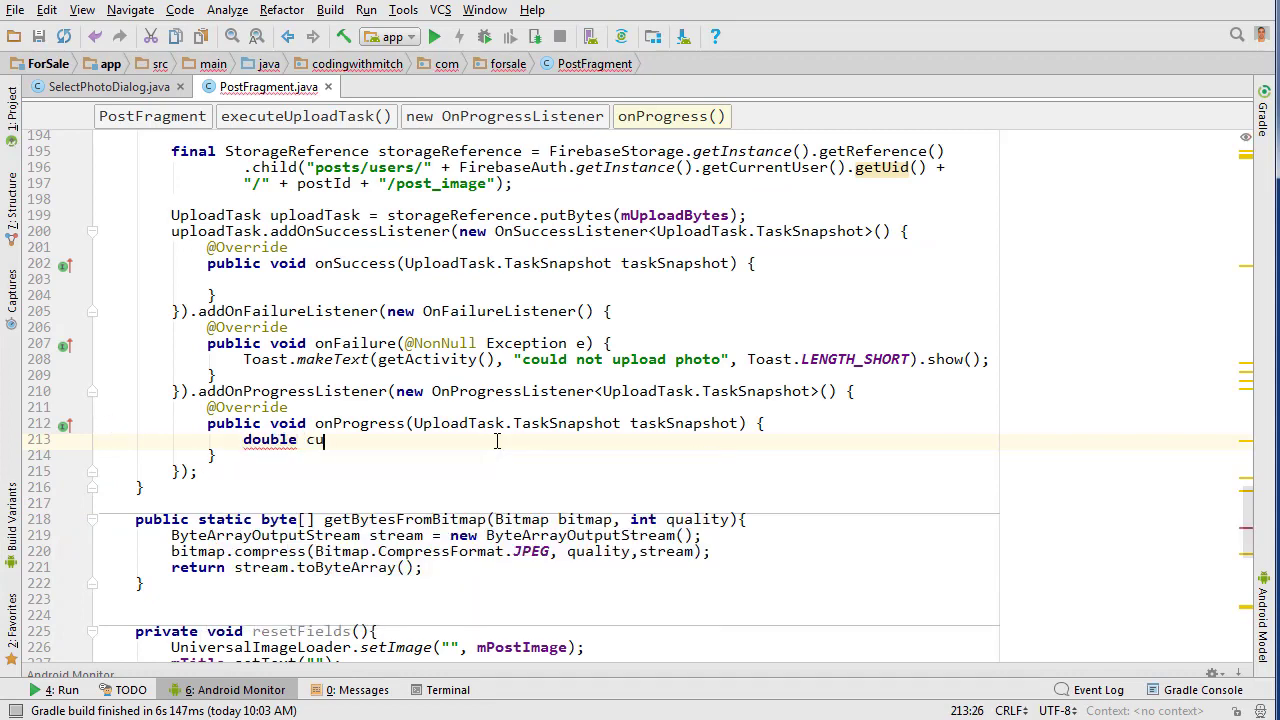
text(rrentProgress)
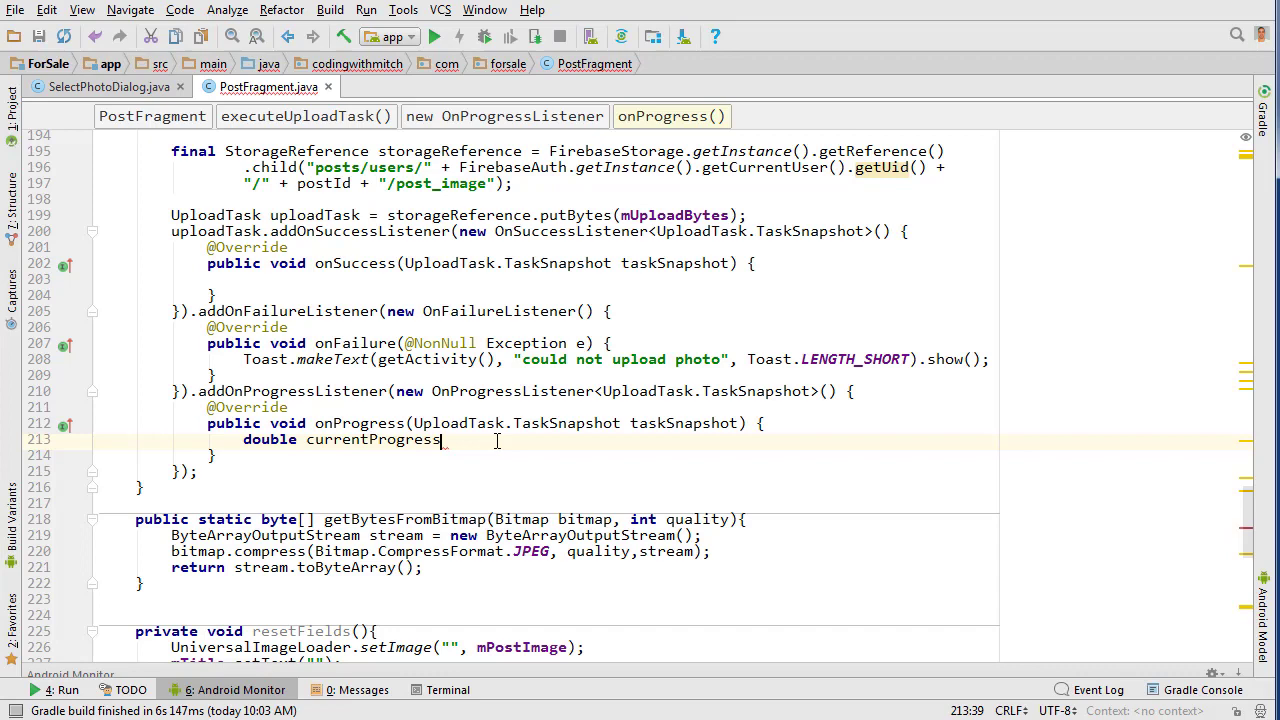
text(" ")
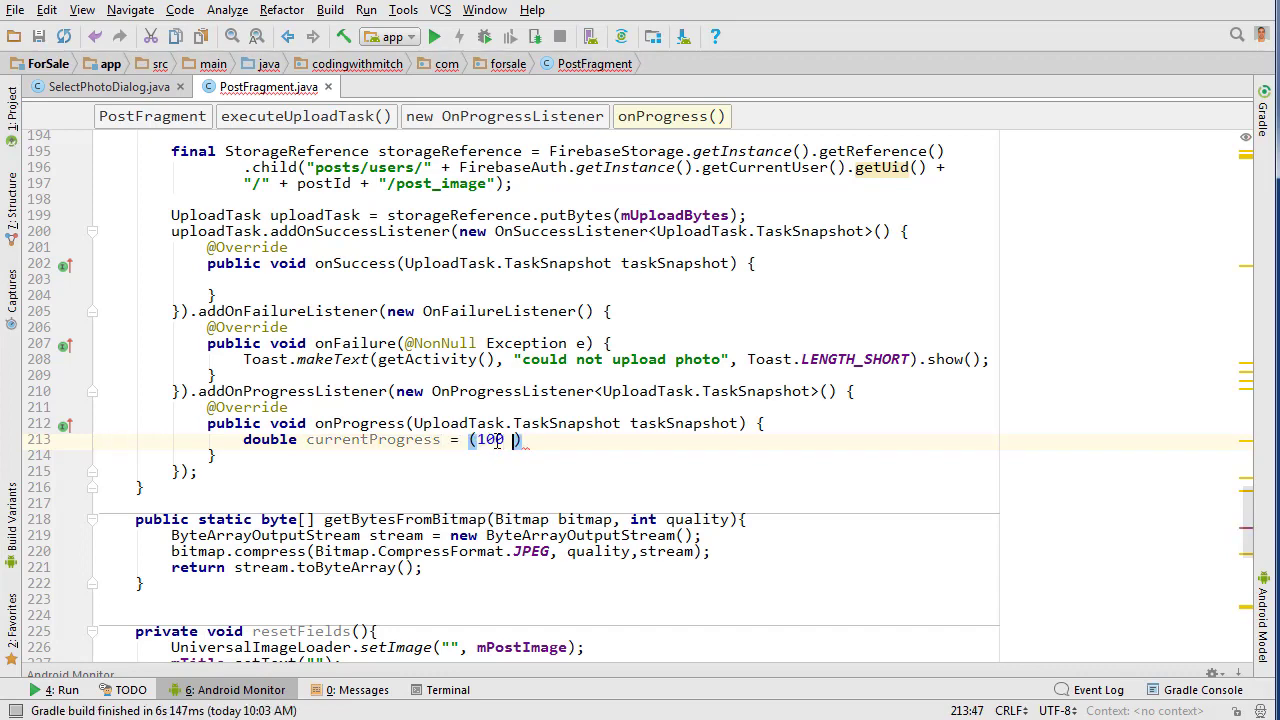
text(* taskSnapshot)
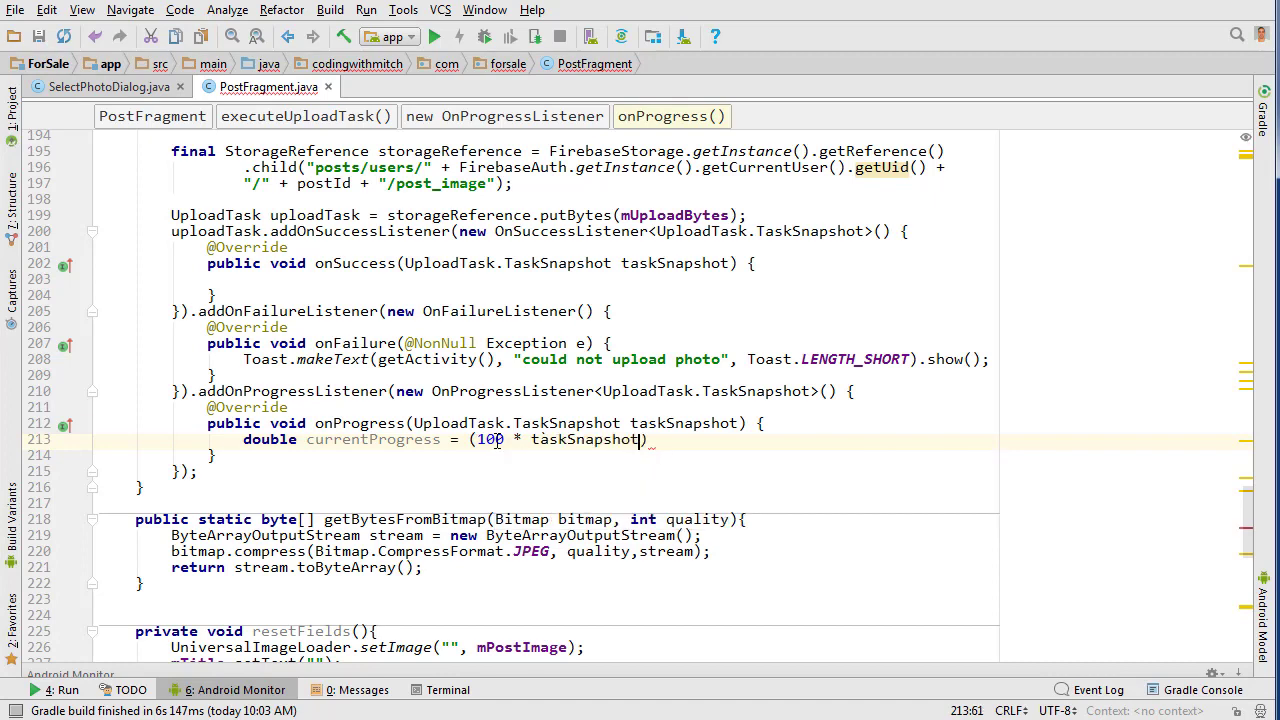
text(.get)
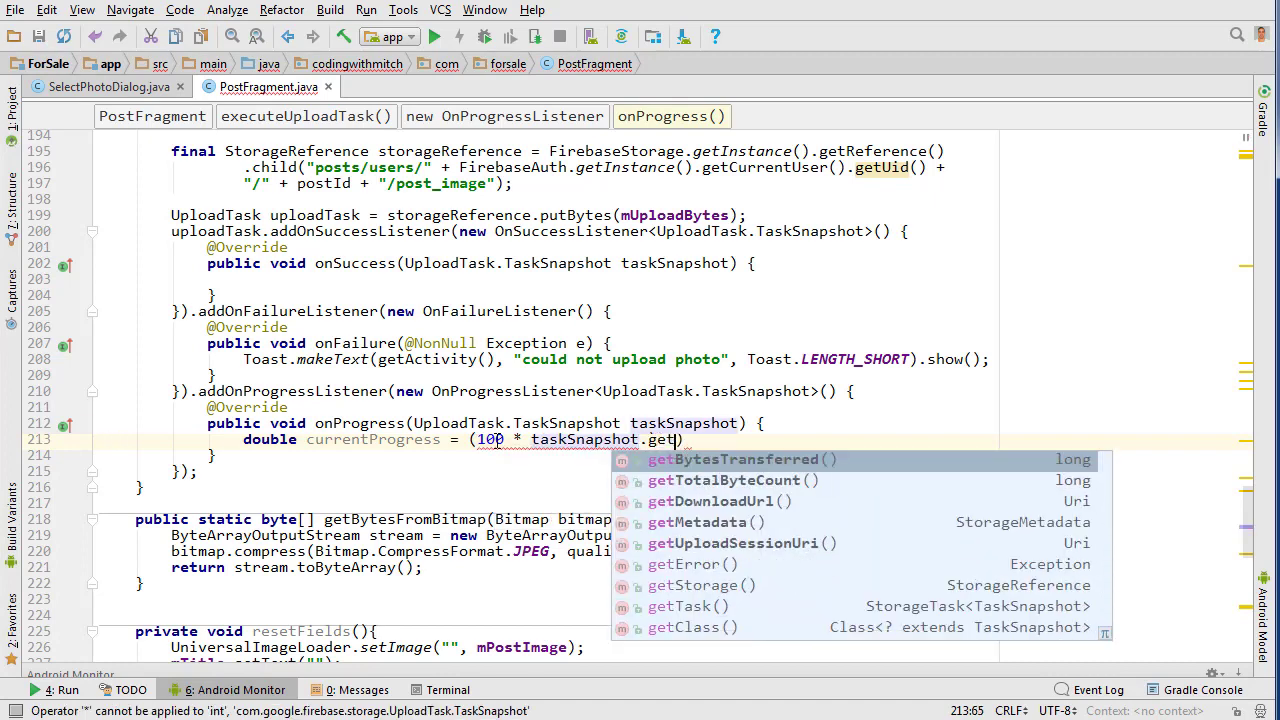
text(b)
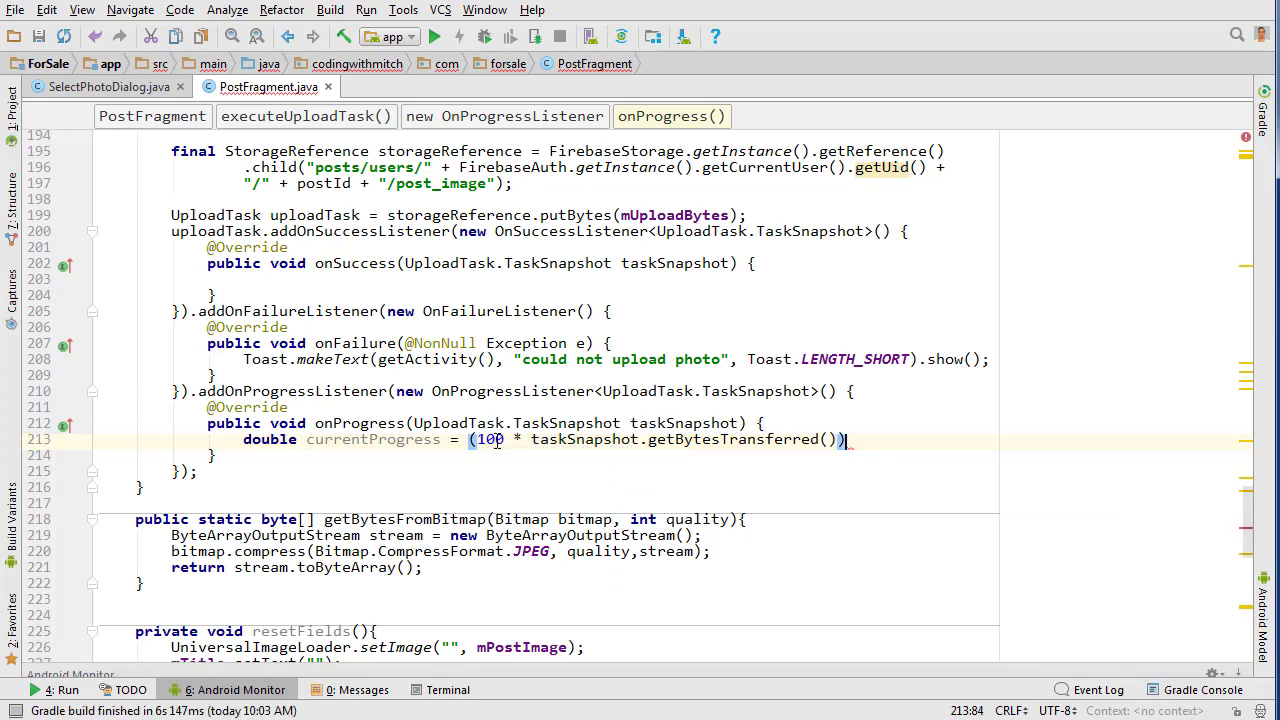
text(/ tas)
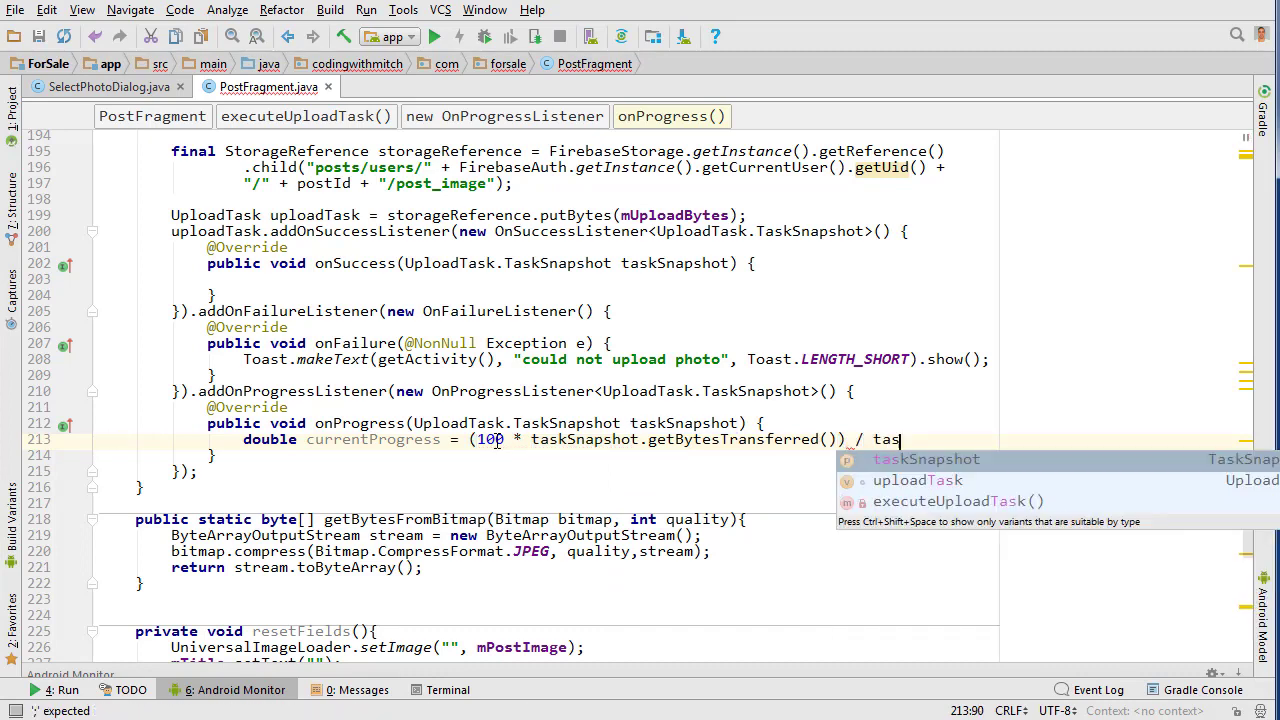
text(kSnapshot.getTotalByteCount();)
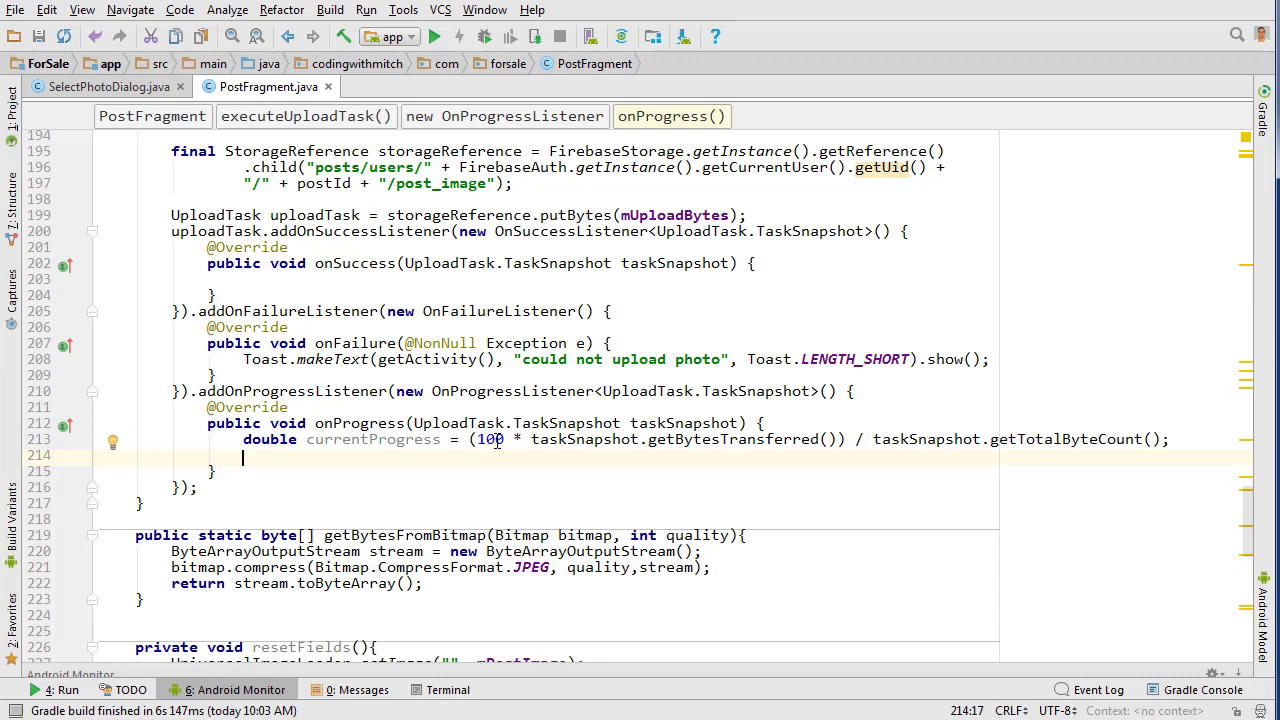
text(if(){)
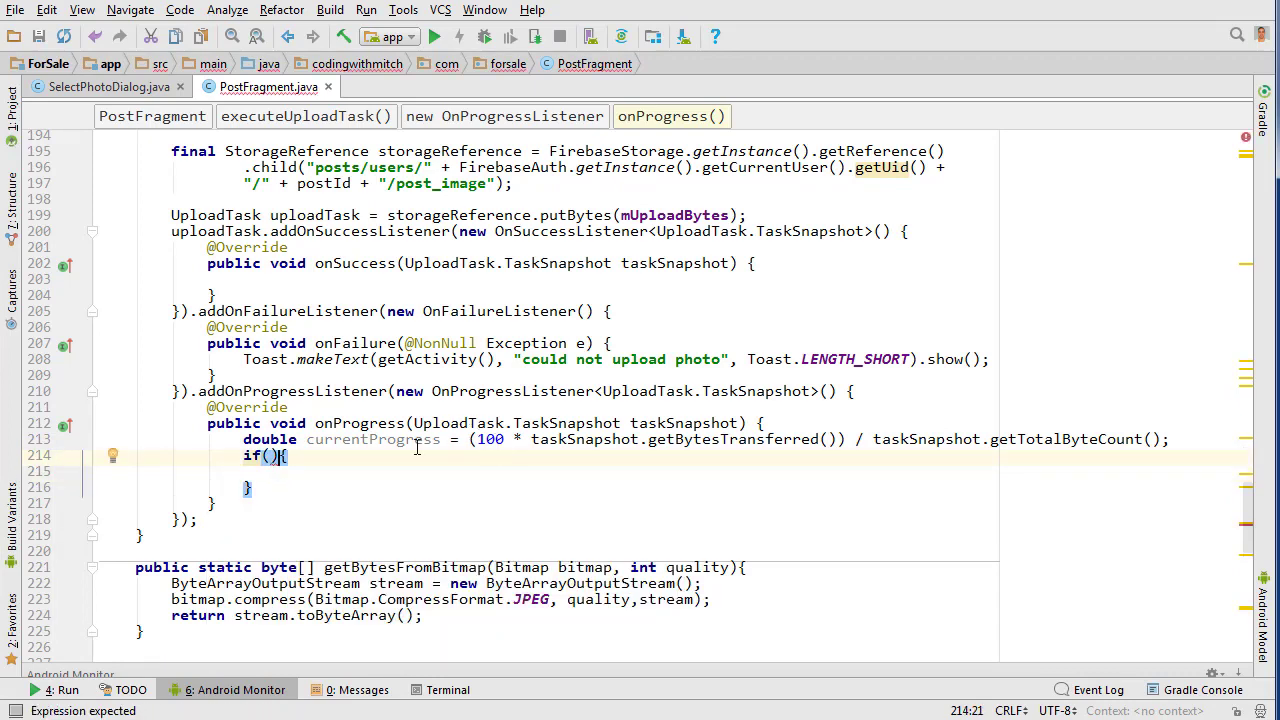
scroll(down, 3)
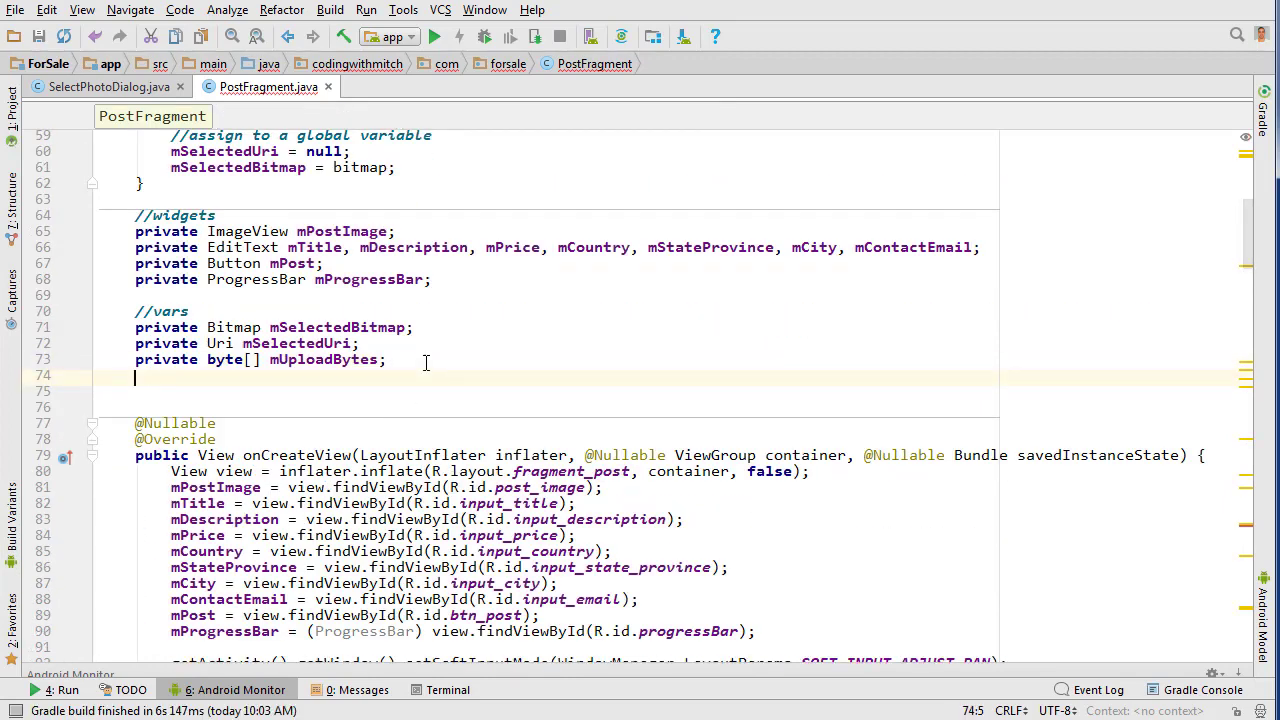
Add 'private double mProgress;' to the fragment's vars section
text(private double)
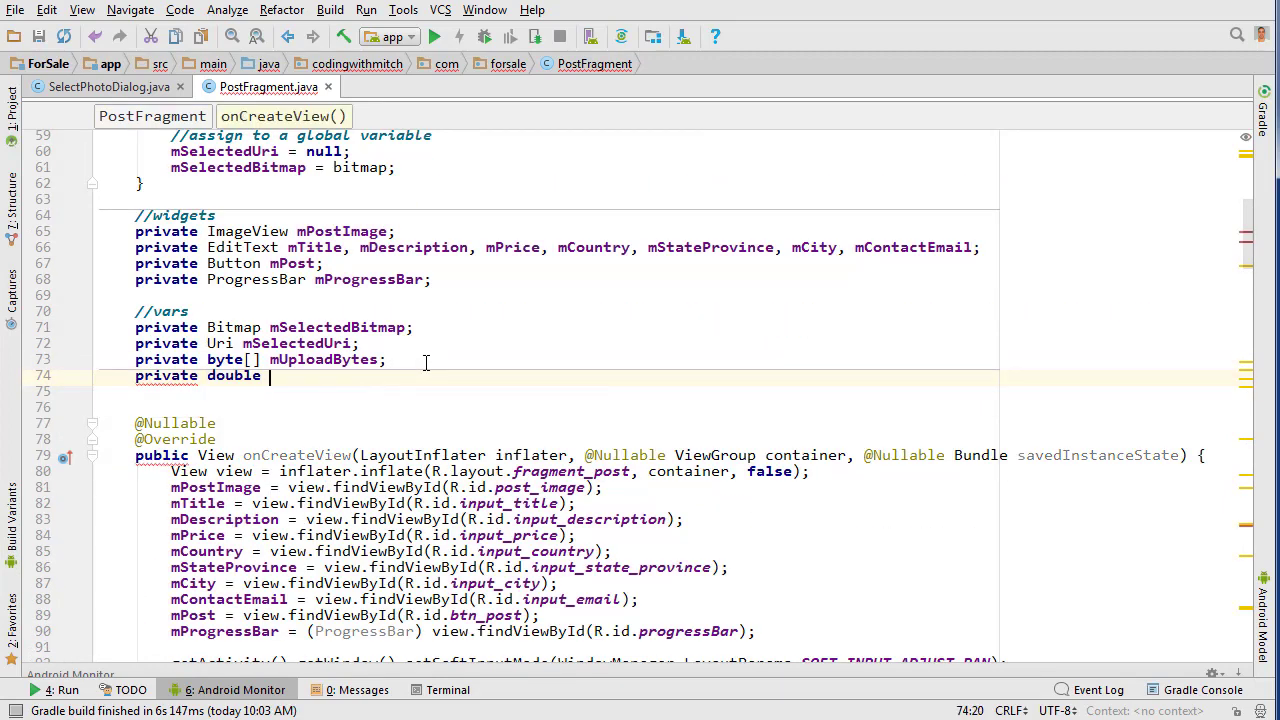
text(mProgress;)
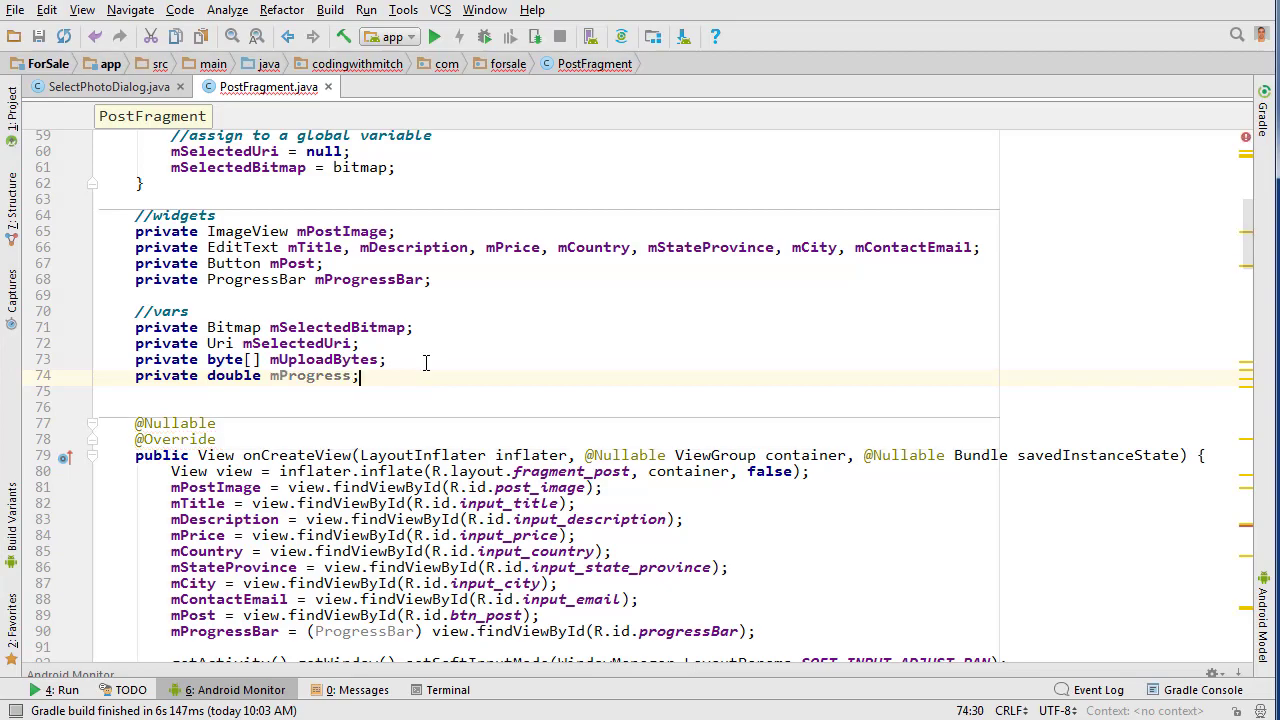
scroll(down, 3)
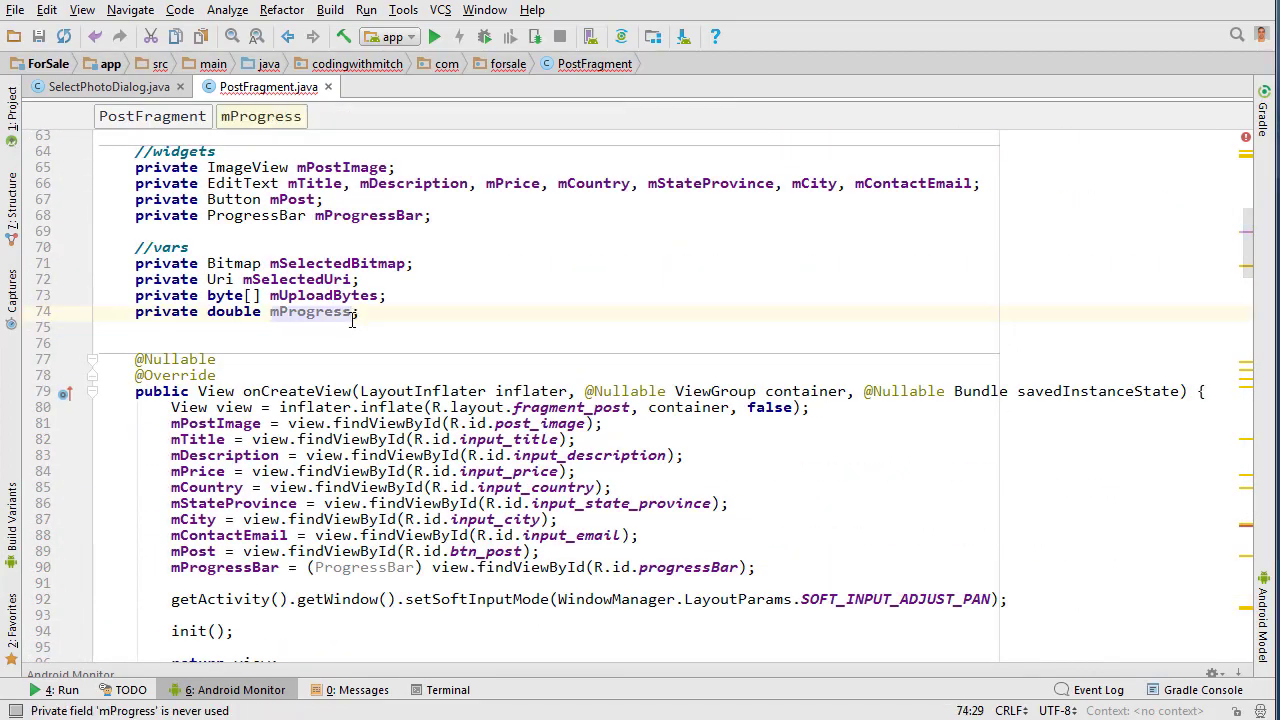
scroll(down, 3)
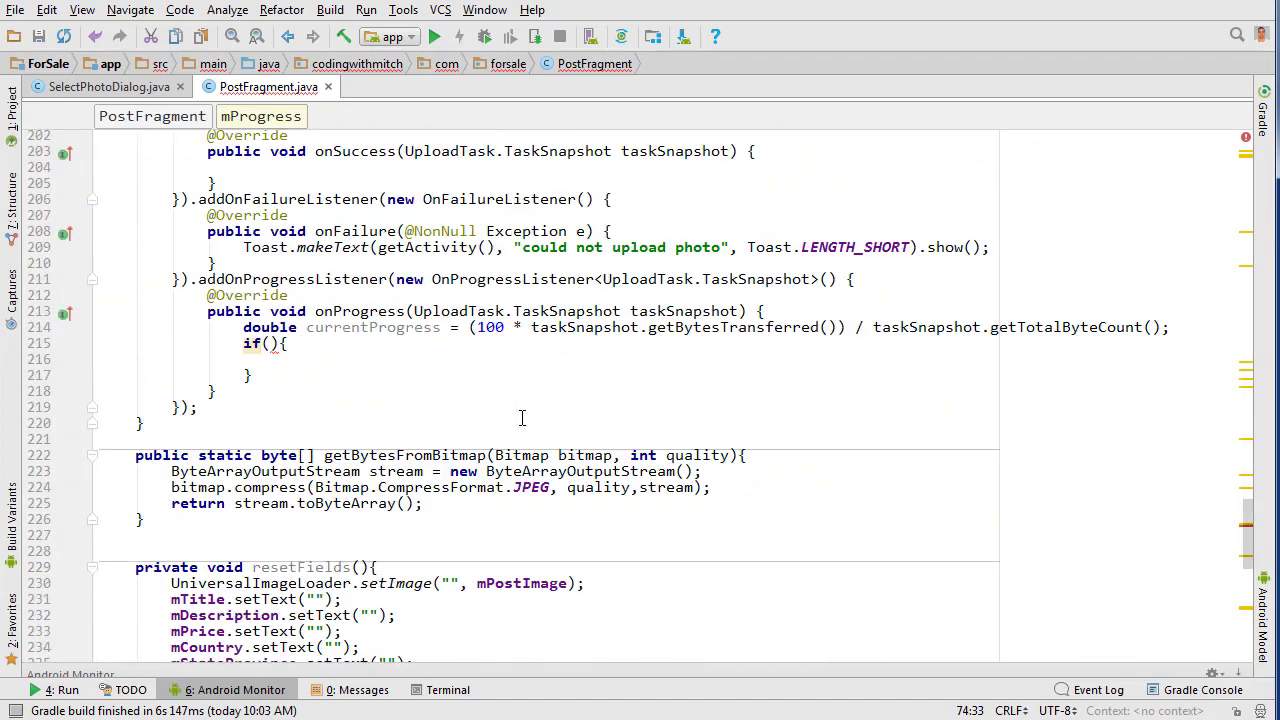
Write the onProgress if condition (currentProgress > mProgress + 15) and compute progress from bytes transferred
click(268, 343)
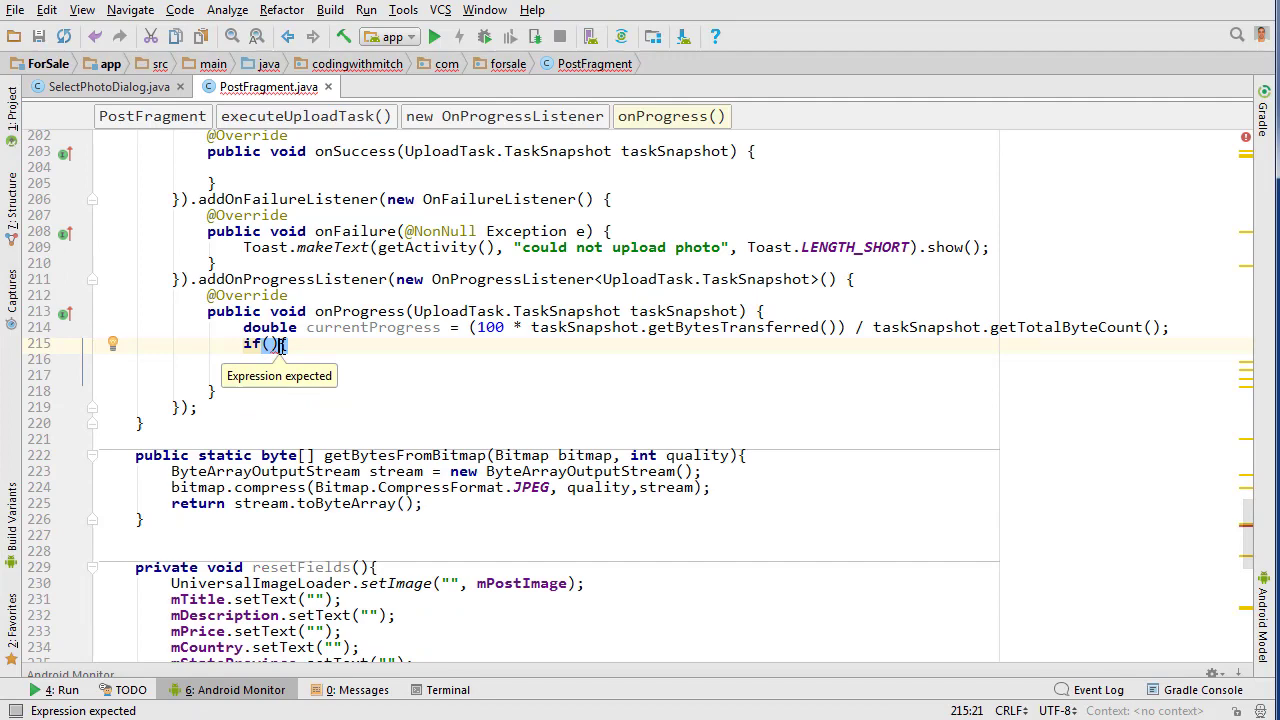
text(currentProgress >)
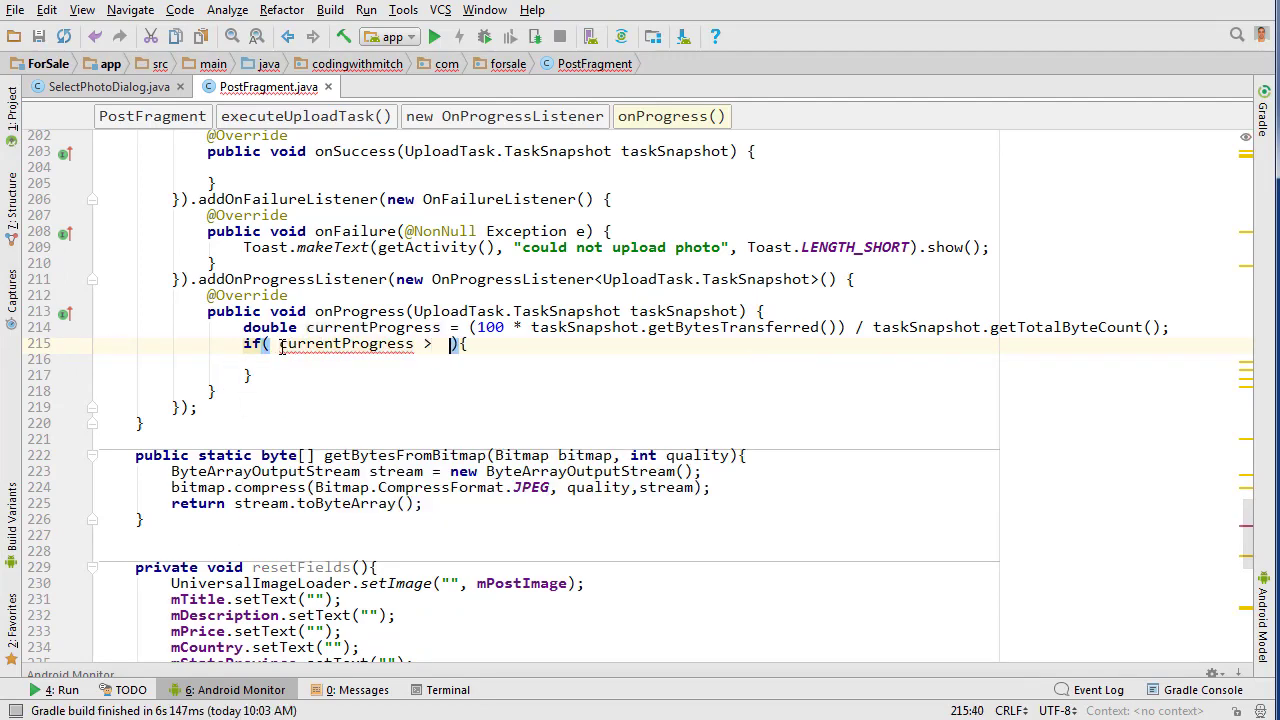
text((mProgress)
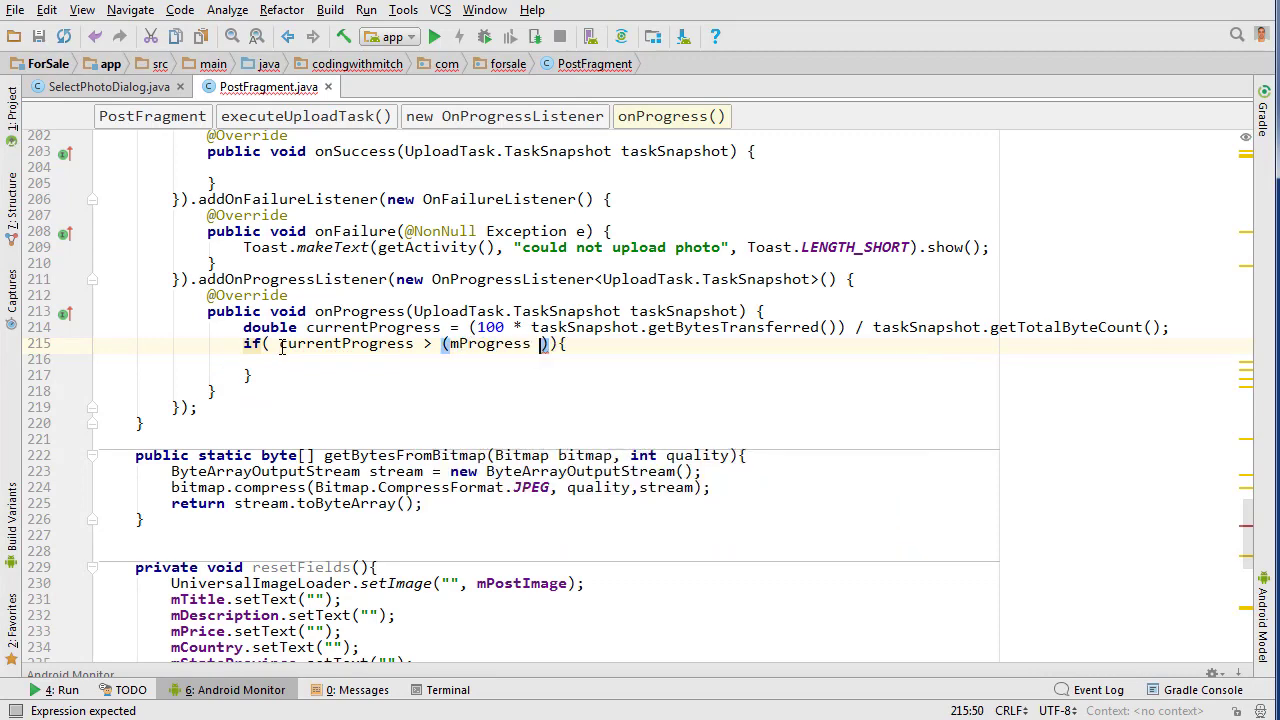
text(+ 15)
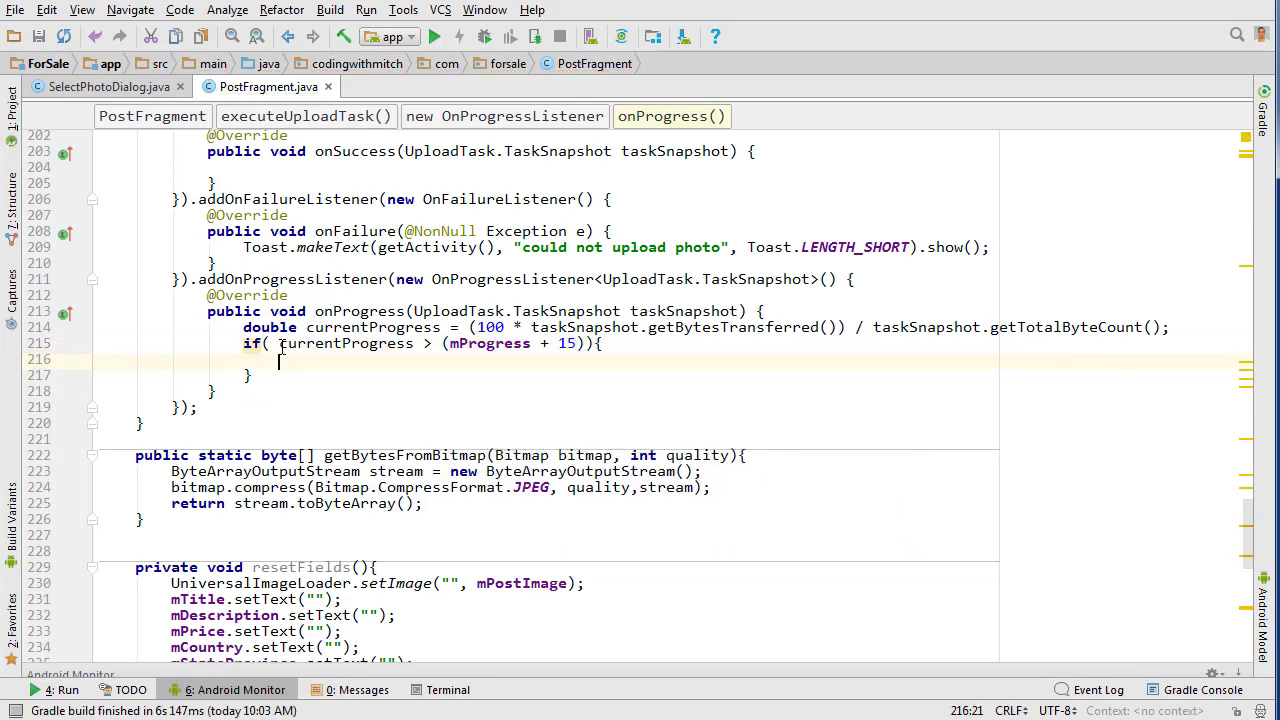
text(mProgress =)
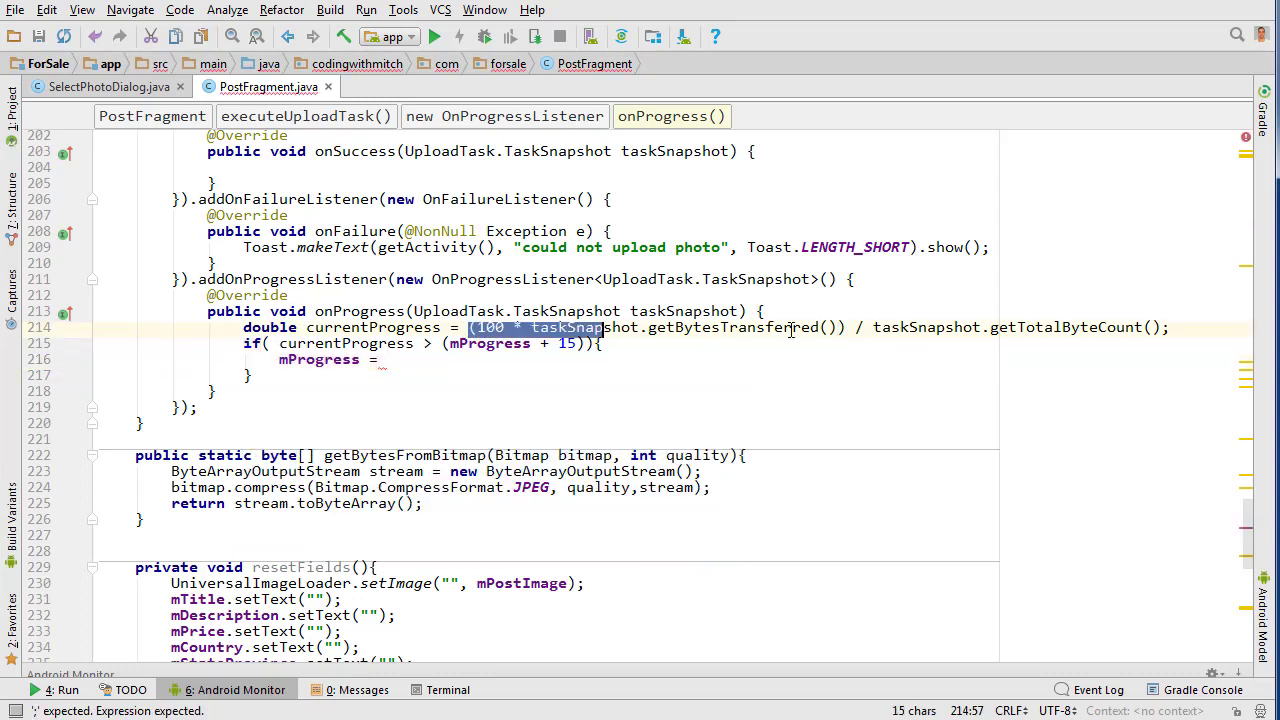
click(385, 359)
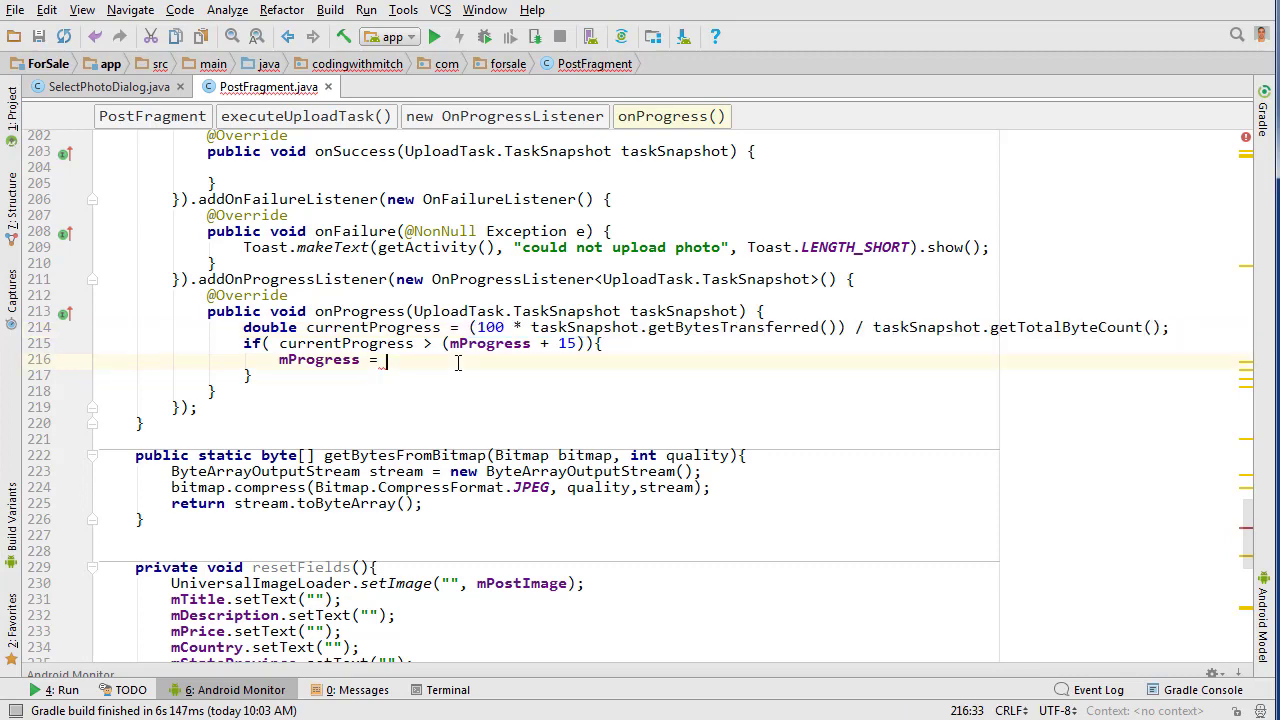
text((100 * taskSnapshot.getBytesTransferred()) / taskSnapshot.getTotalByteCount();)
text(Log.d(TAG, "onProgress: ");)
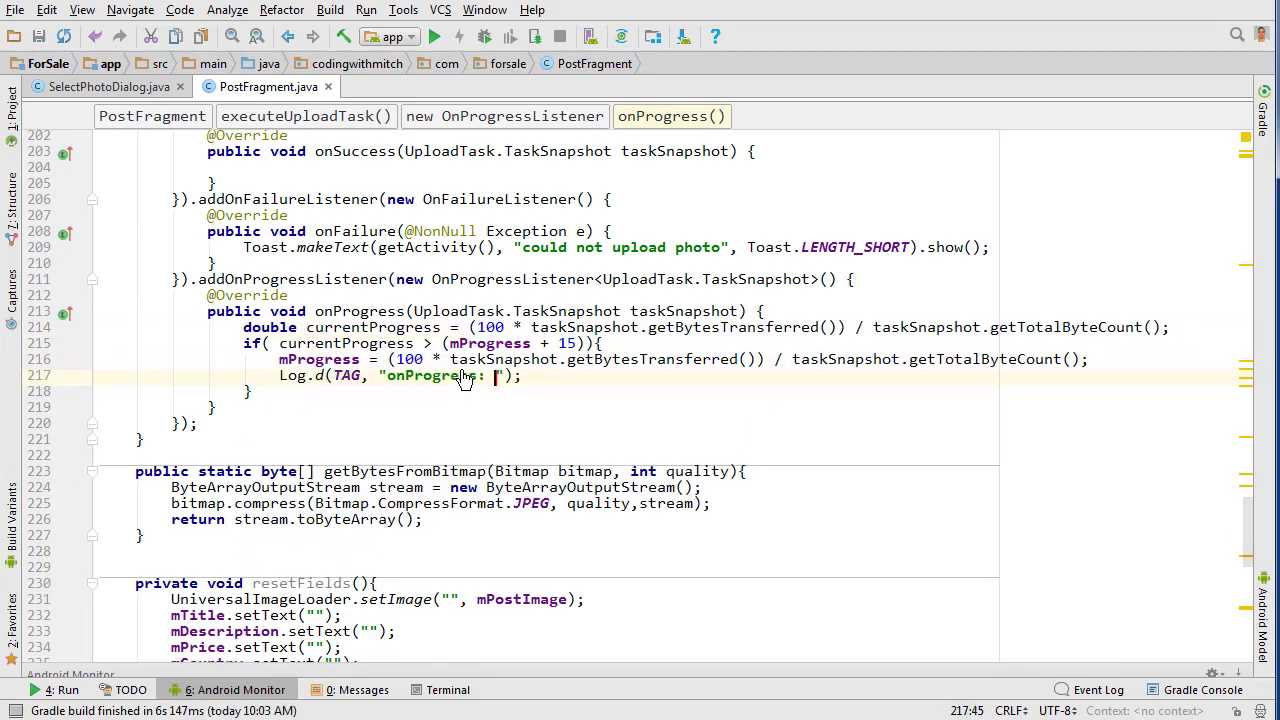
Log "upload is" + mProgress + "% done" and toast the percentage inside the if block
text(upload is +)
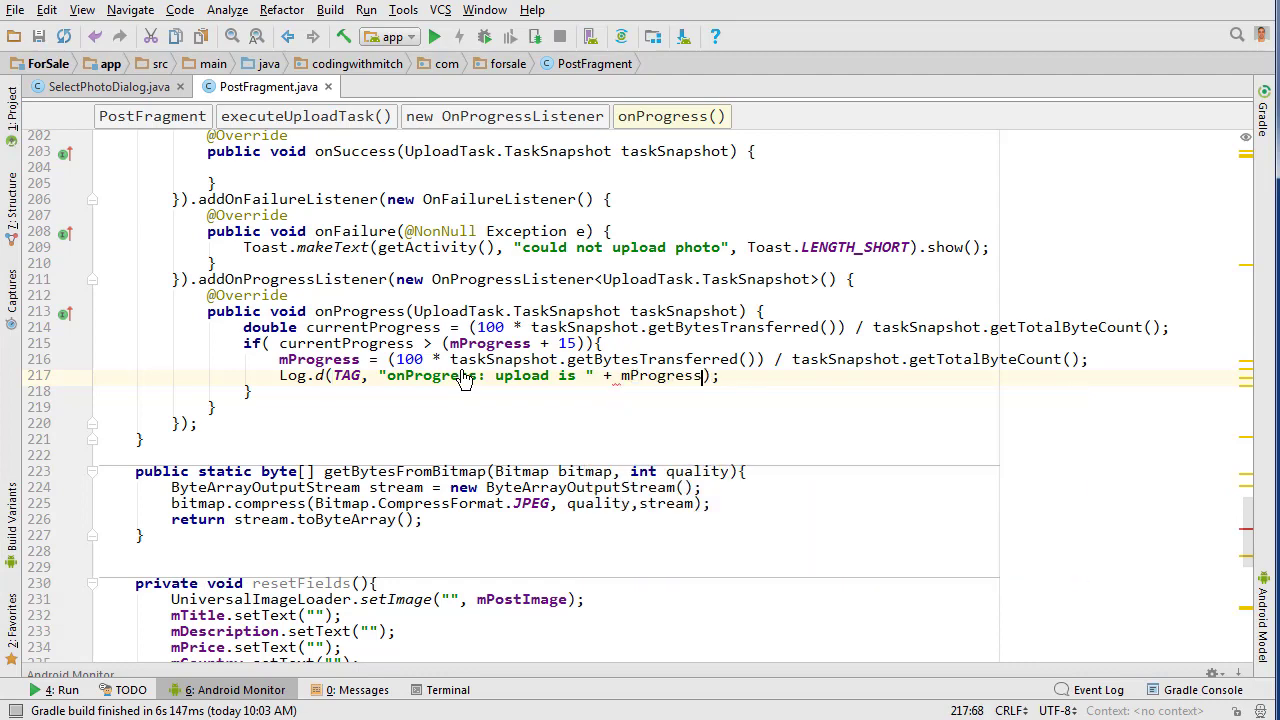
text(+)
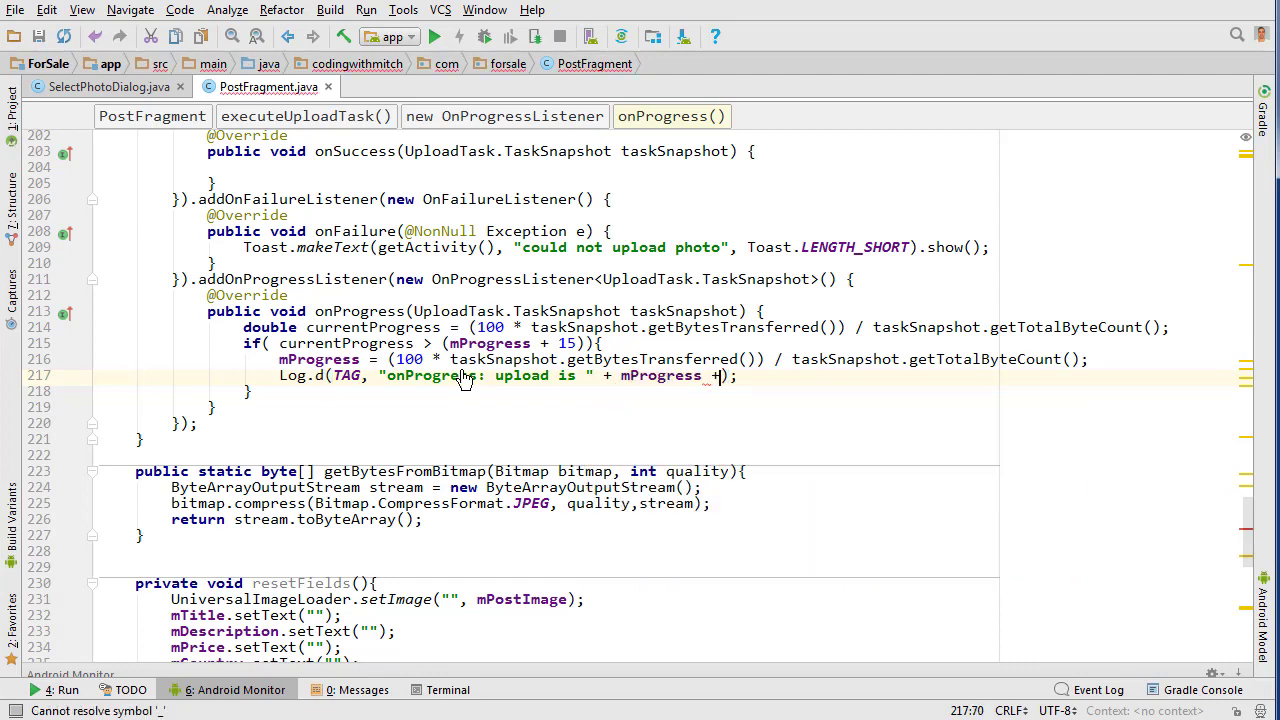
text("%")
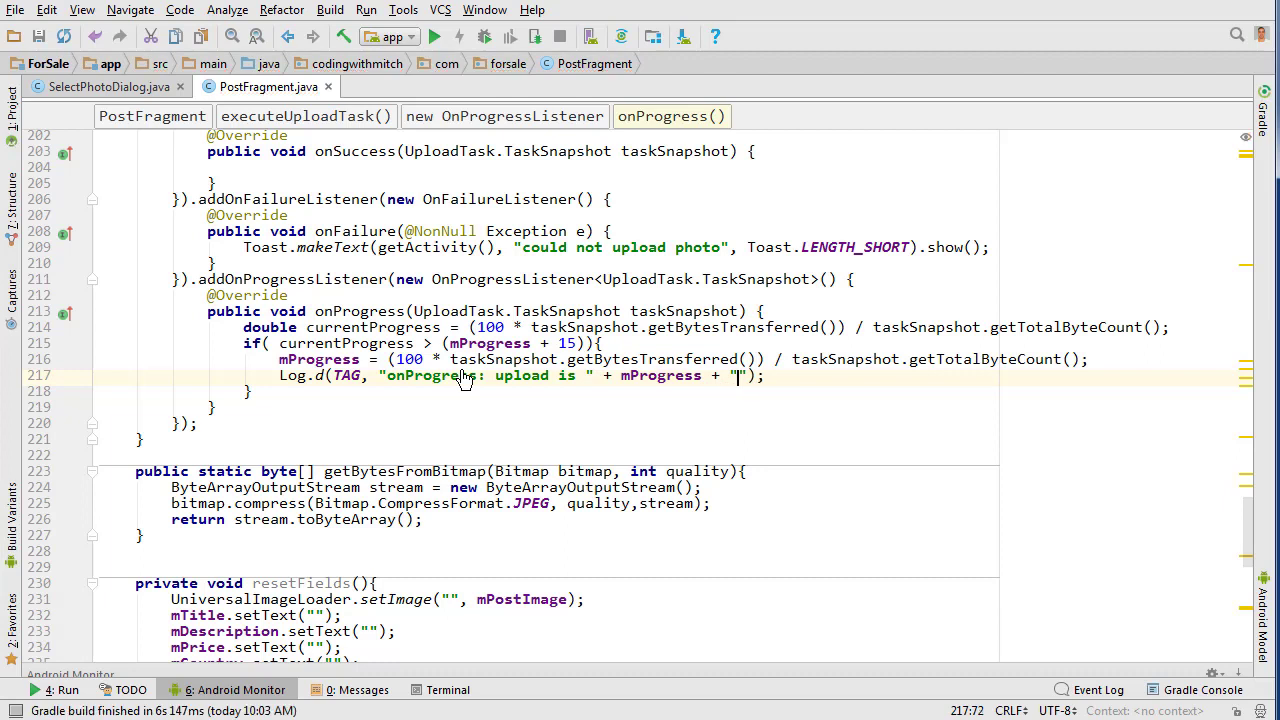
text(& done)
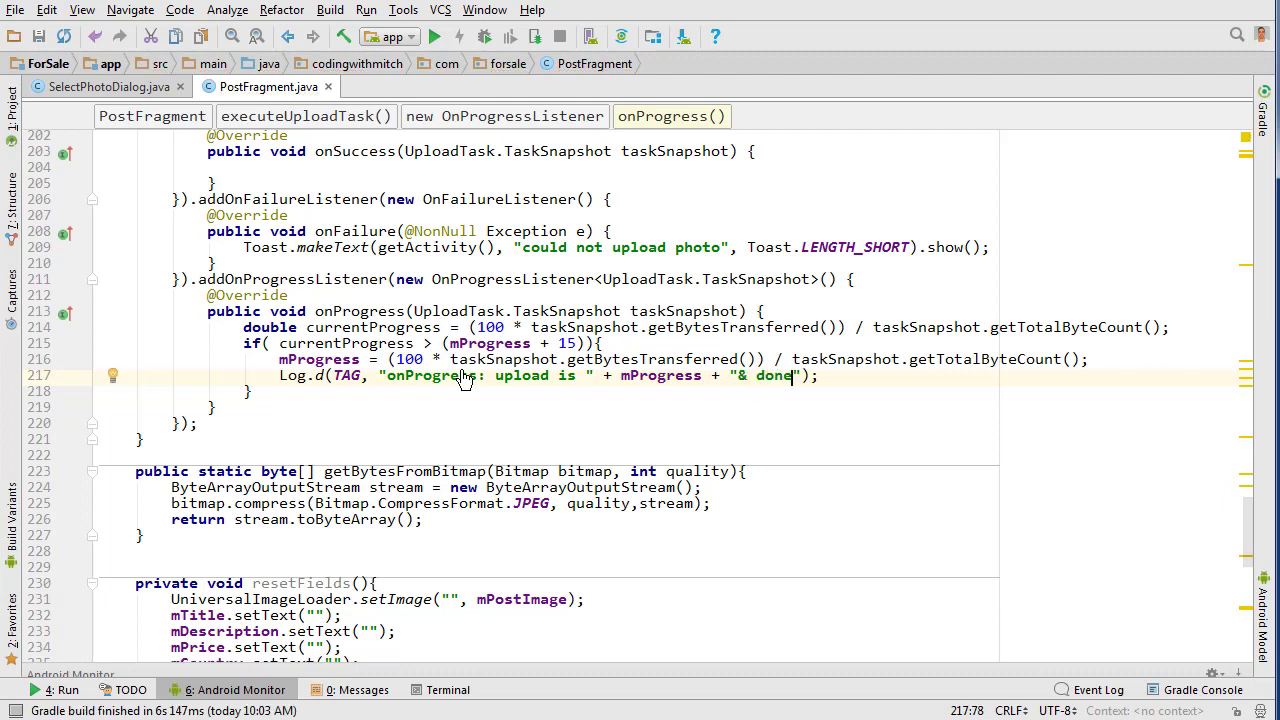
text(Toast.makeText(getActivity(), mProgress + "%", Toast.LENGTH_SHORT).show();)
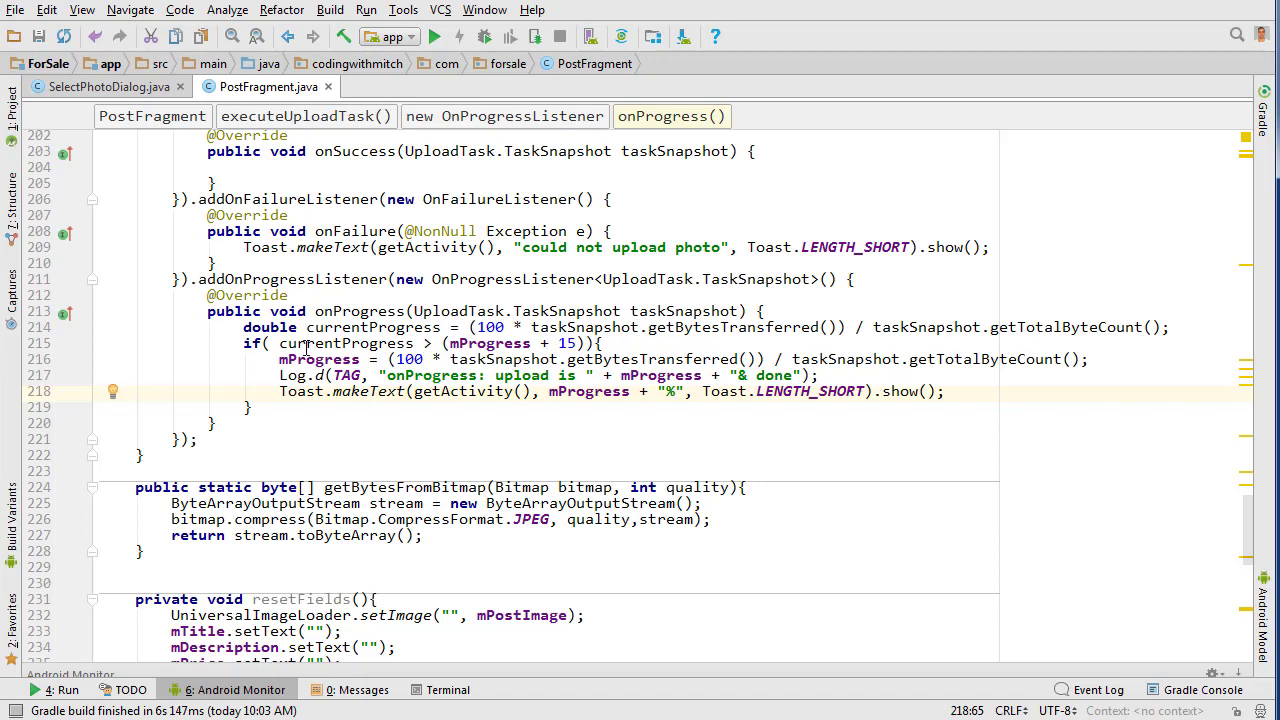
double_click(347, 343)
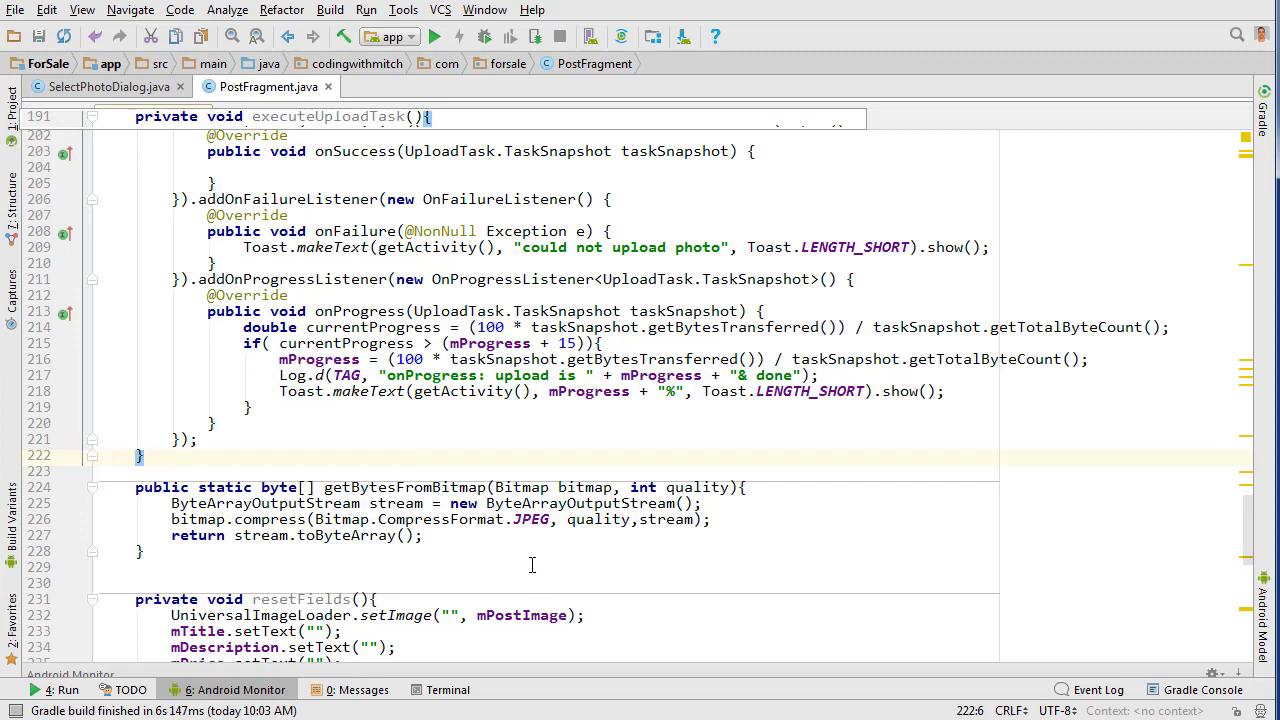
scroll(up, 3)
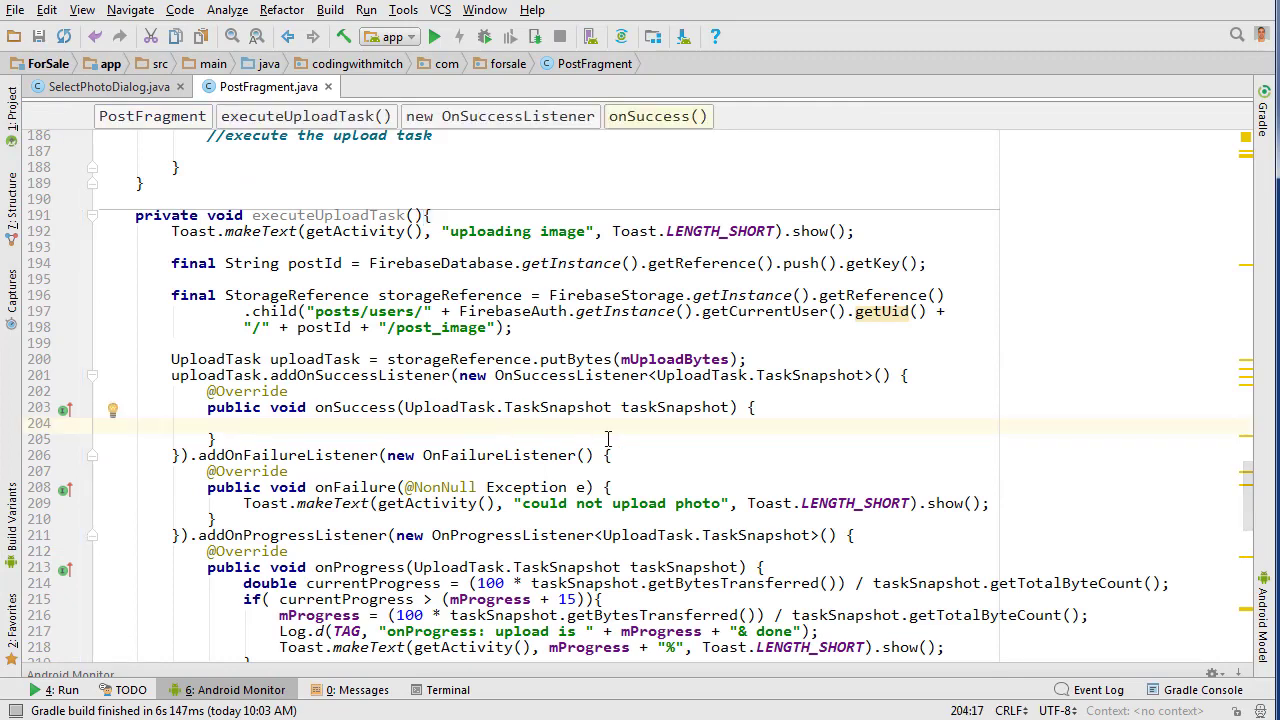
Add Toast.makeText(getActivity(), "Post Success", Toast.LENGTH_SHORT).show() in onSuccess
text(Toast.makeText(, "", Toast.LENGTH_SHORT).show();)
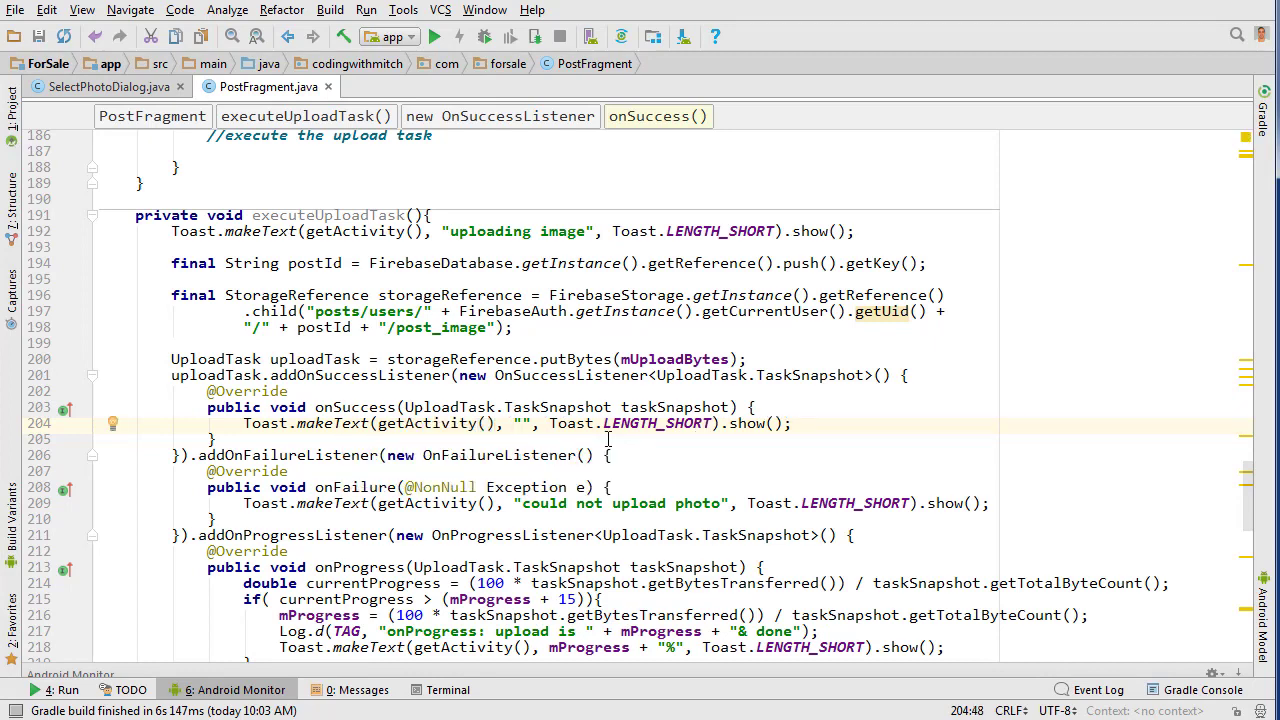
text(Post)
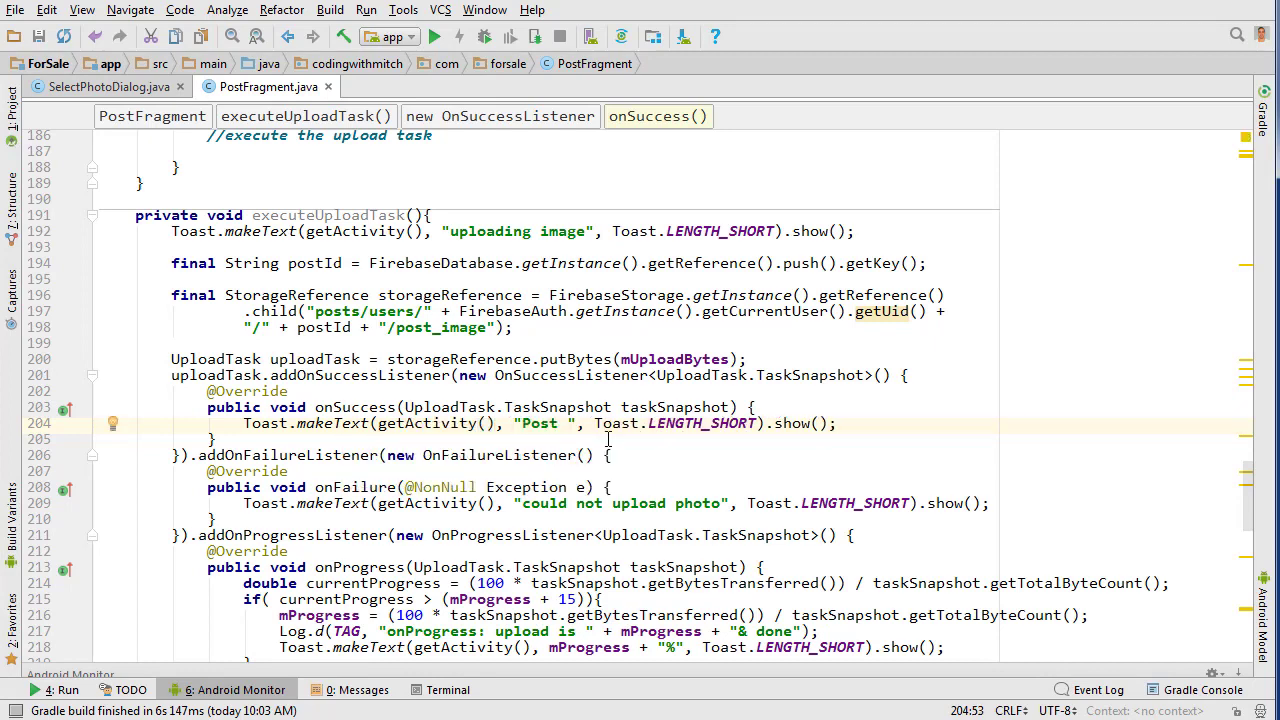
text(Success)
text(Uri F)
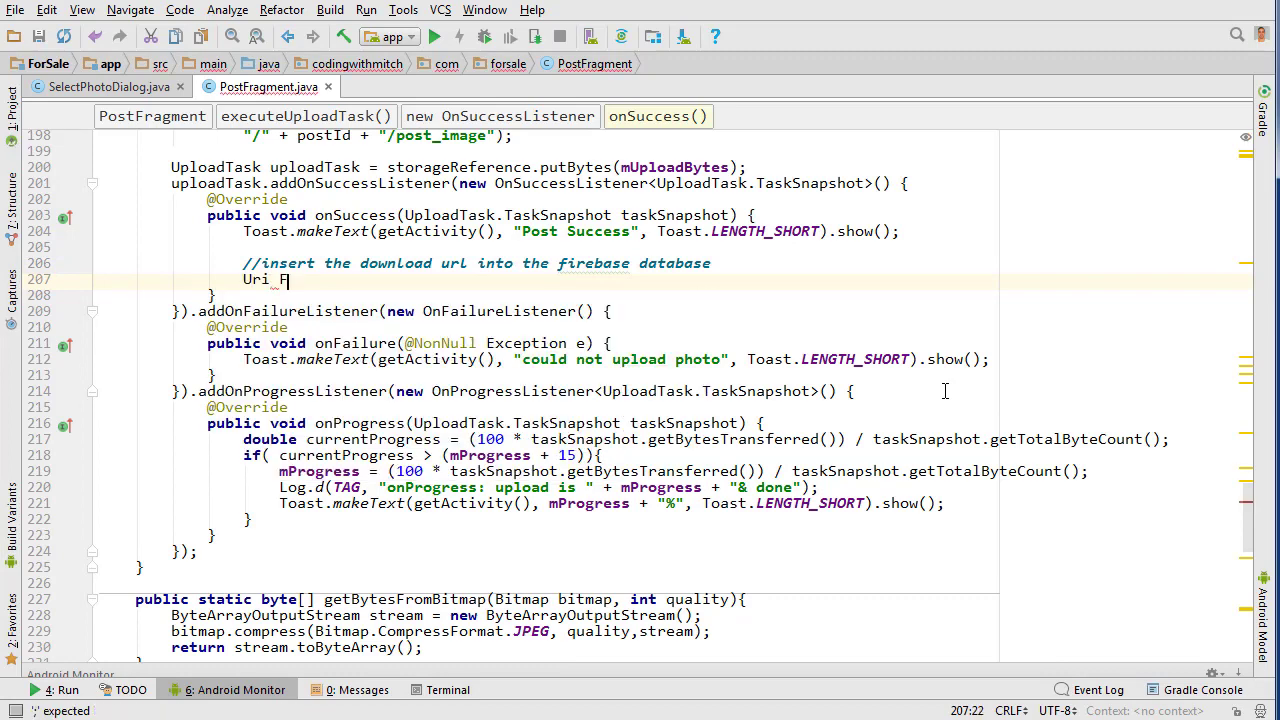
Store the download URL in firebaseUri and log "onSuccess: firebase download url: " with it
text(firebaseUri = taskSnapshot.getDownloadUrl();)
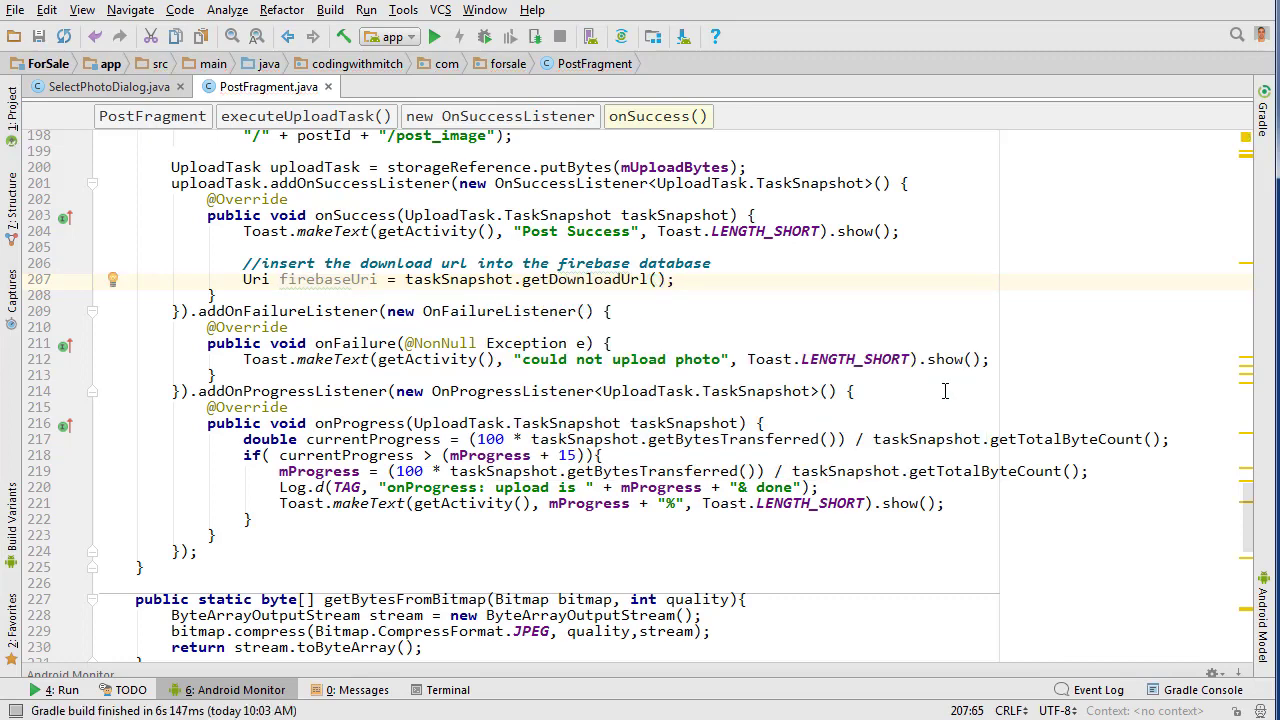
double_click(585, 279)
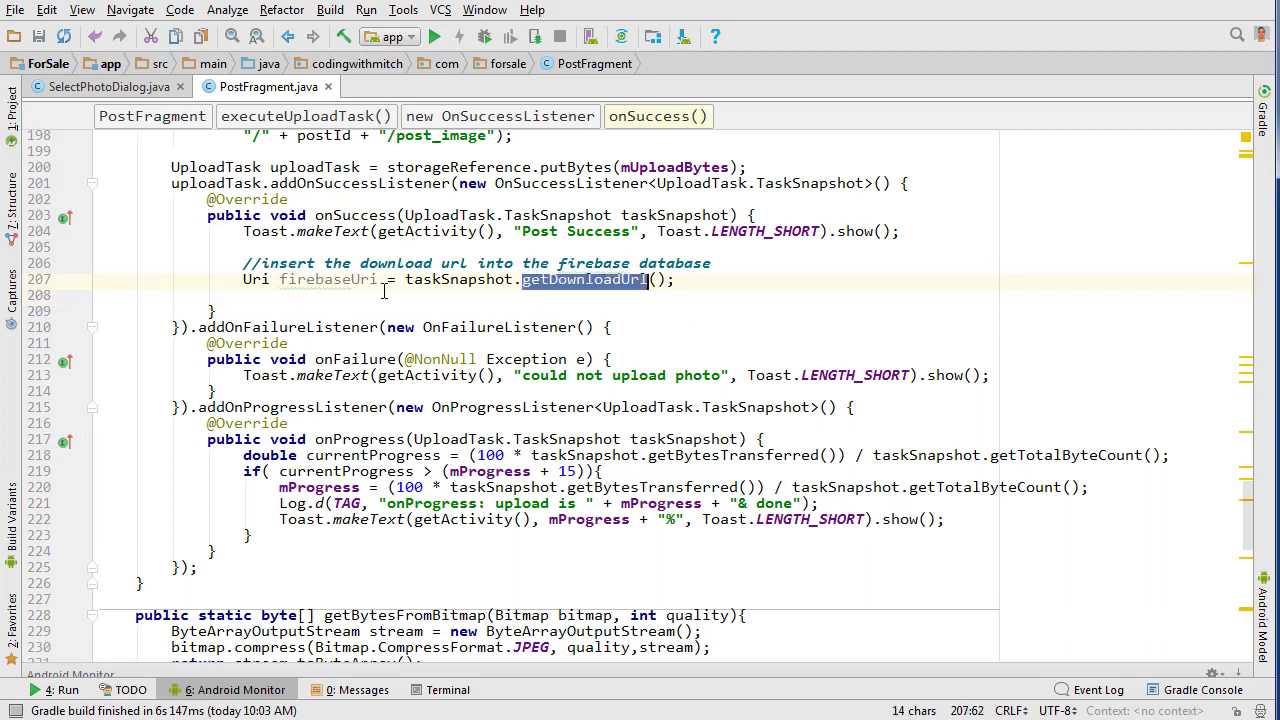
click(680, 279)
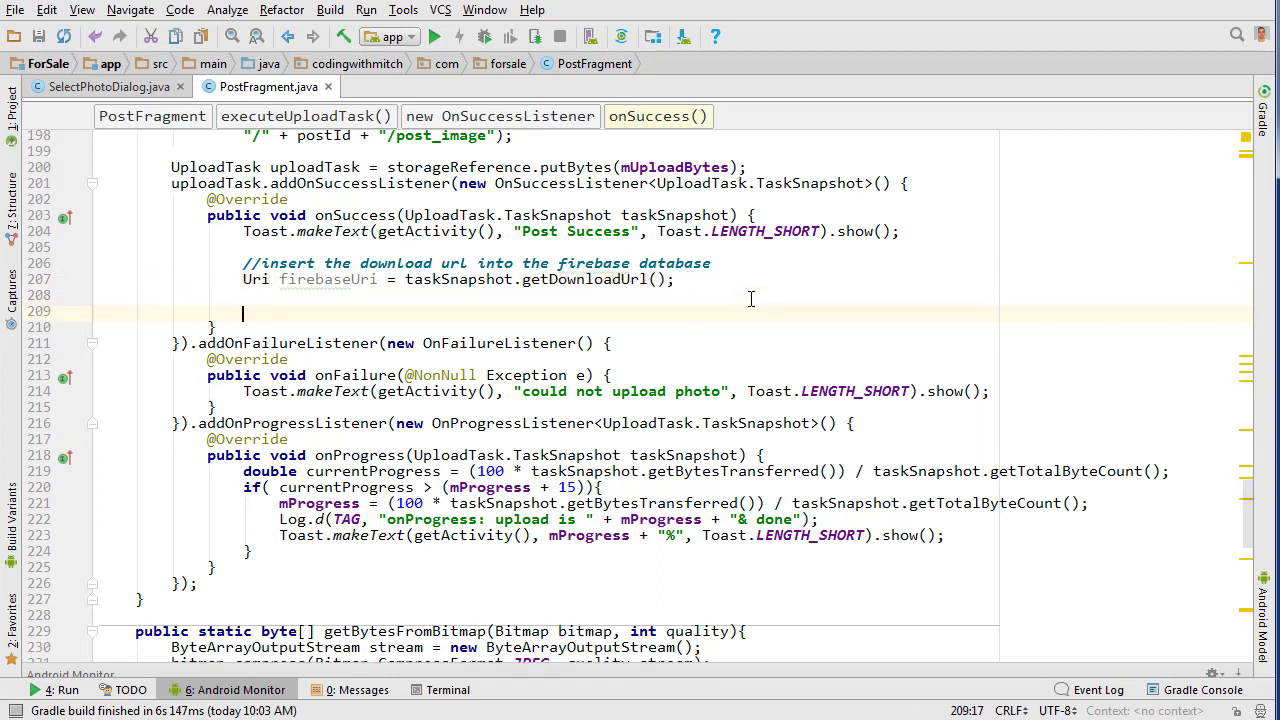
text(Log.d(TAG, "onSuccess: ");)
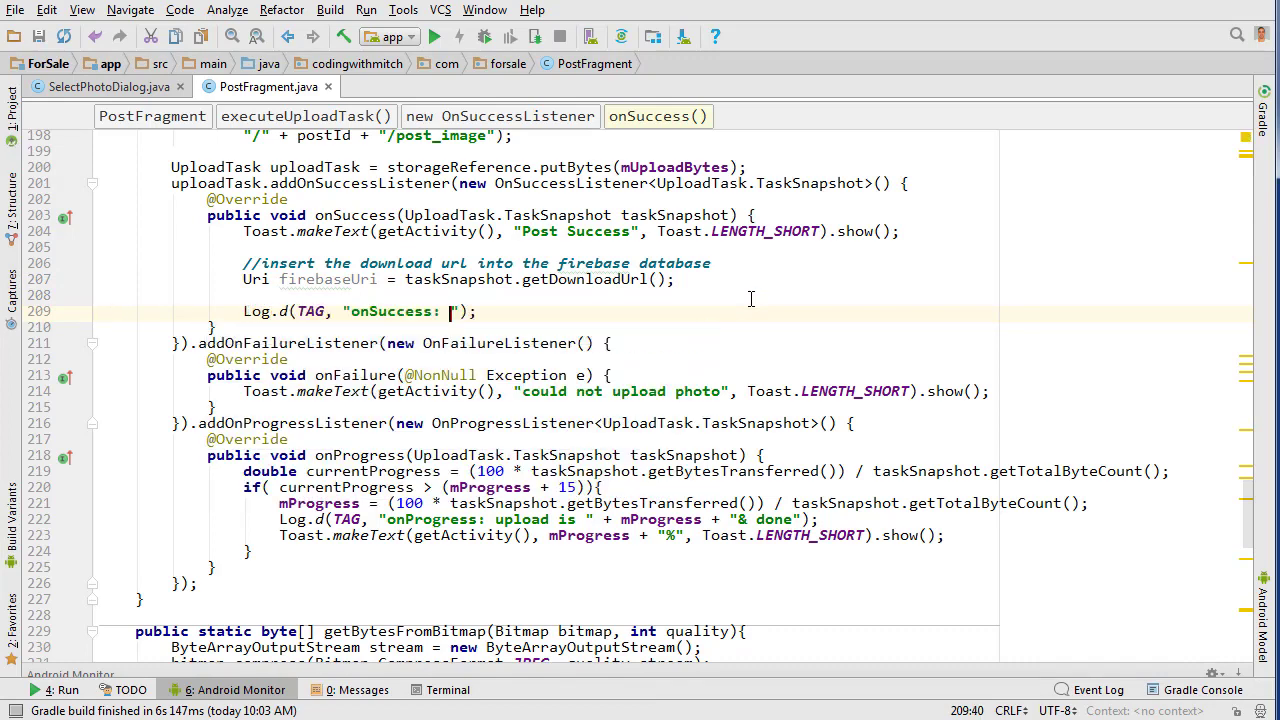
text(firebase download)
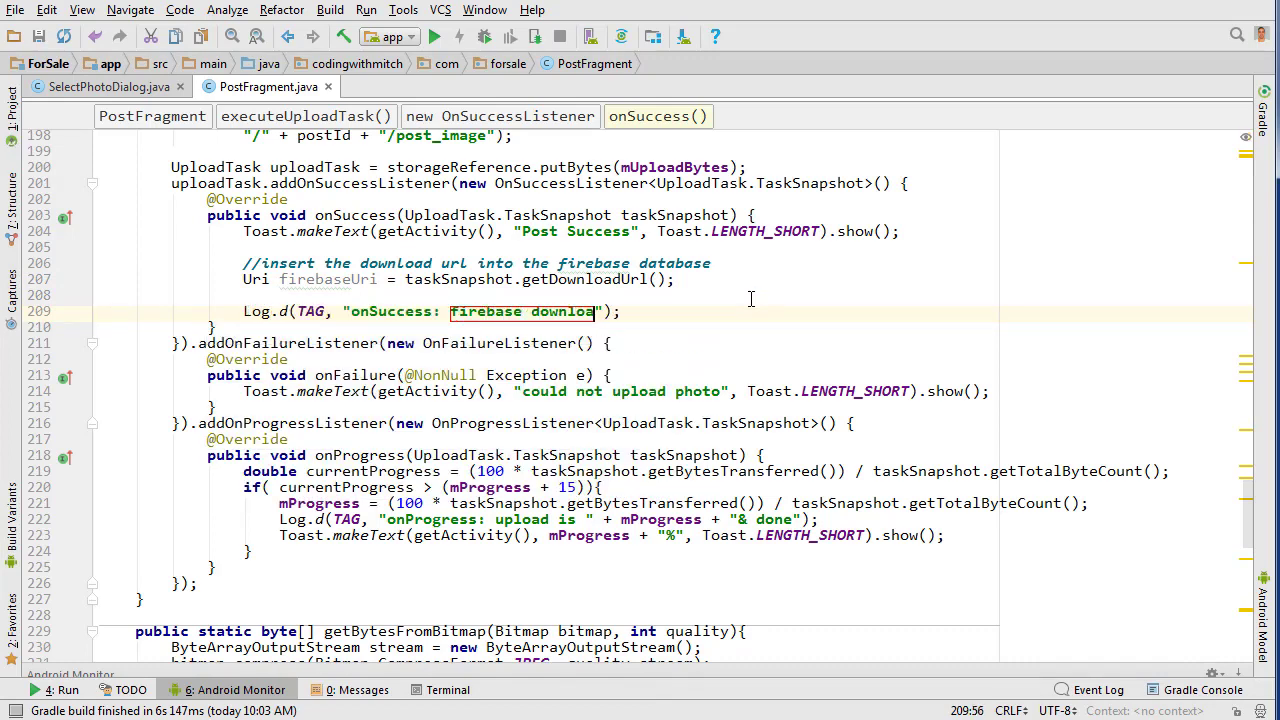
text(url: " +)
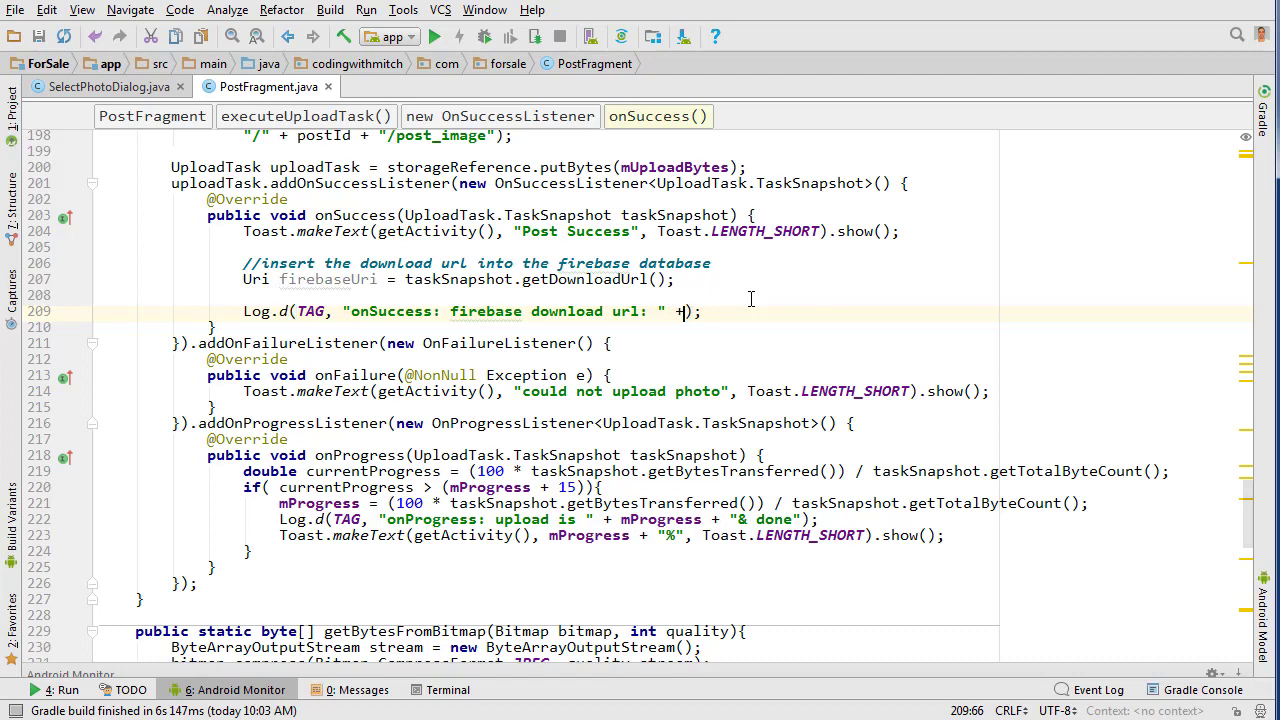
text(firebaseUri)
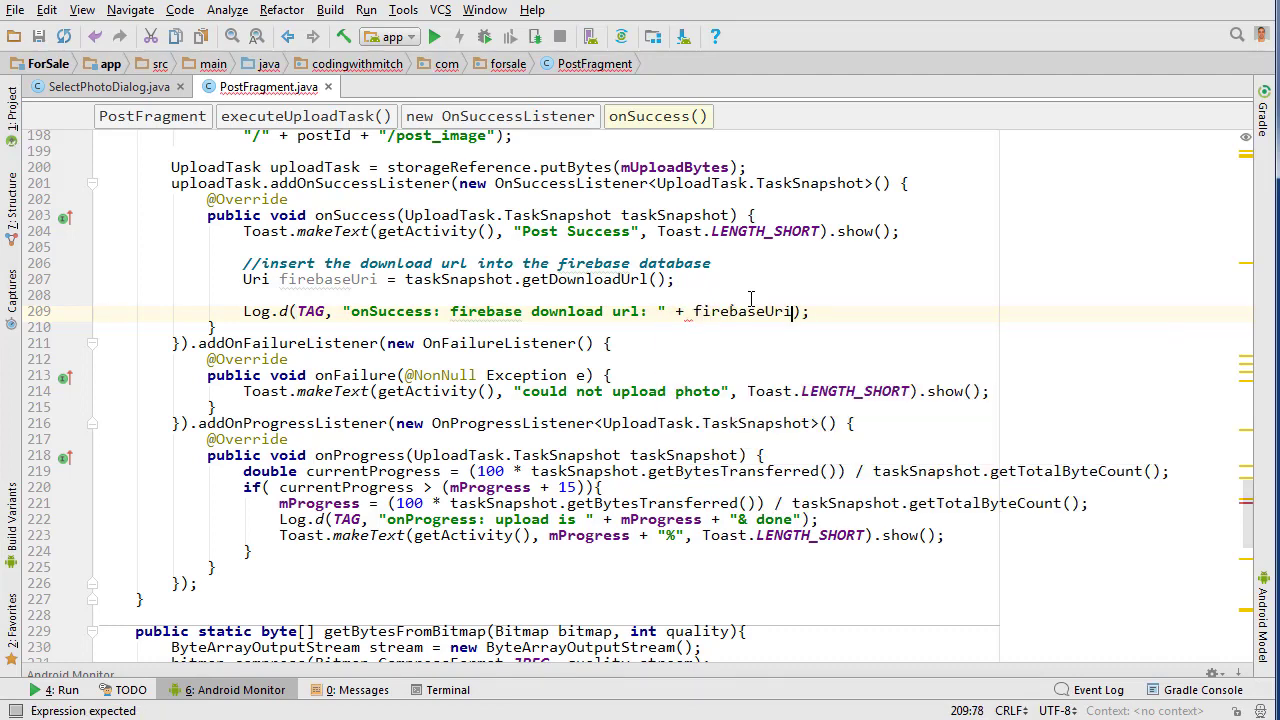
text(.get)
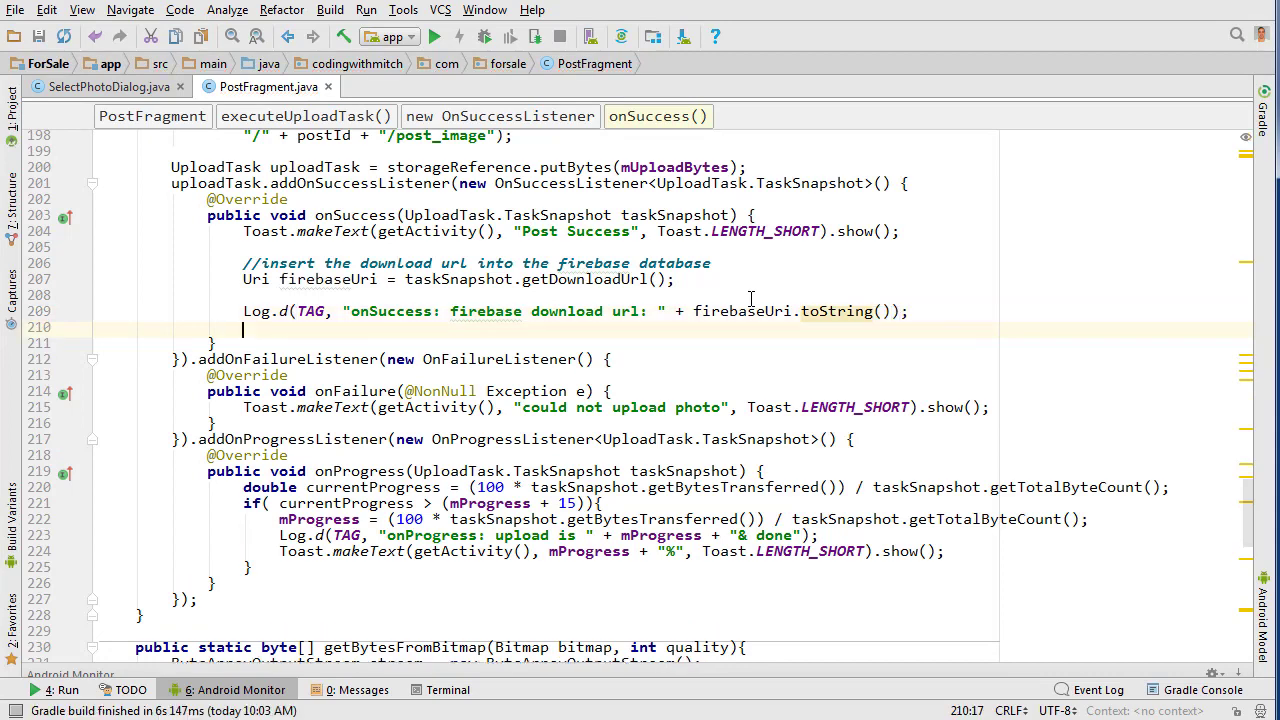
Create a DatabaseReference from FirebaseDatabase.getInstance() and begin declaring a Post object
text(Database)
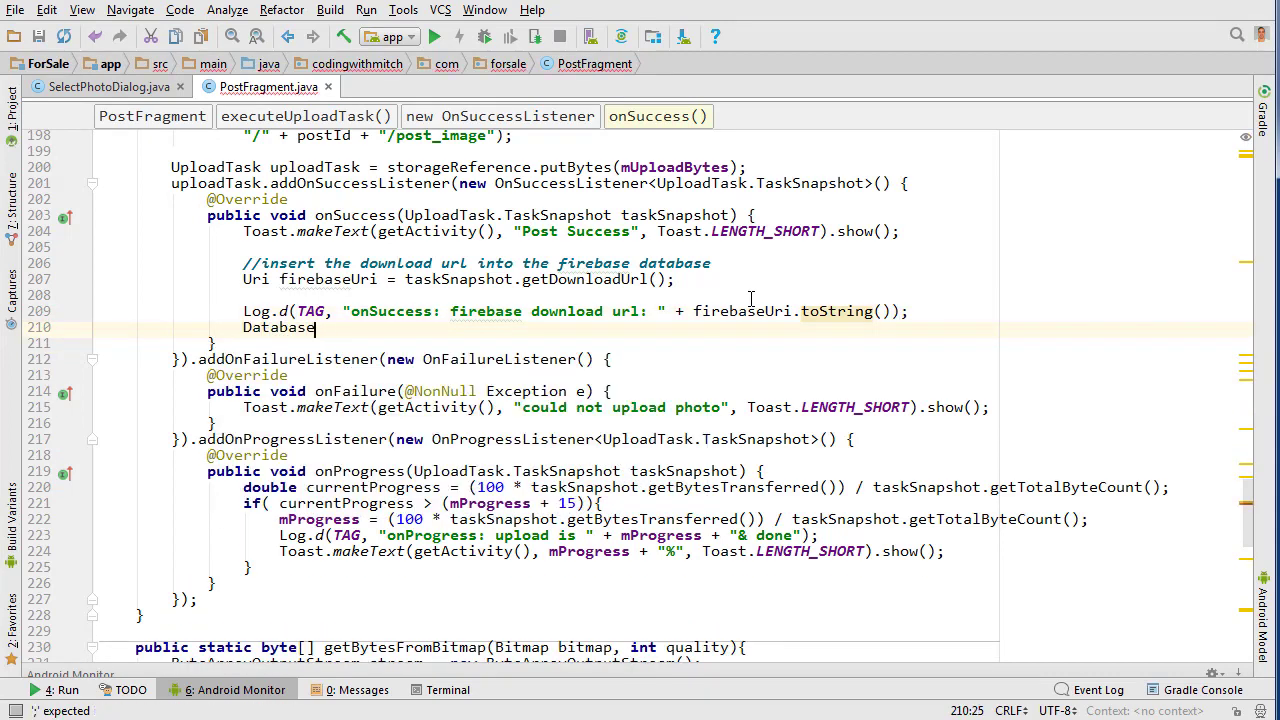
text(Reference refere)
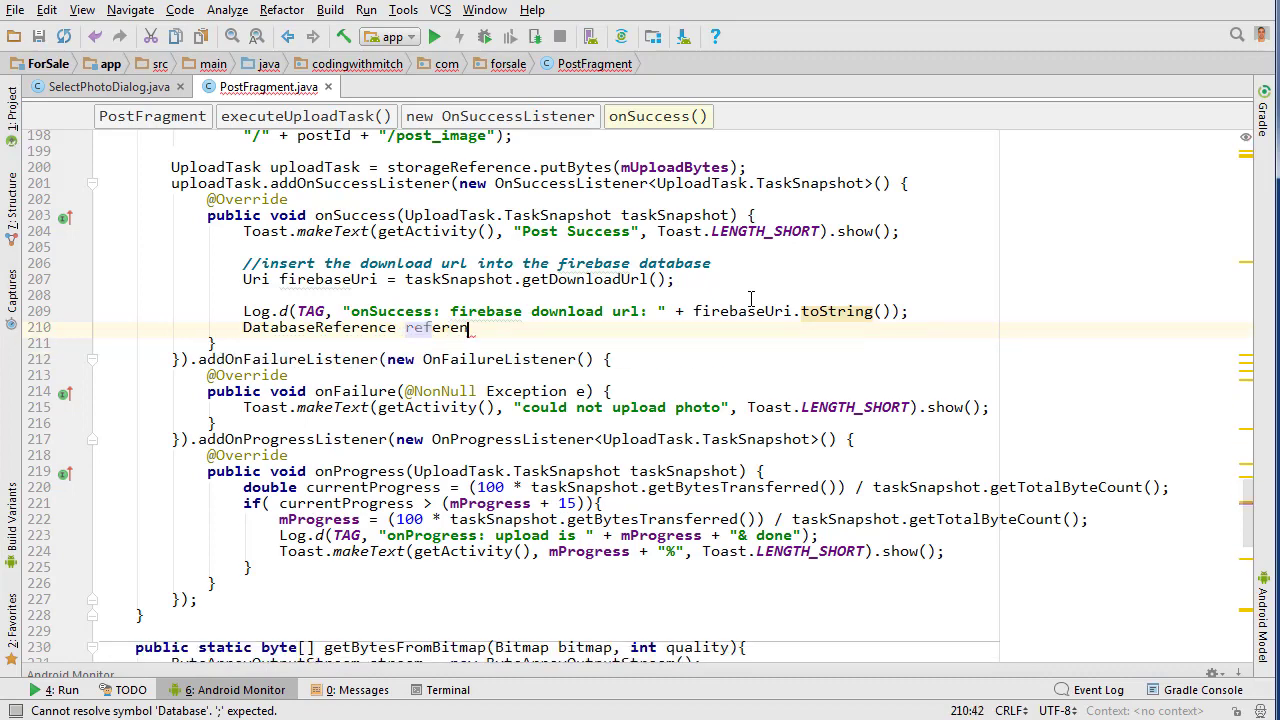
text(n)
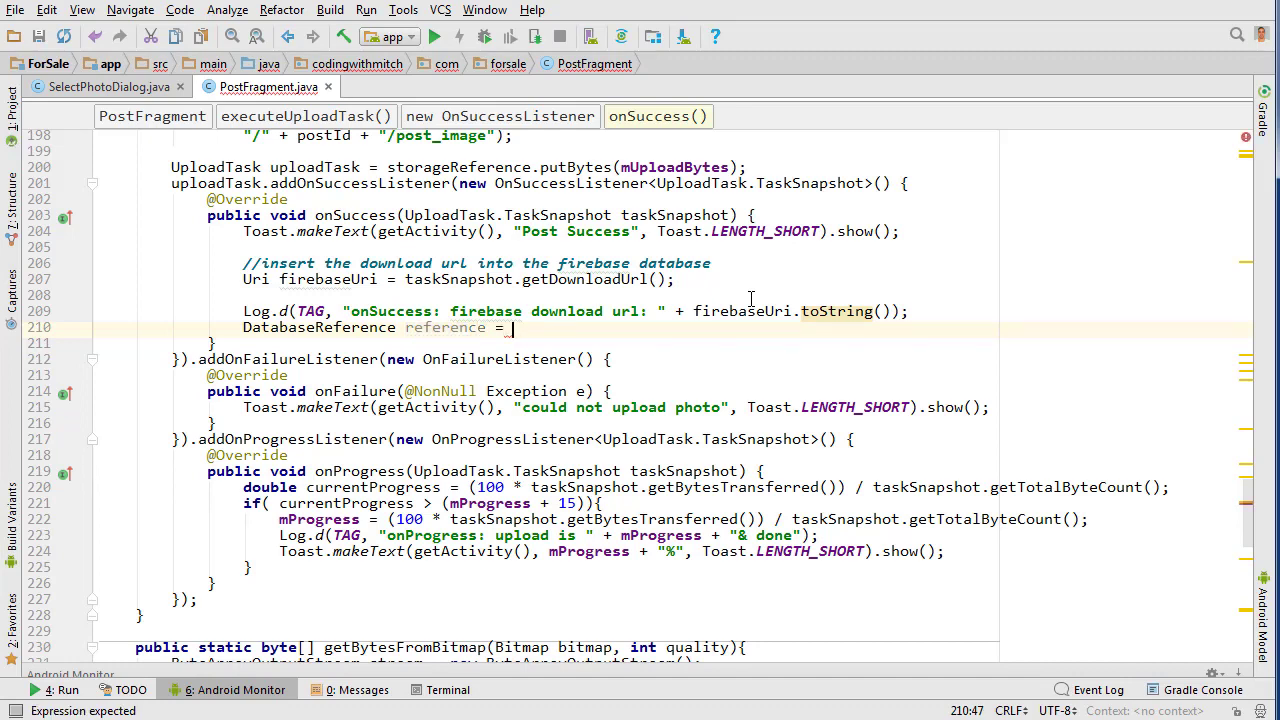
text(FirebaseDatabase.getInstance().getReference();)
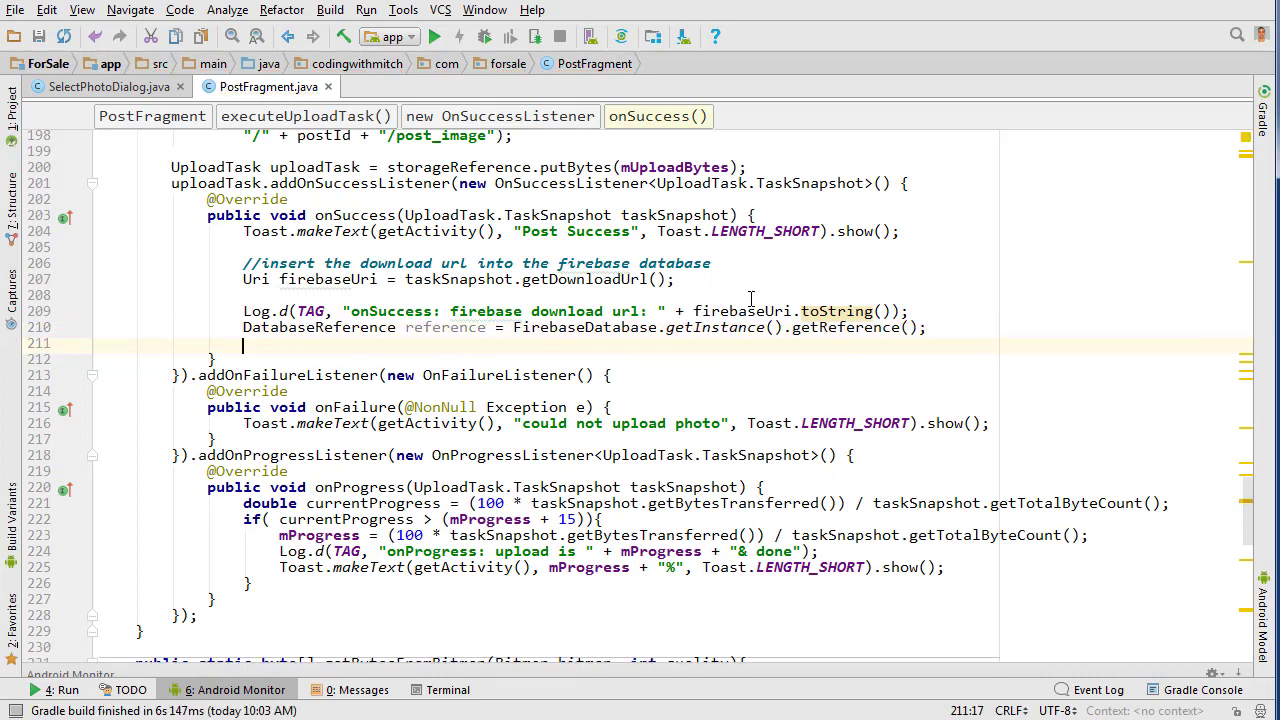
text(Post post)
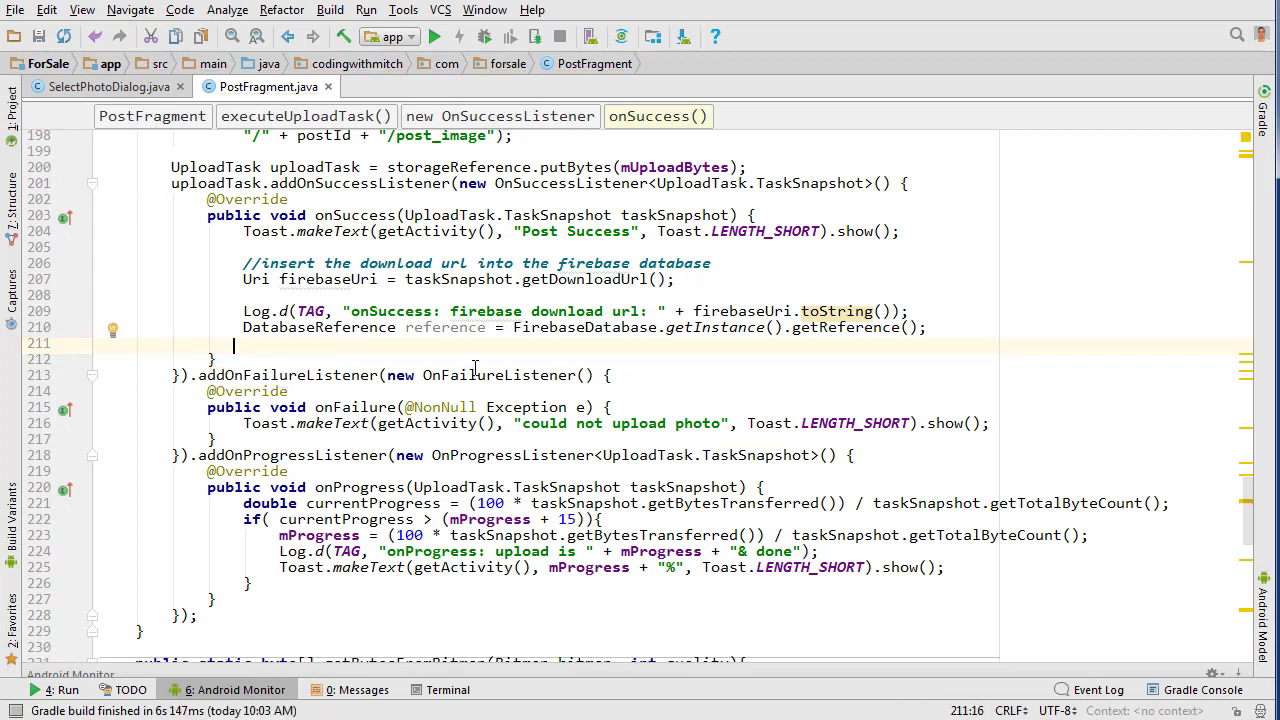
scroll(down, 3)
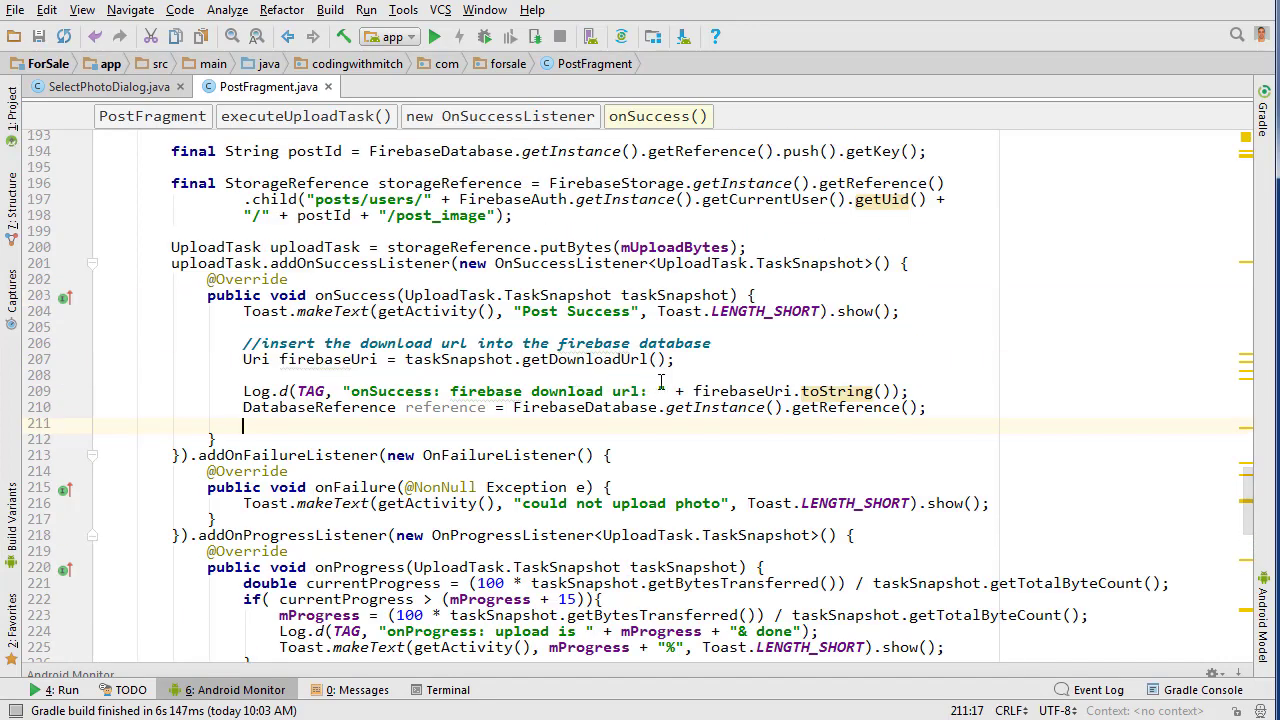
mouse_move(665, 385)
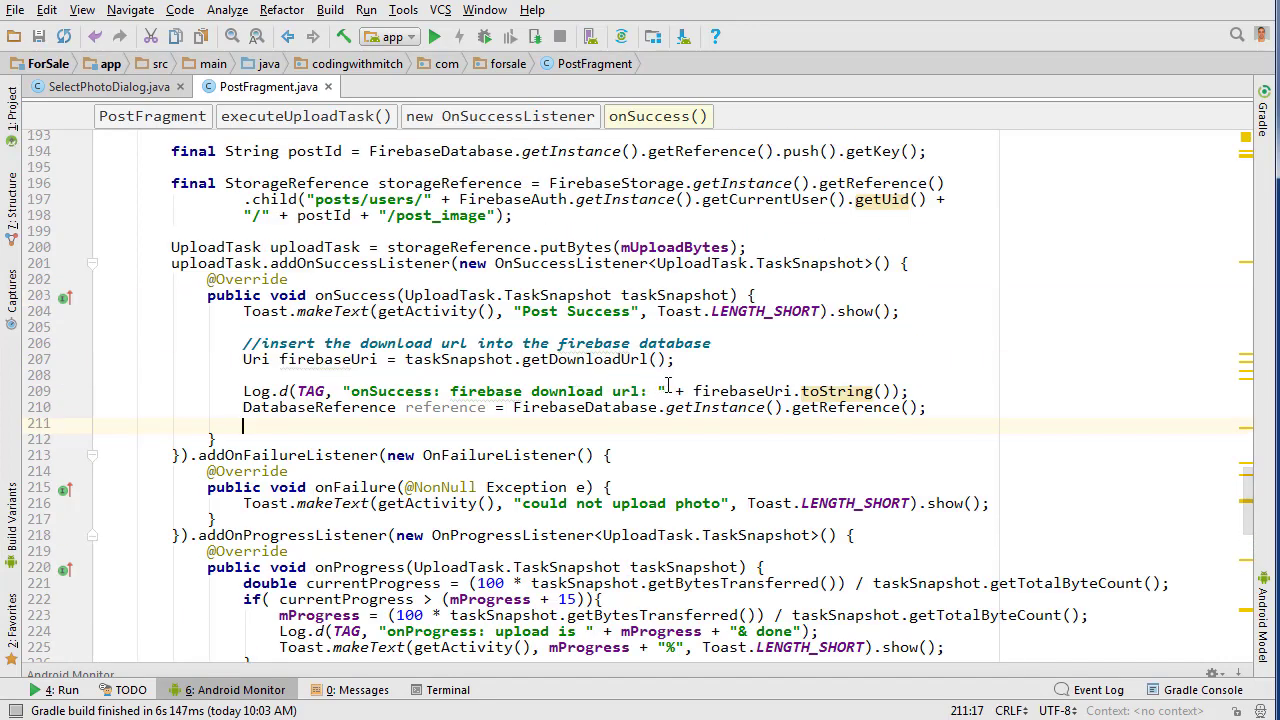
mouse_move(690, 439)
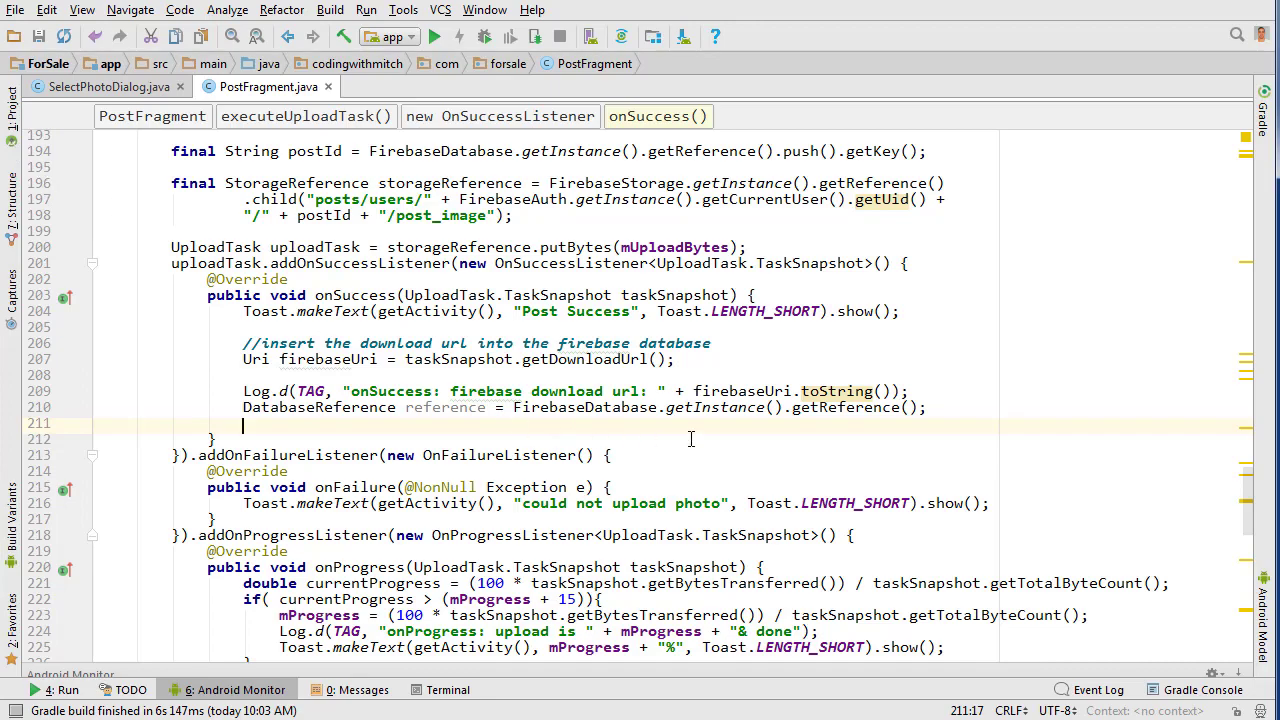
scroll(down, 3)
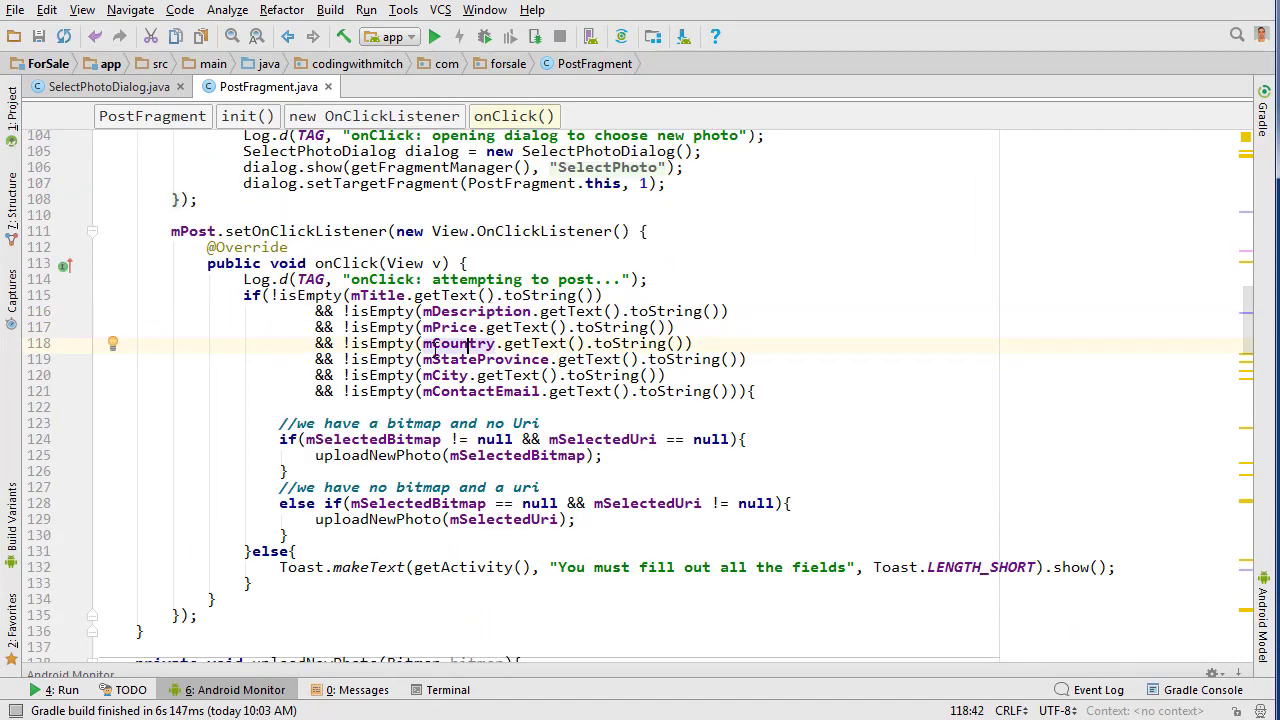
scroll(down, 3)
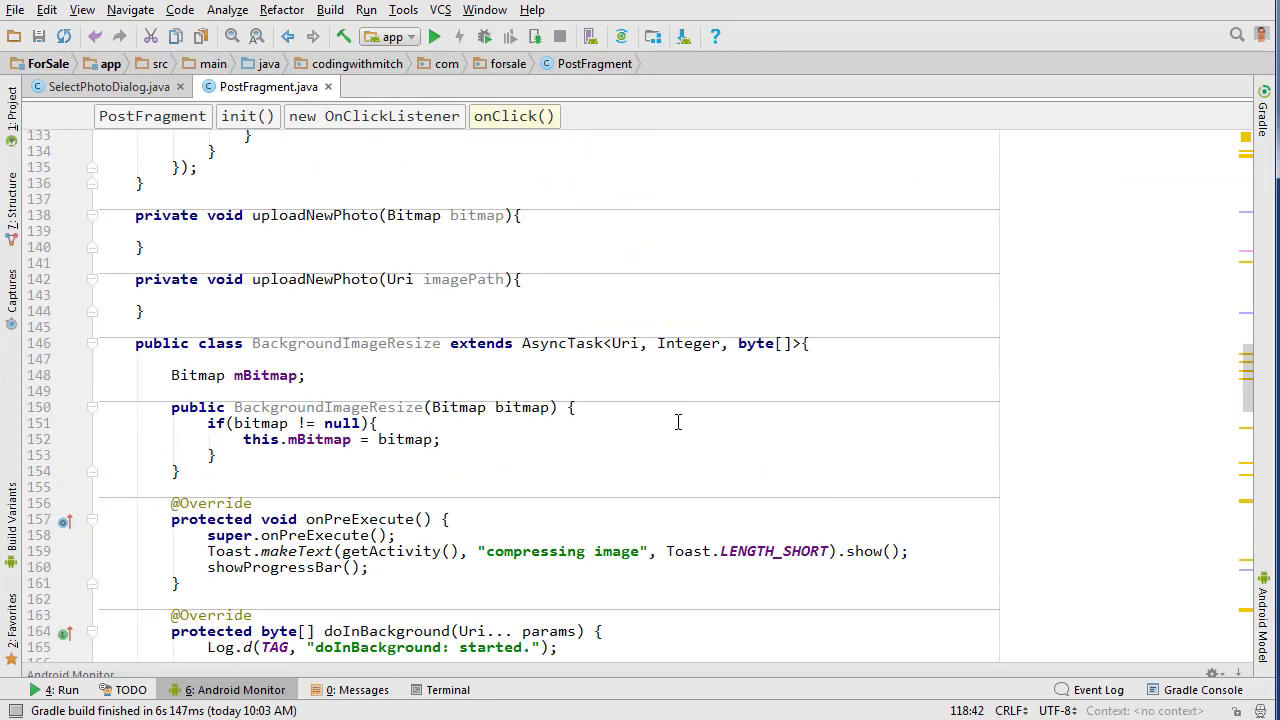
scroll(down, 3)
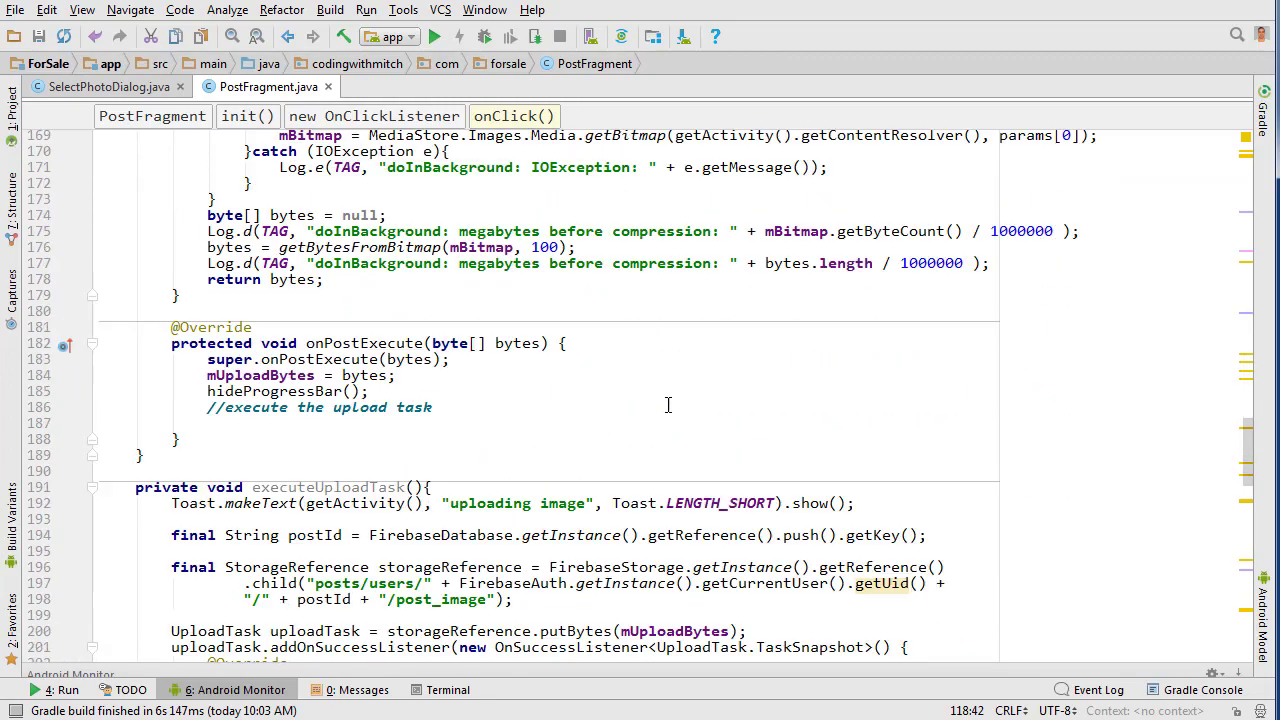